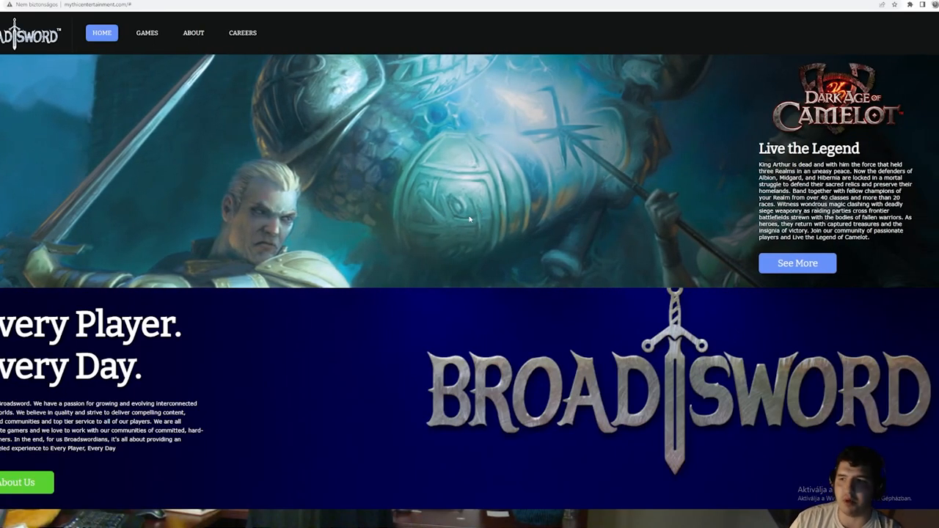
Open the Ultima Online game page on Broadsword Online and browse its features and screenshots.
scroll(down, 3)
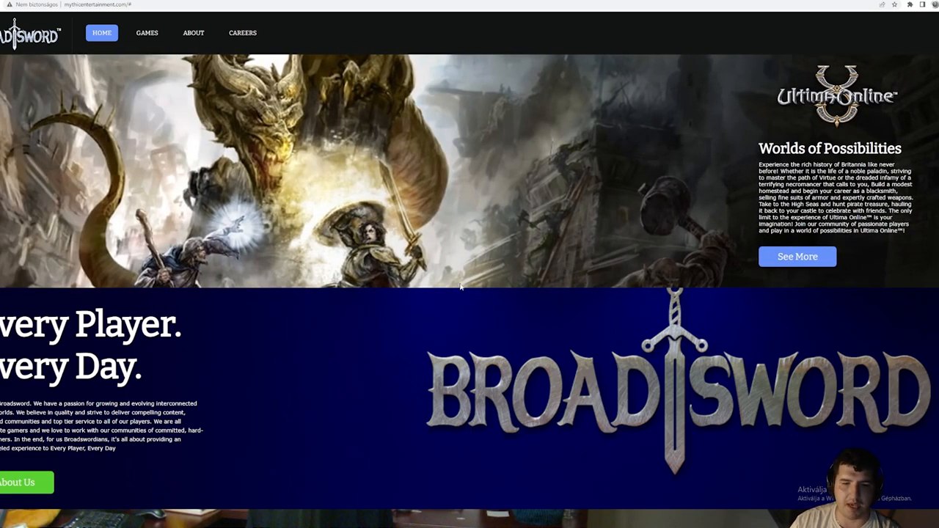
mouse_move(443, 293)
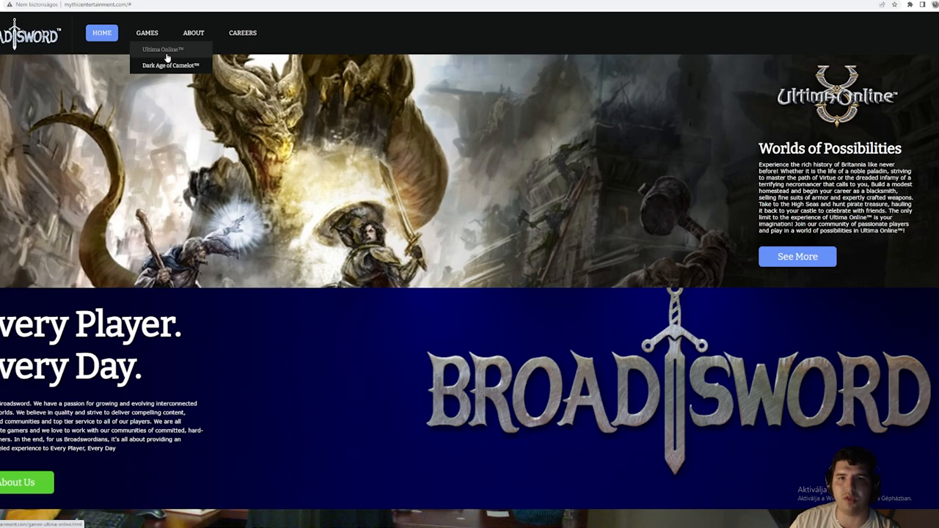
click(170, 65)
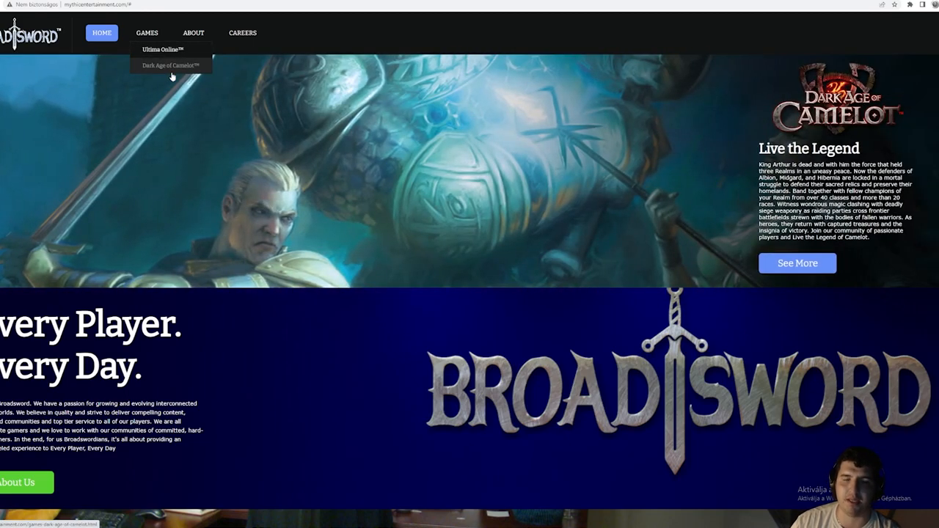
mouse_move(154, 53)
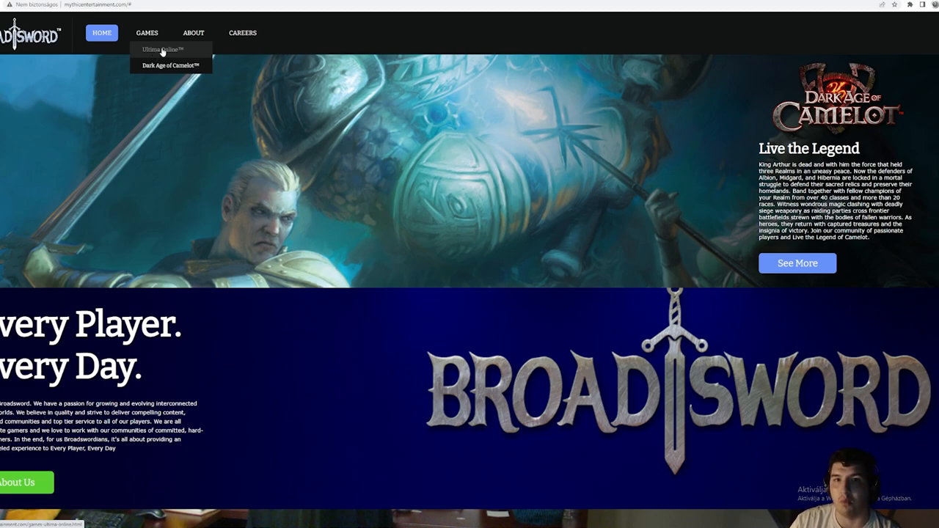
click(161, 48)
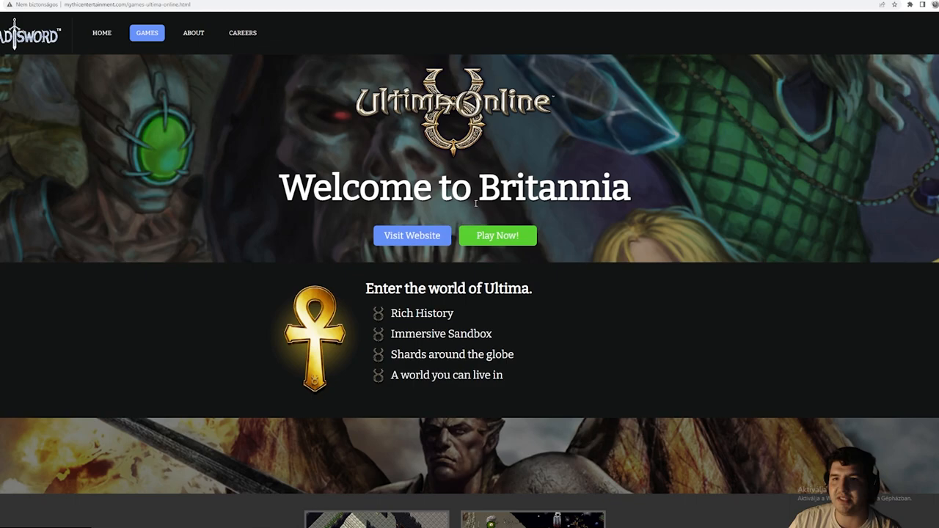
scroll(down, 3)
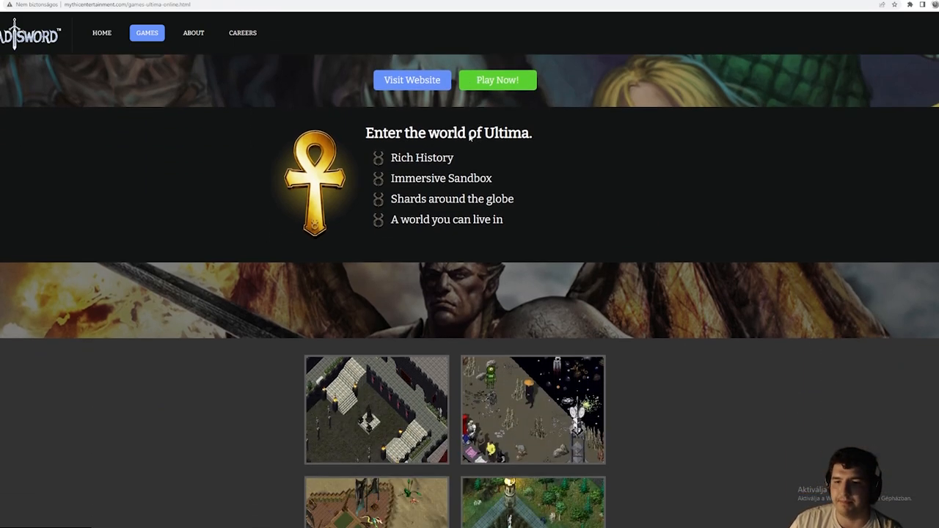
scroll(down, 3)
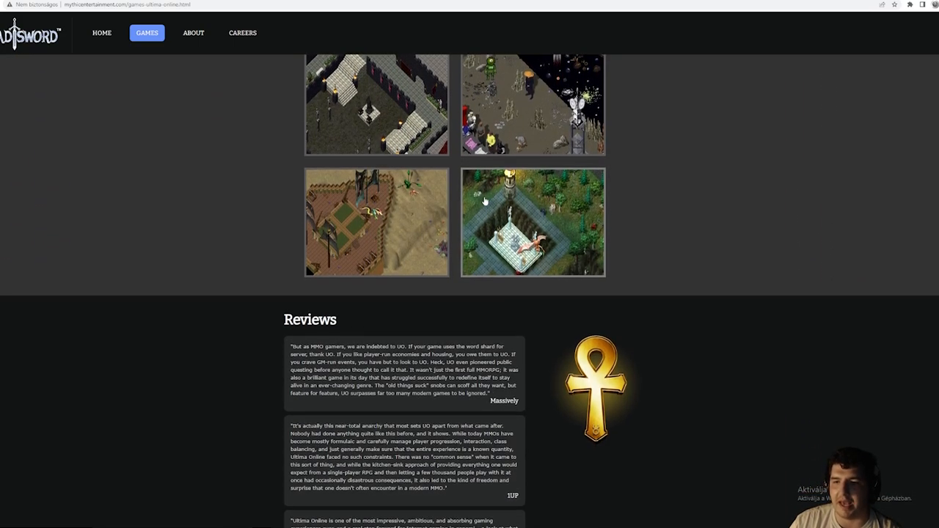
scroll(up, 3)
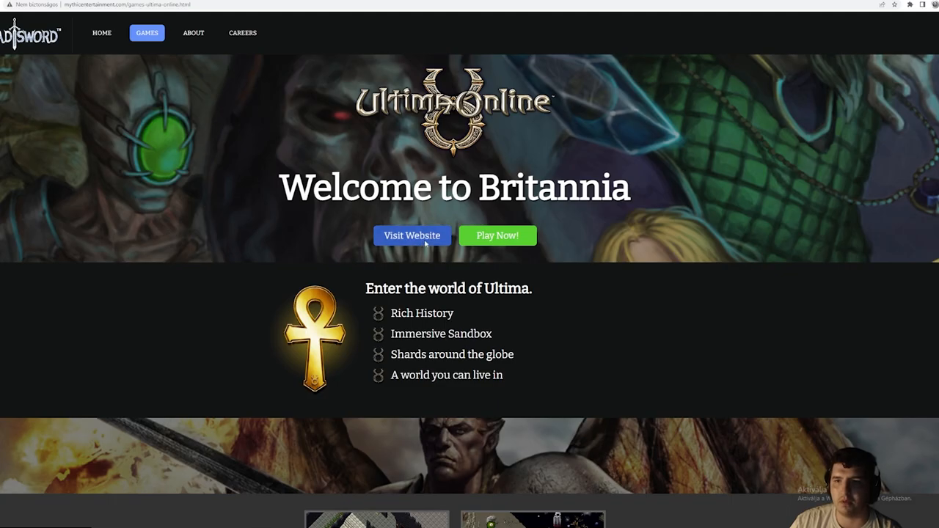
Go to the official Ultima Online site, accept its cookies, and browse the Herald news.
click(411, 236)
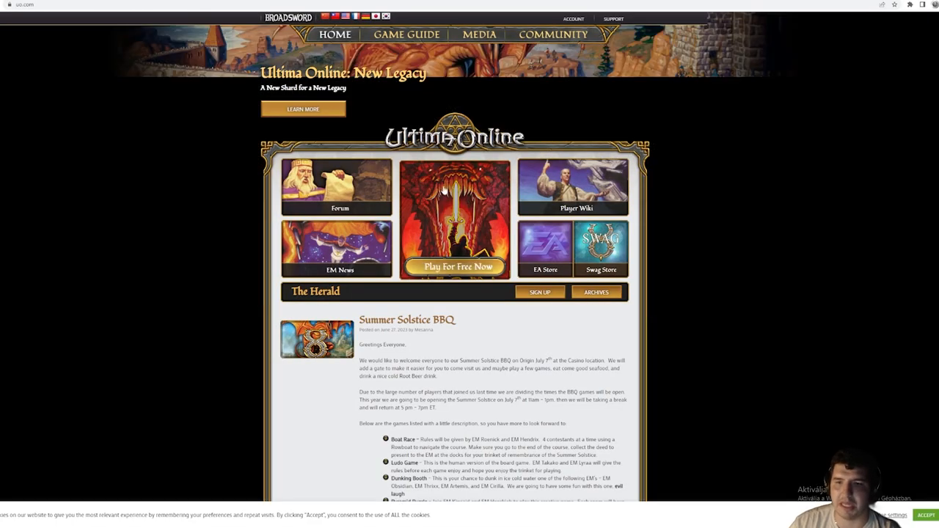
scroll(down, 3)
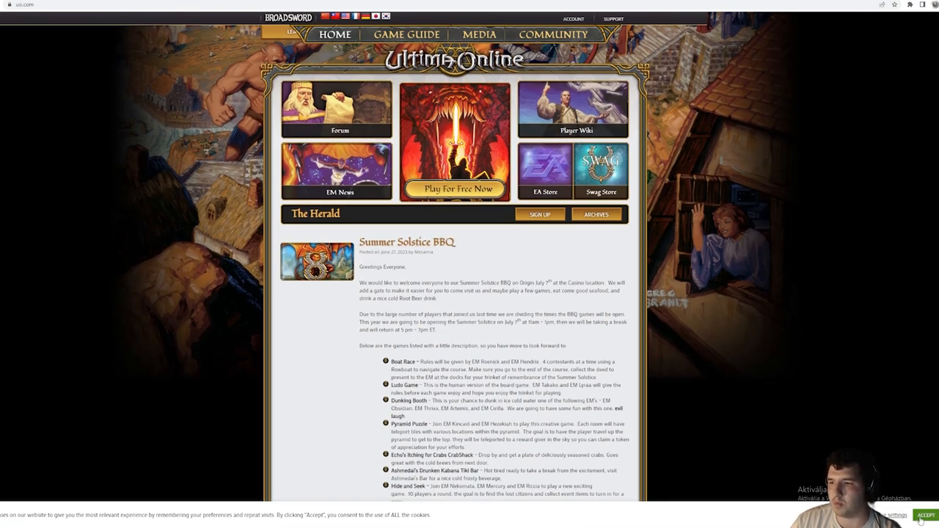
drag(360, 345, 477, 362)
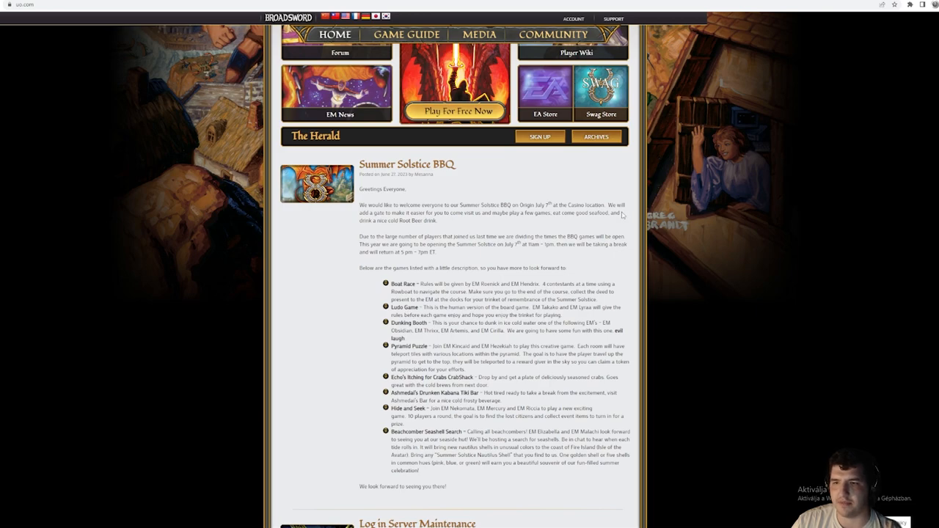
mouse_move(510, 257)
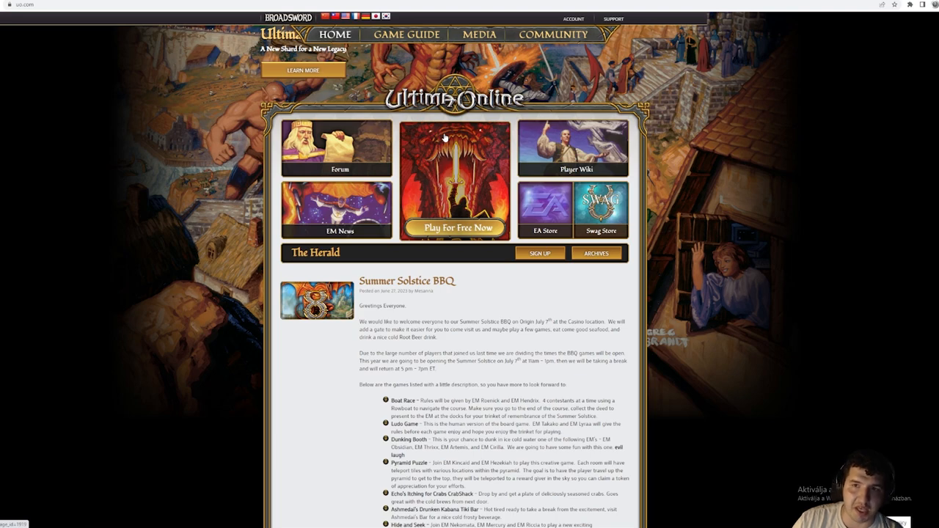
scroll(down, 3)
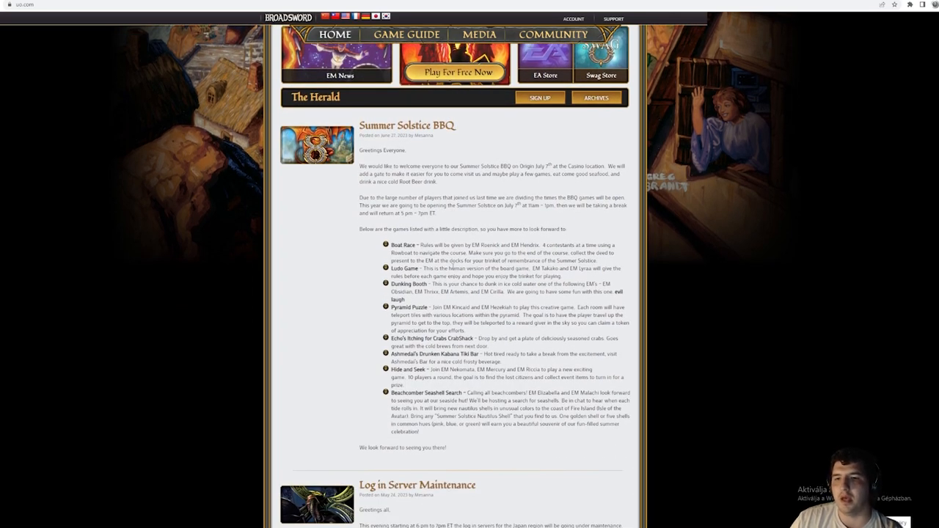
scroll(up, 3)
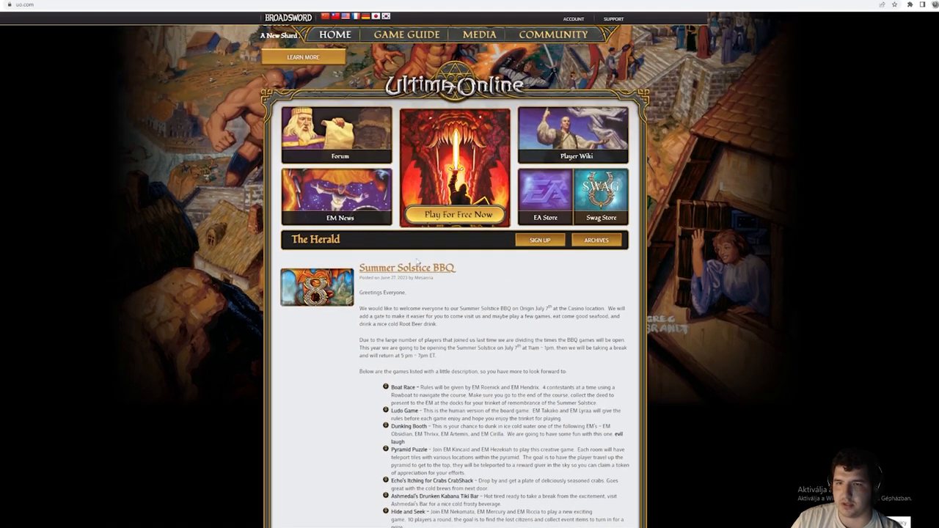
click(407, 34)
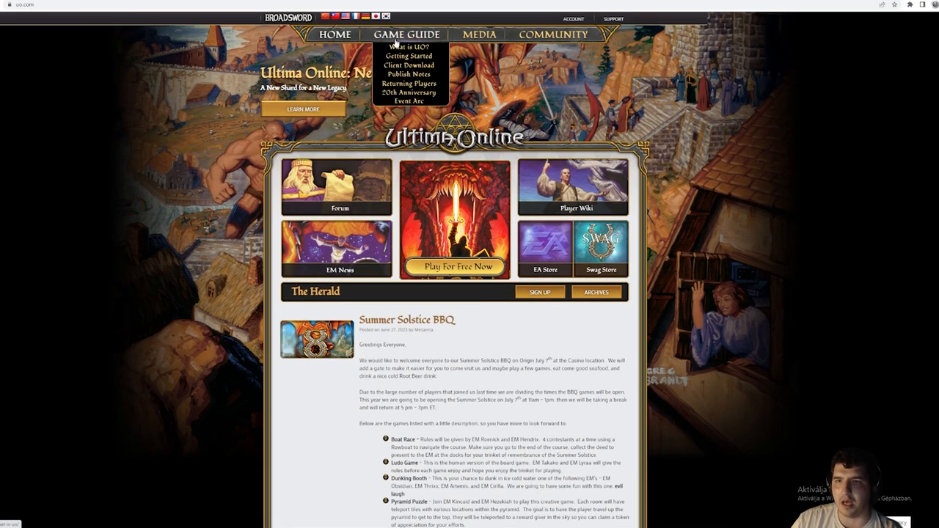
mouse_move(406, 73)
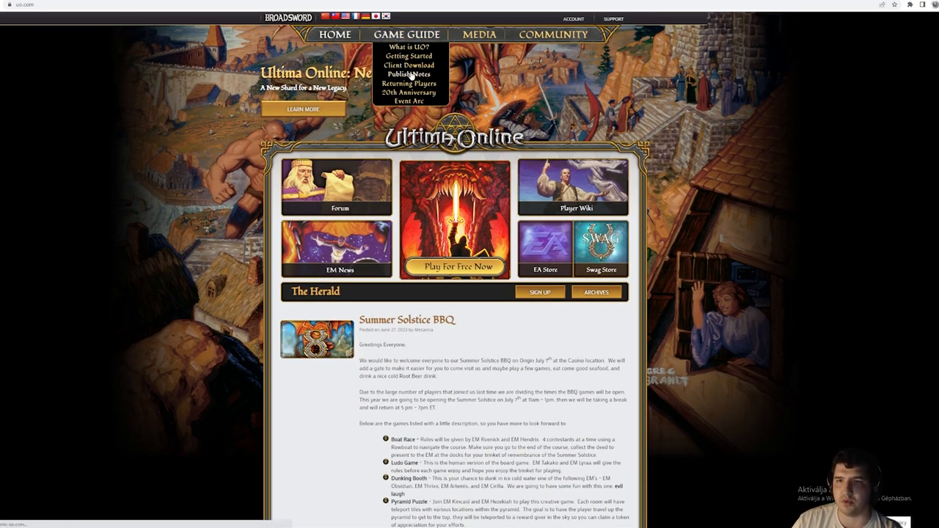
click(411, 73)
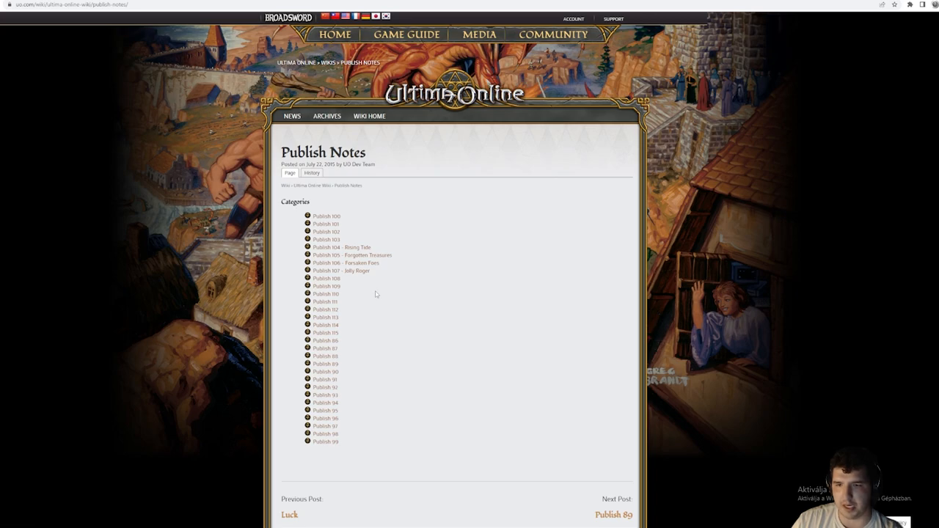
mouse_move(325, 333)
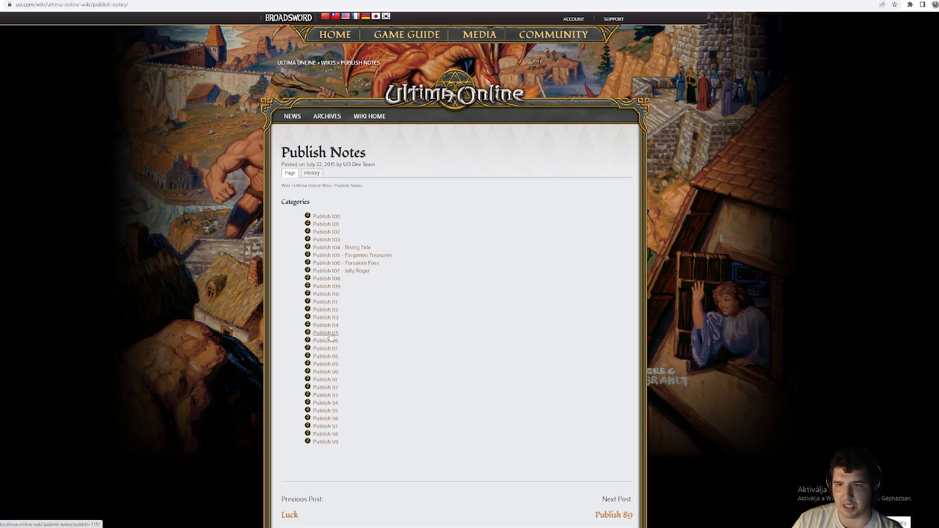
click(325, 333)
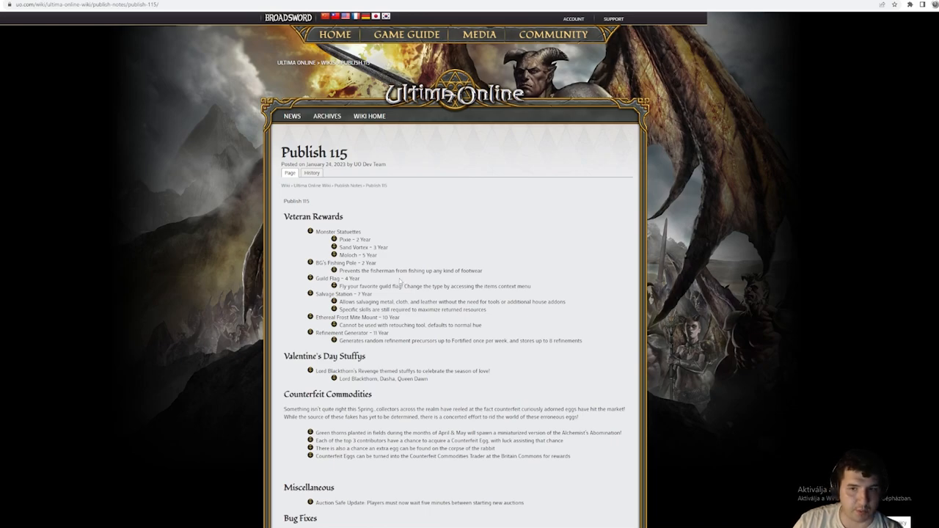
scroll(down, 3)
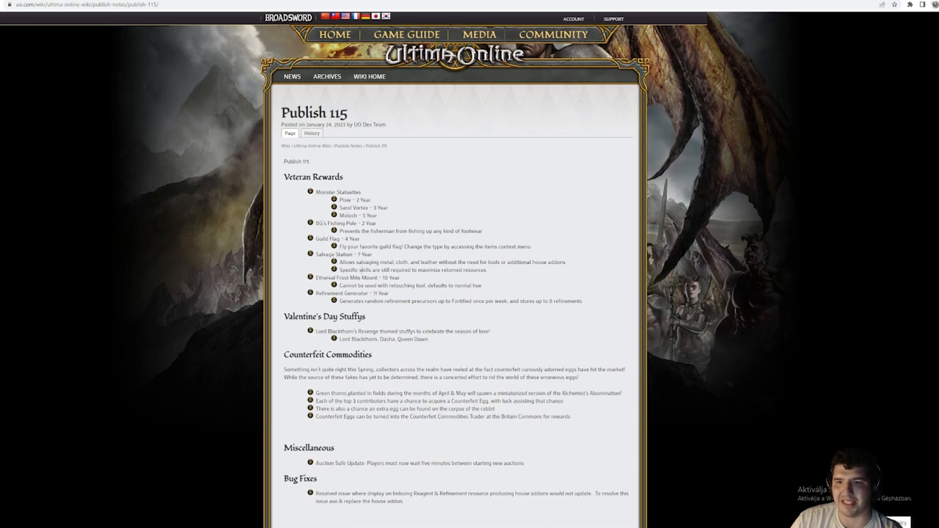
click(357, 146)
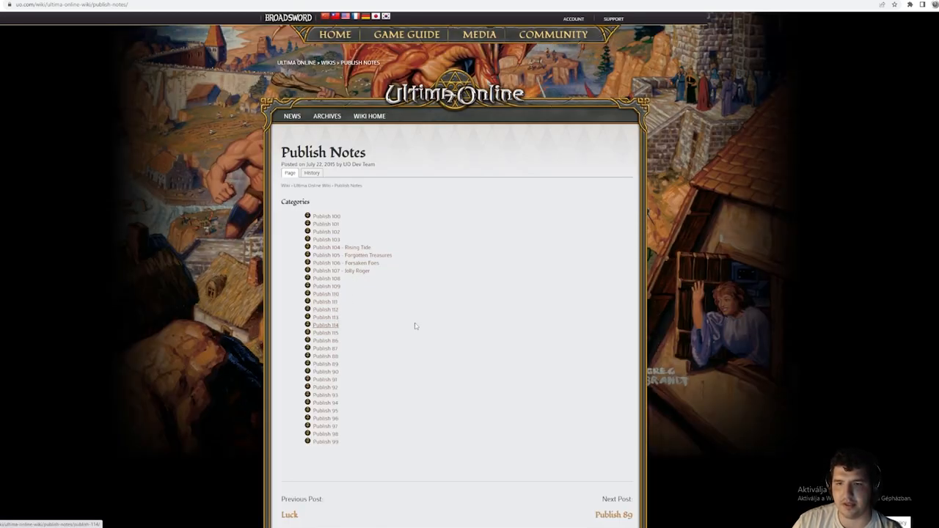
click(324, 325)
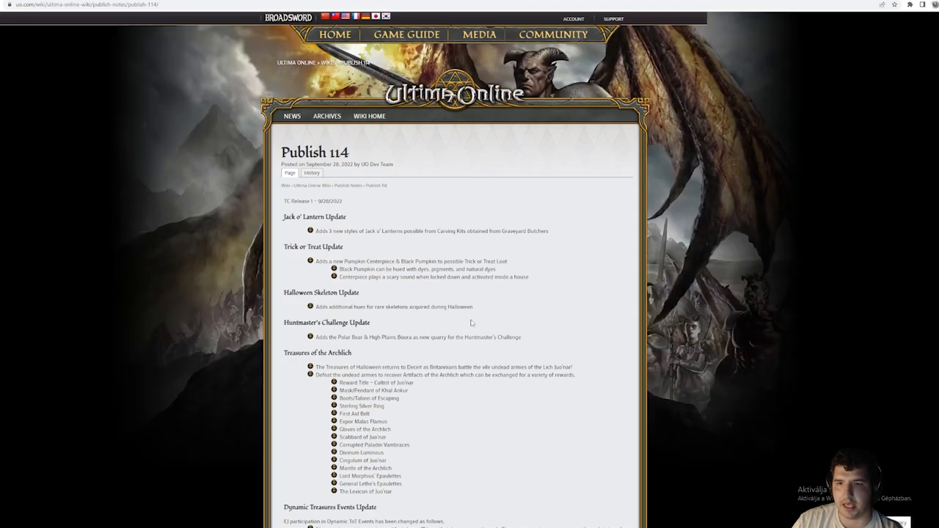
mouse_move(373, 223)
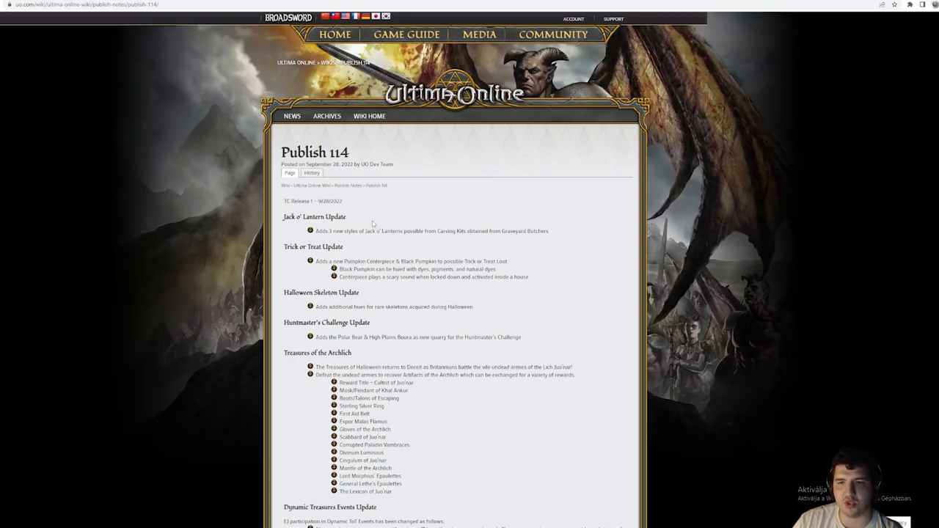
scroll(down, 3)
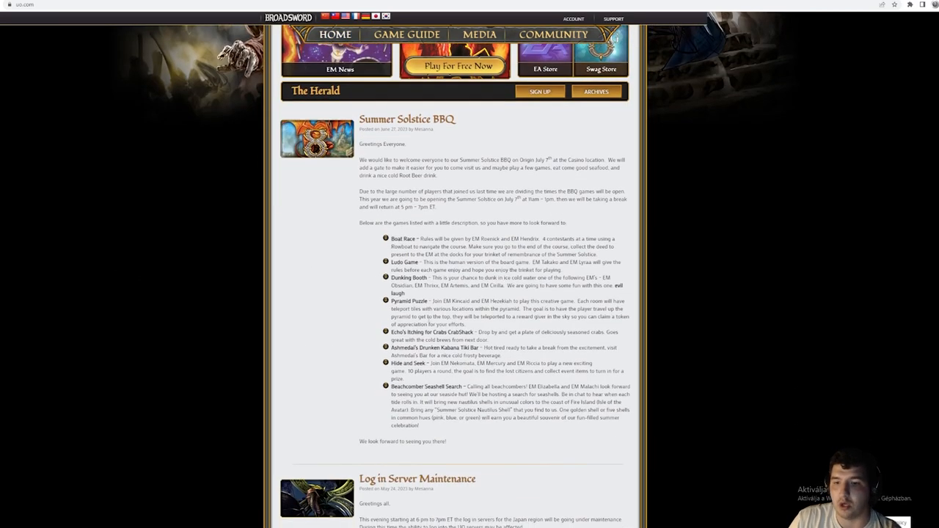
Scroll through the first page of Ultima Online Herald news down to the pagination.
scroll(down, 3)
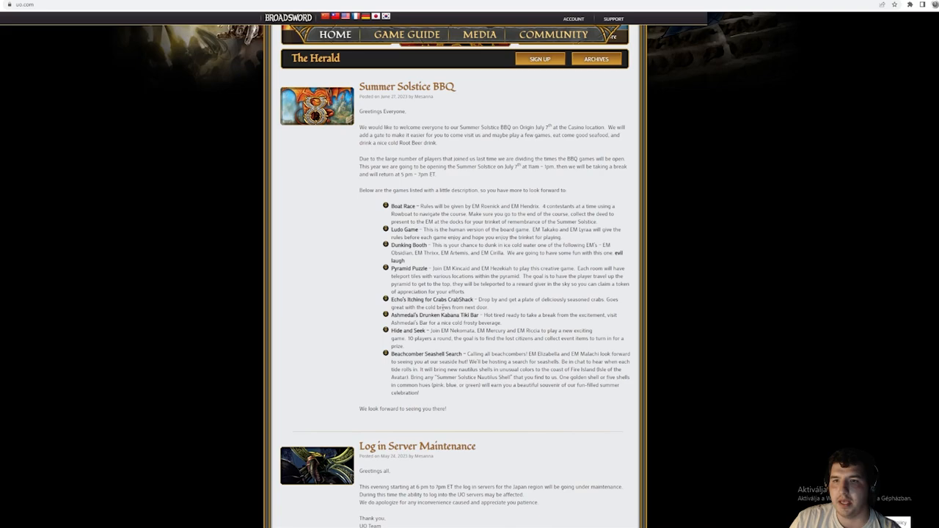
scroll(up, 3)
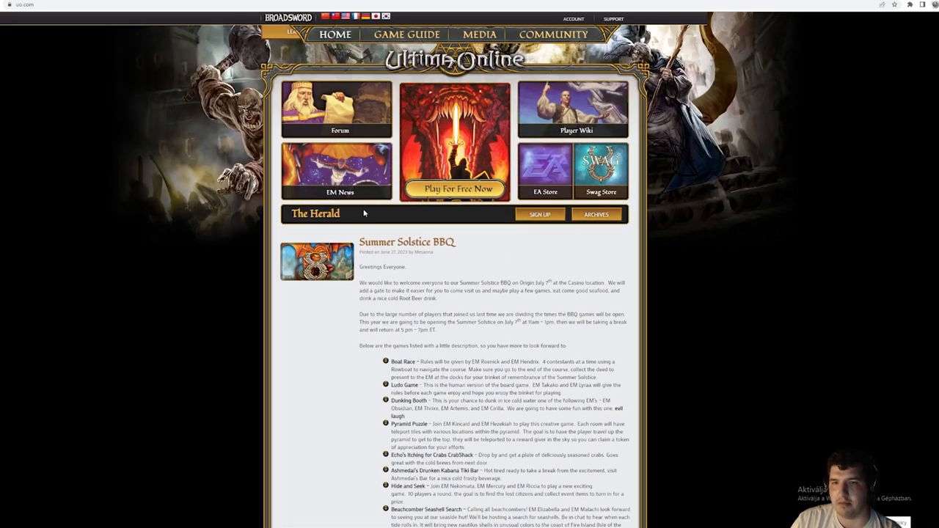
scroll(down, 3)
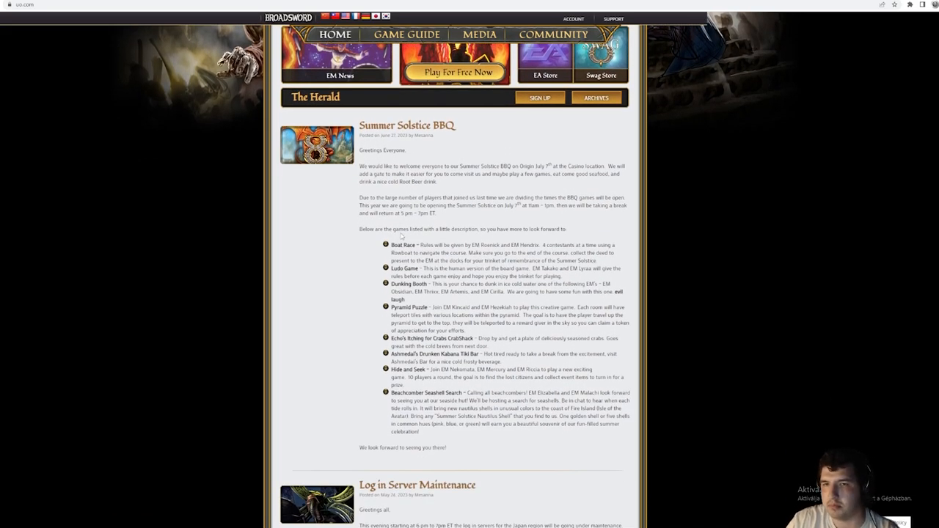
mouse_move(362, 269)
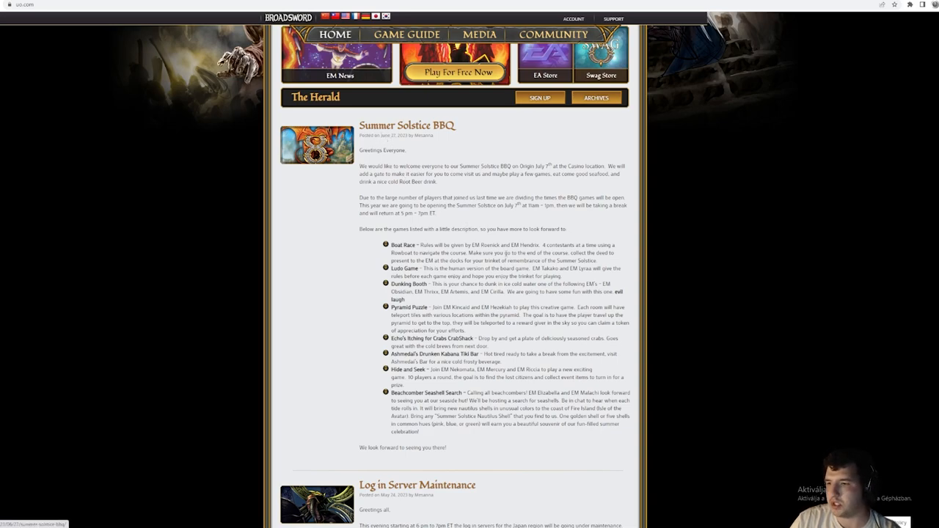
scroll(down, 3)
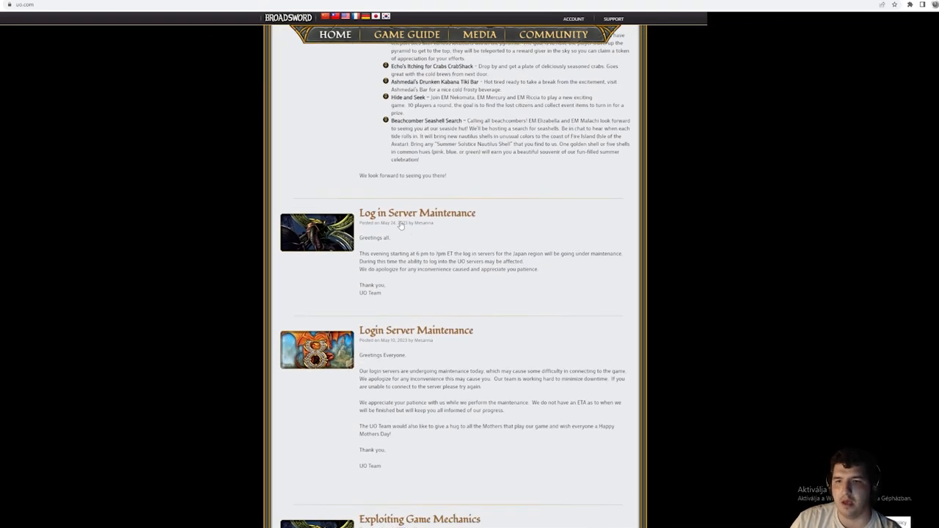
scroll(down, 3)
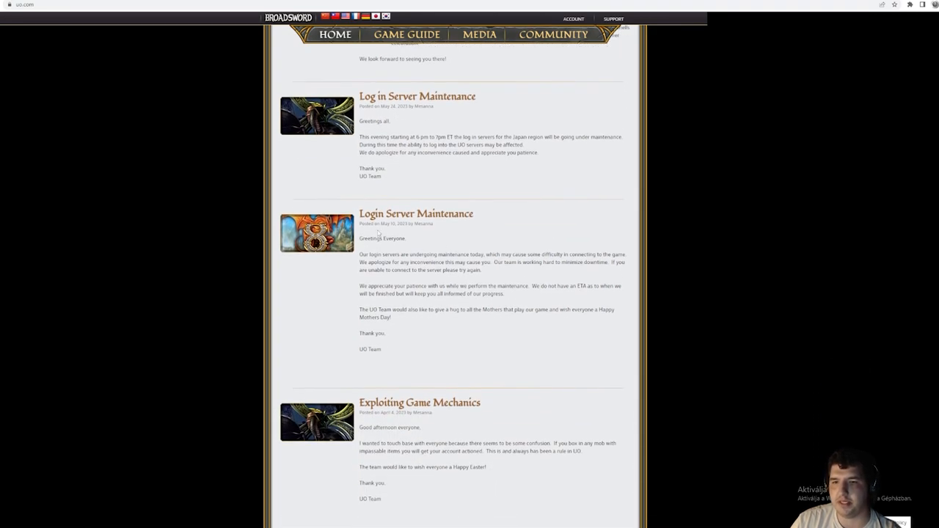
scroll(down, 3)
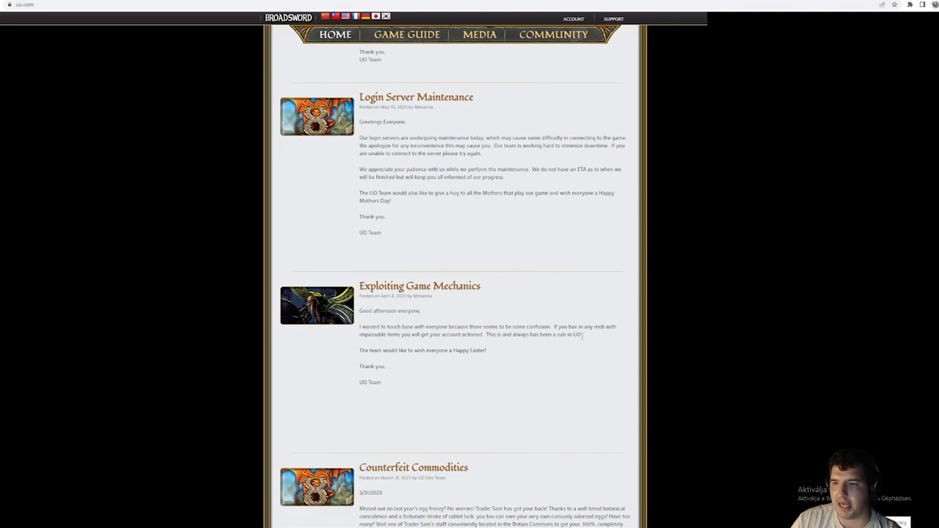
scroll(down, 3)
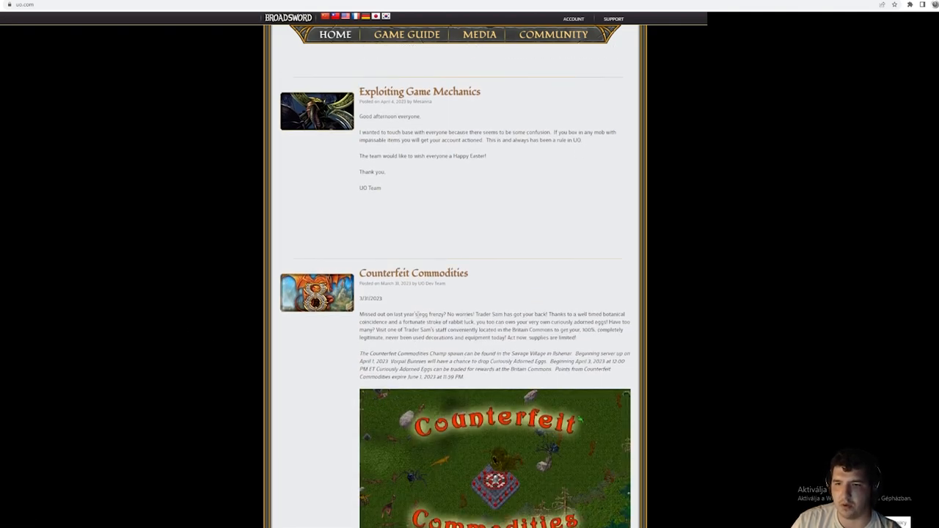
scroll(down, 3)
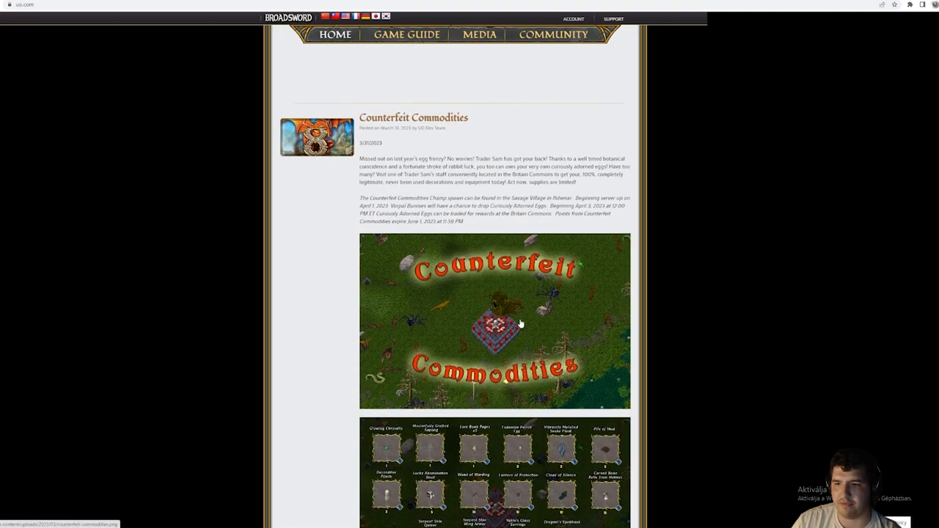
scroll(down, 3)
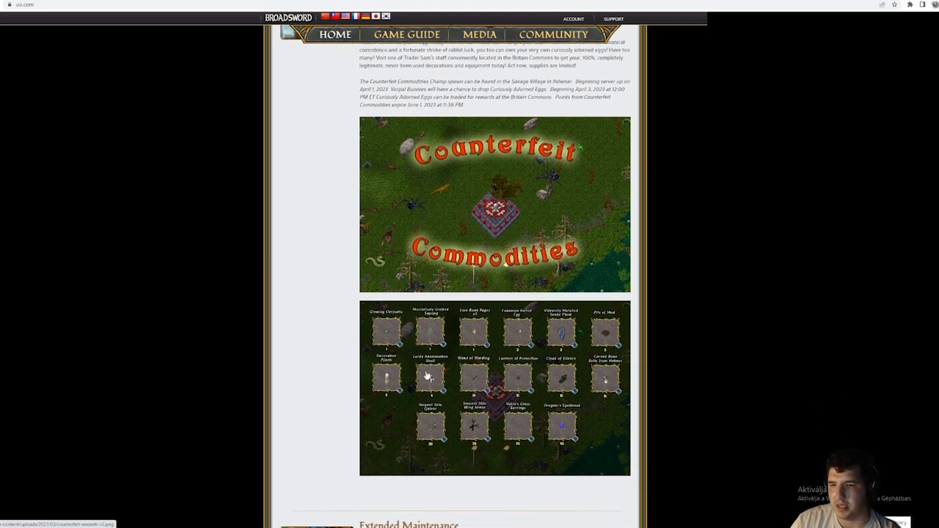
scroll(down, 3)
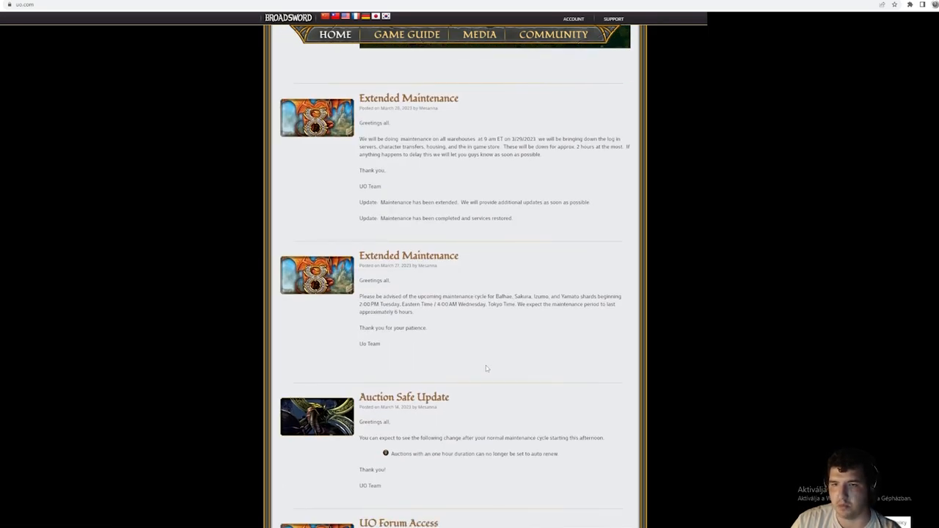
scroll(down, 3)
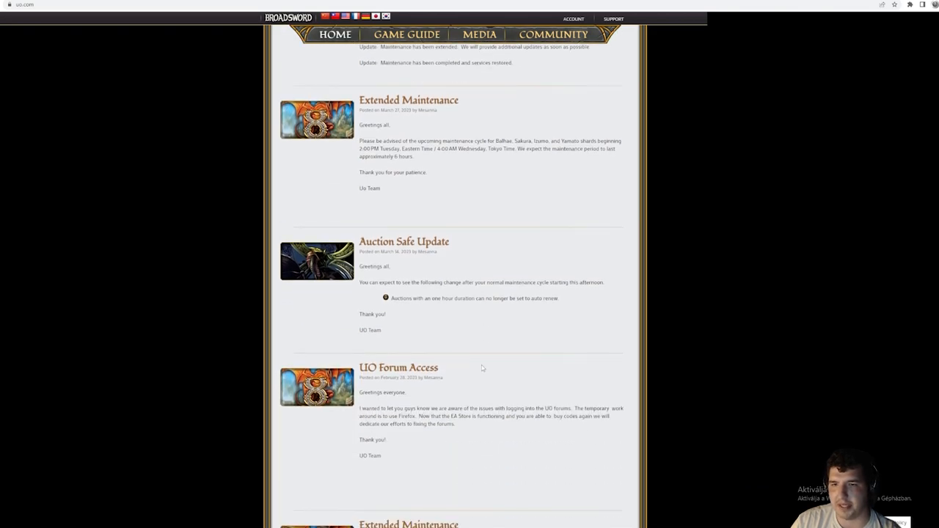
scroll(down, 3)
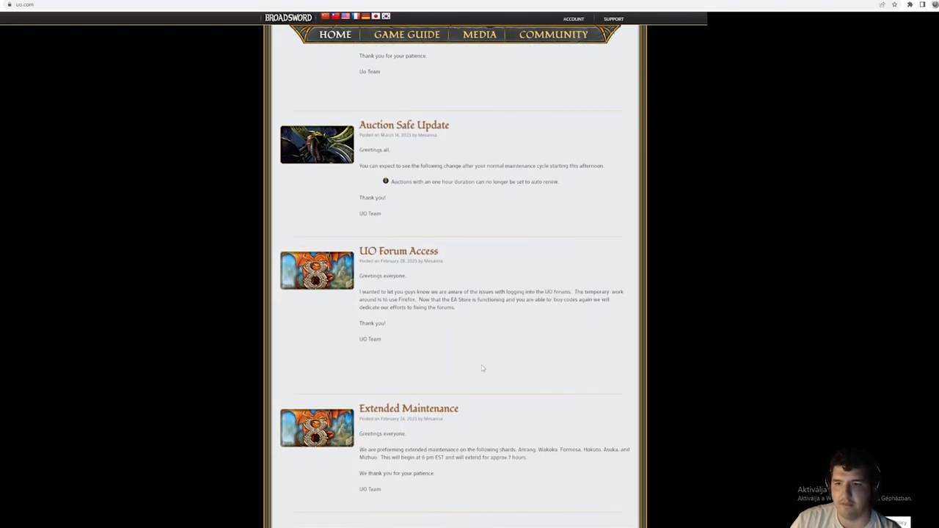
scroll(down, 3)
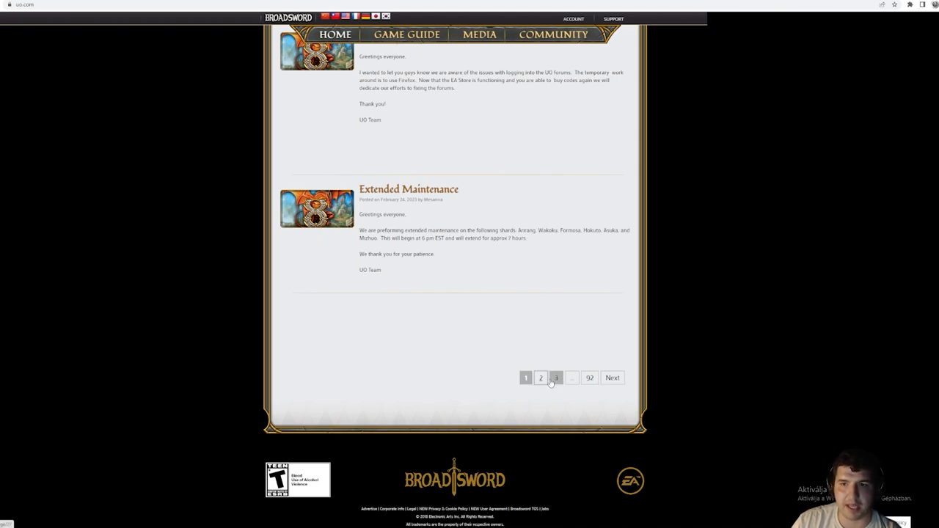
Open page 2 of the news feed and look over the older announcements.
click(540, 377)
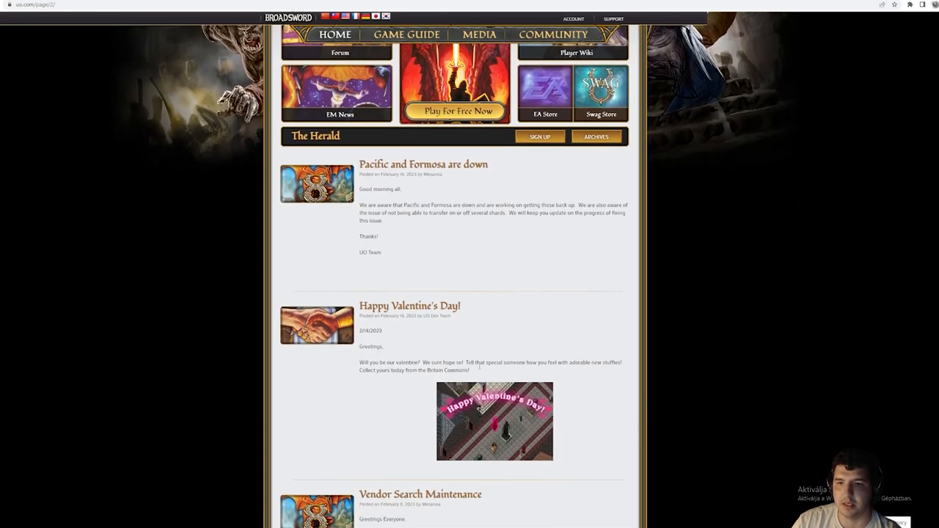
scroll(up, 3)
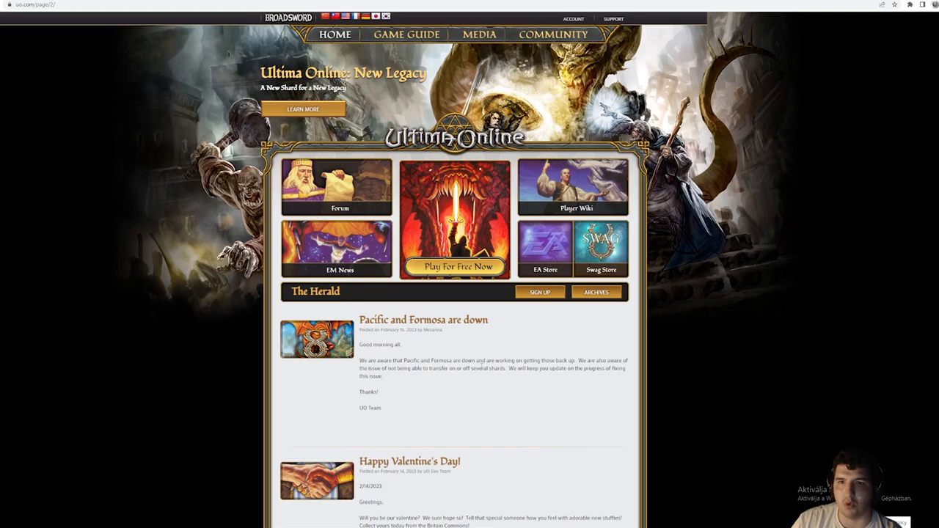
scroll(down, 3)
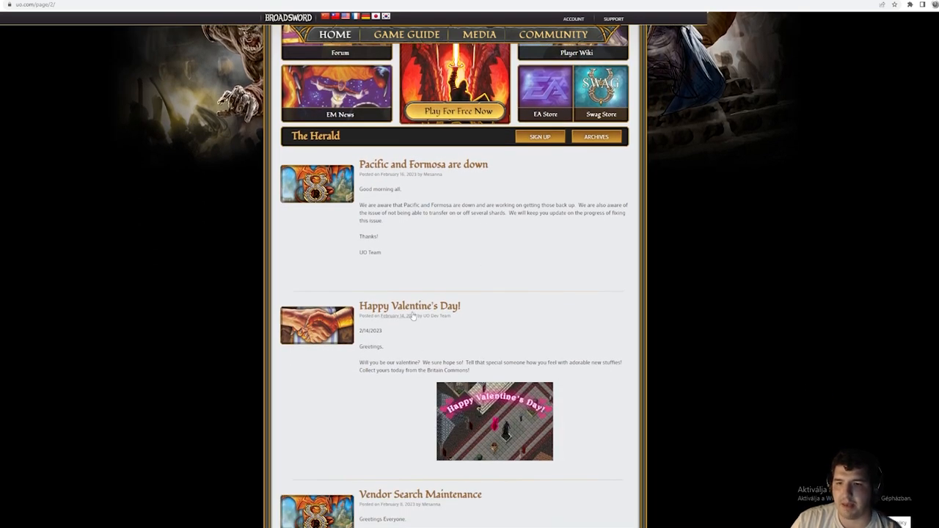
scroll(up, 3)
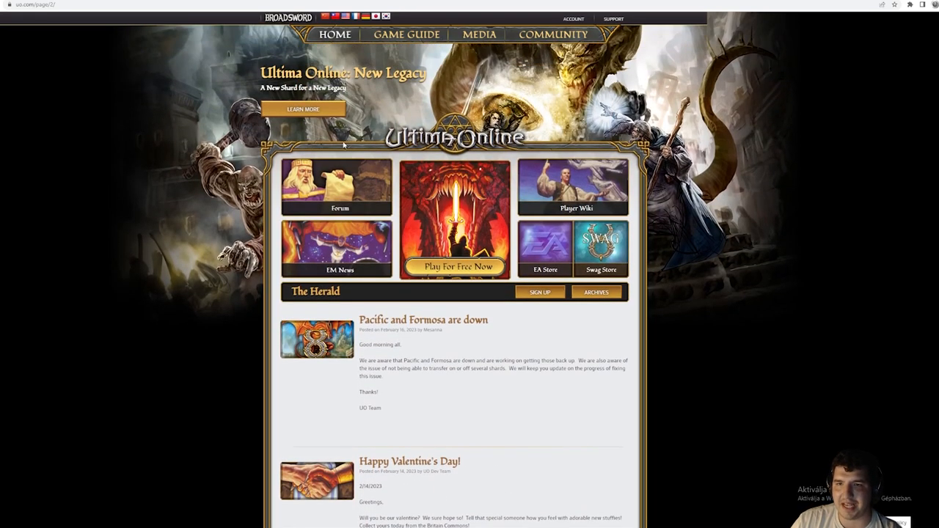
Display the Publish 115 notes from the Game Guide's Publish Notes index.
click(403, 34)
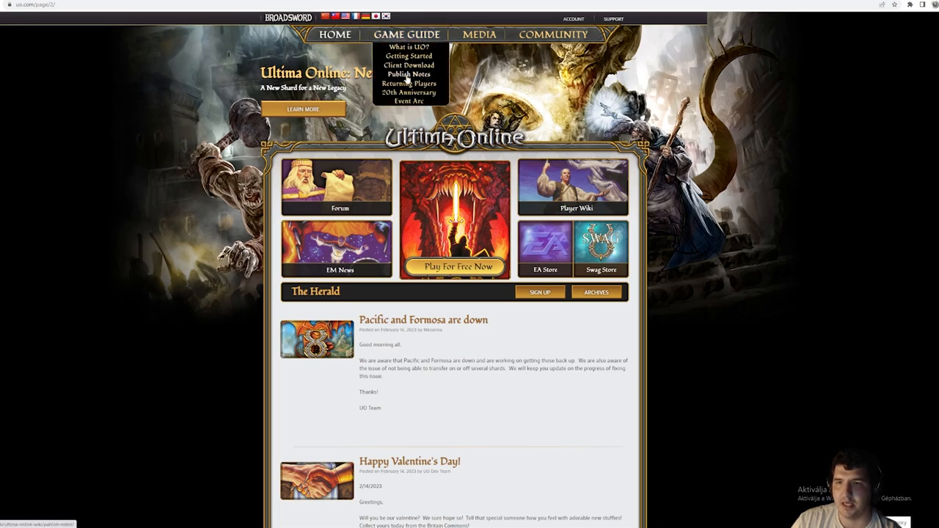
click(409, 73)
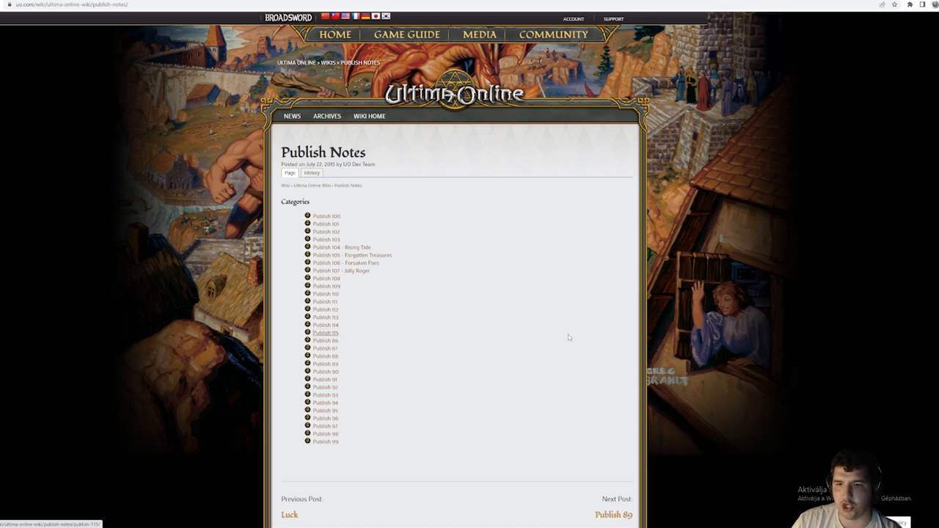
click(325, 333)
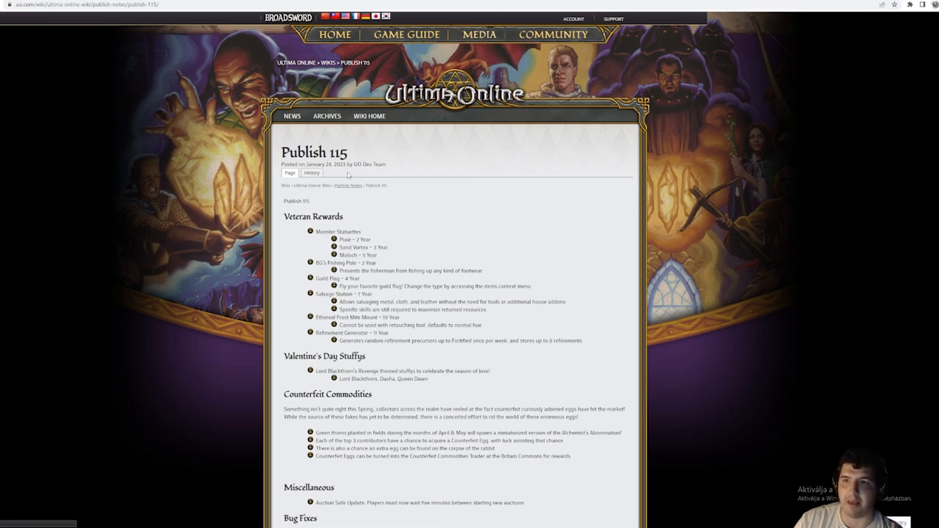
mouse_move(487, 62)
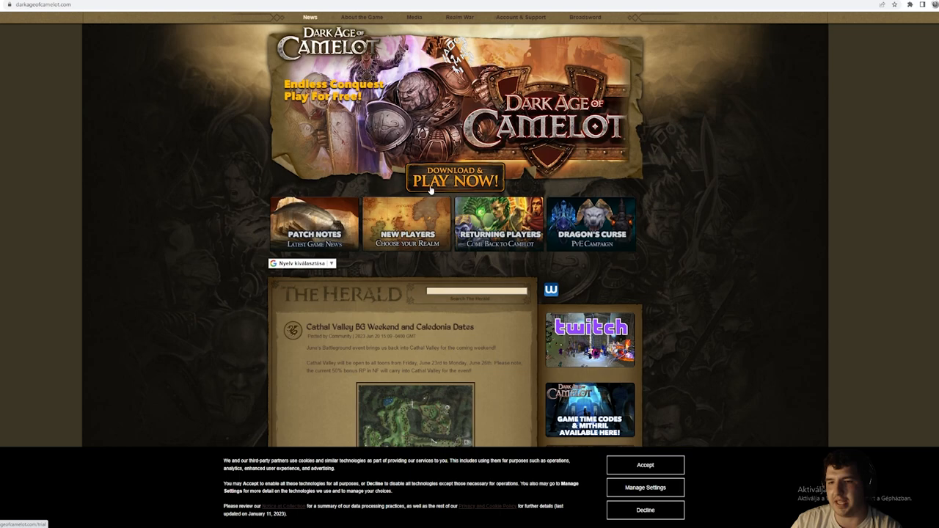
Scroll down through The Herald's event, downtime and patch posts on darkageofcamelot.com.
scroll(down, 3)
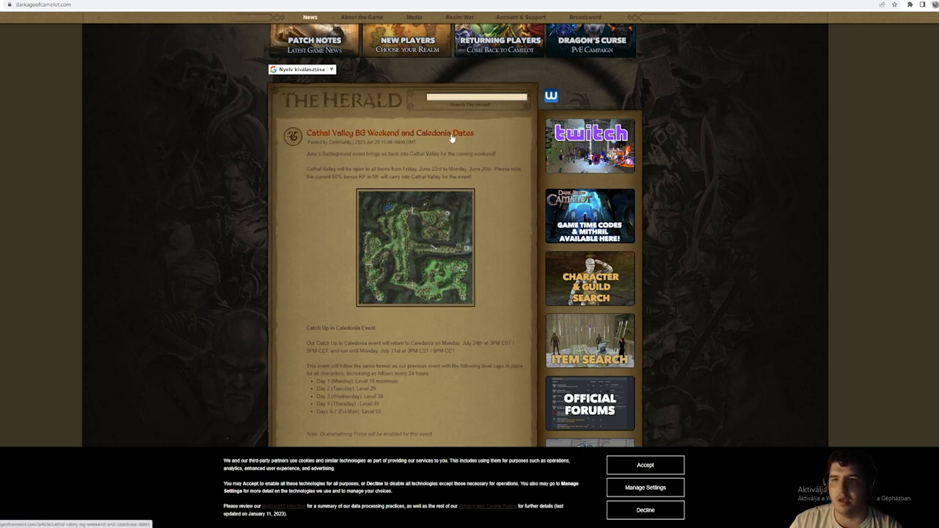
scroll(down, 3)
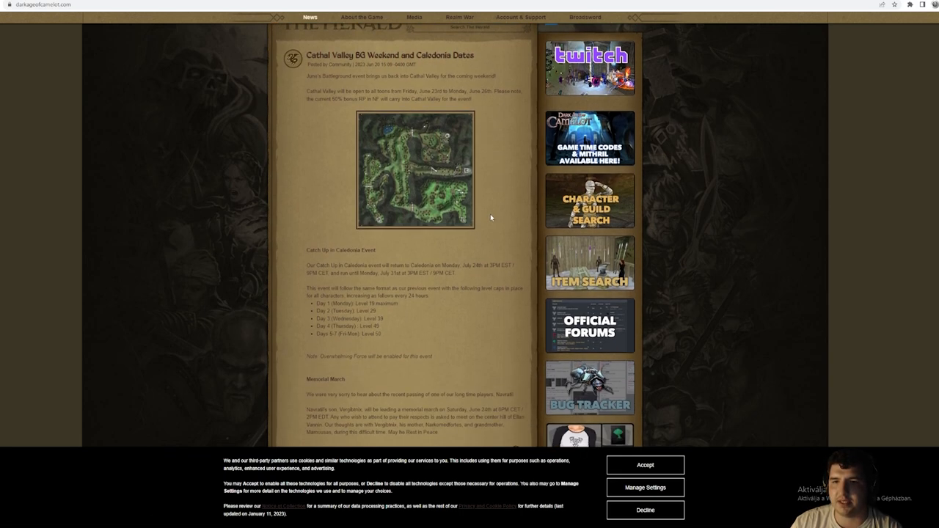
scroll(down, 3)
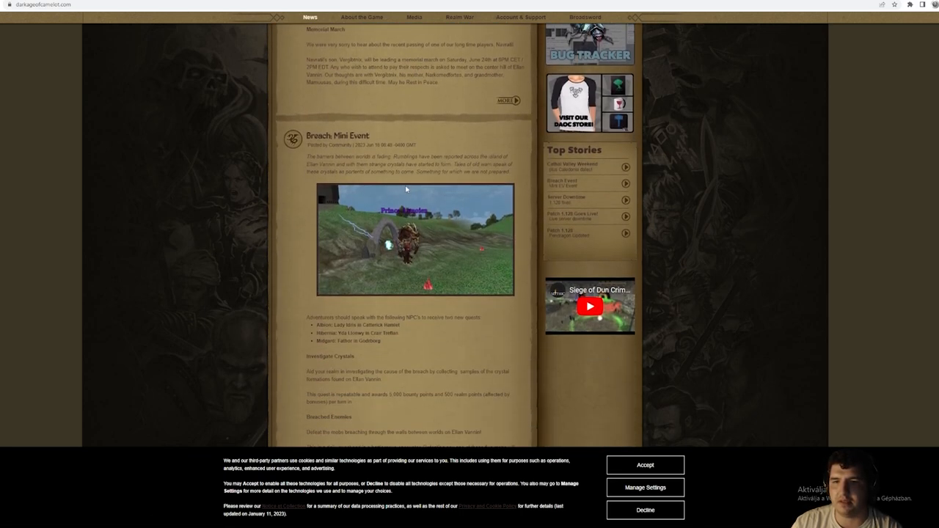
scroll(down, 3)
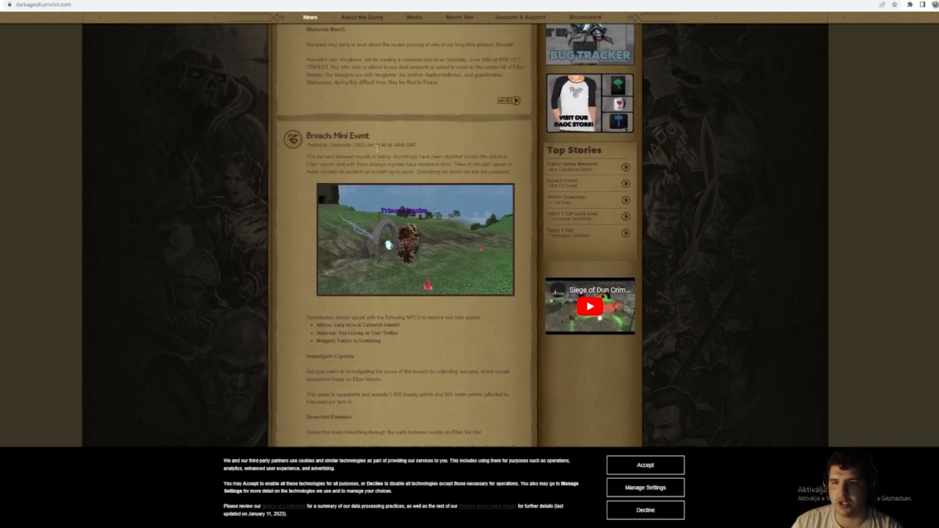
scroll(down, 3)
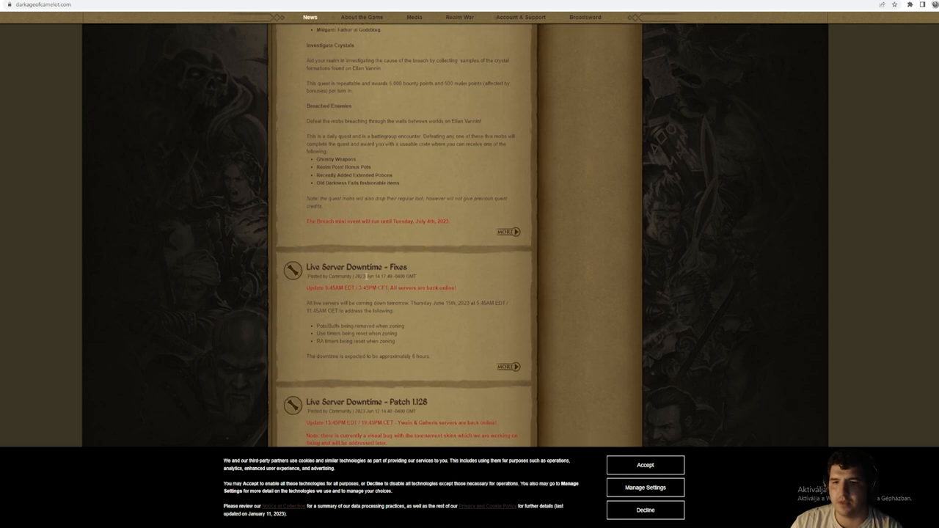
scroll(down, 3)
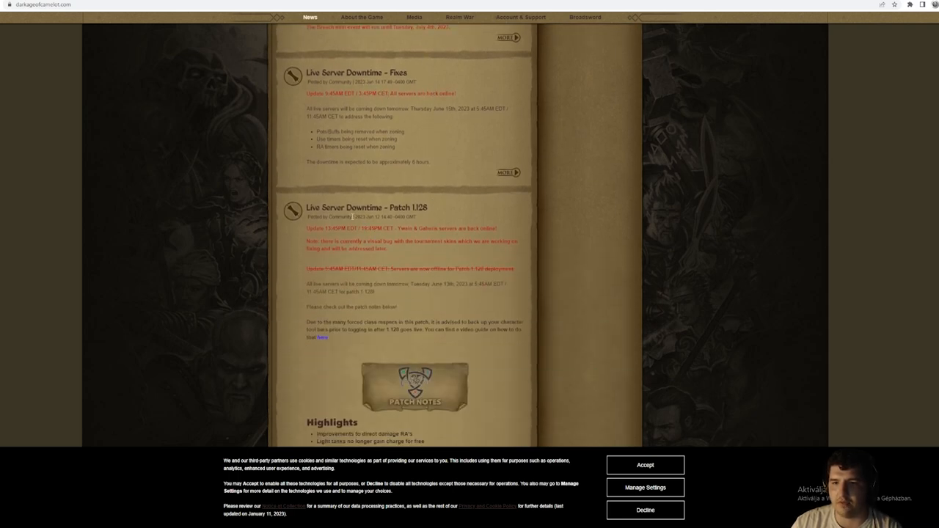
scroll(down, 3)
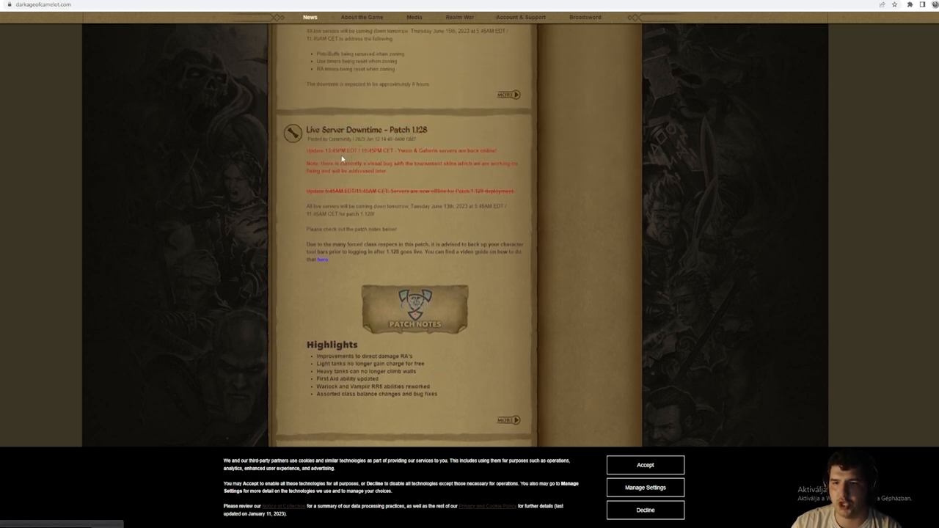
scroll(down, 3)
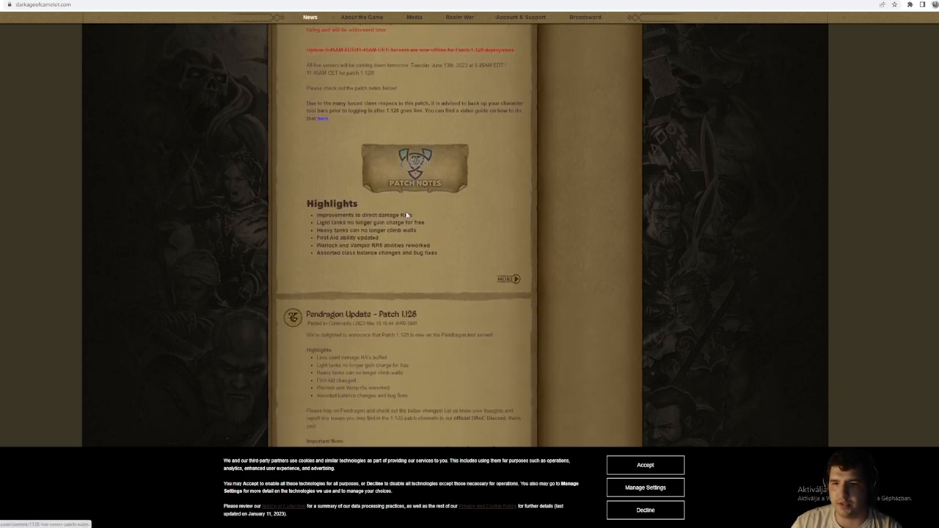
scroll(down, 3)
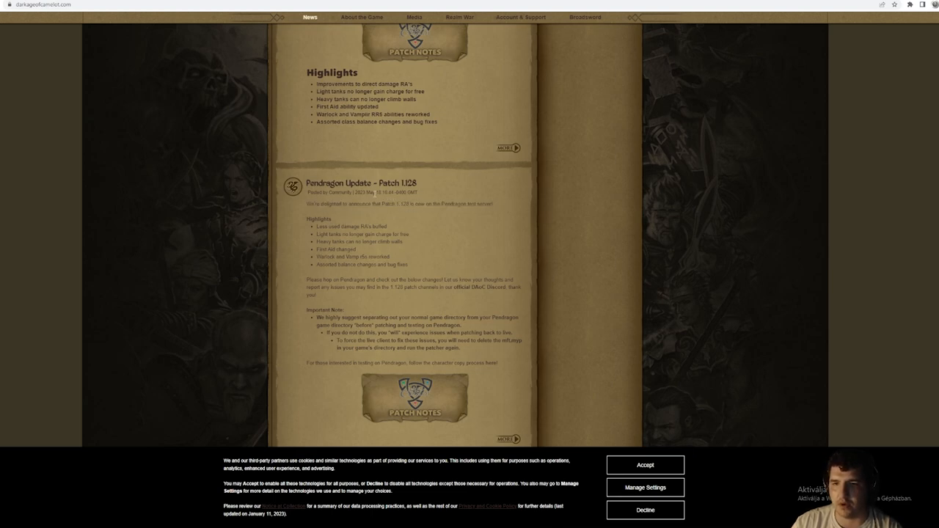
scroll(down, 3)
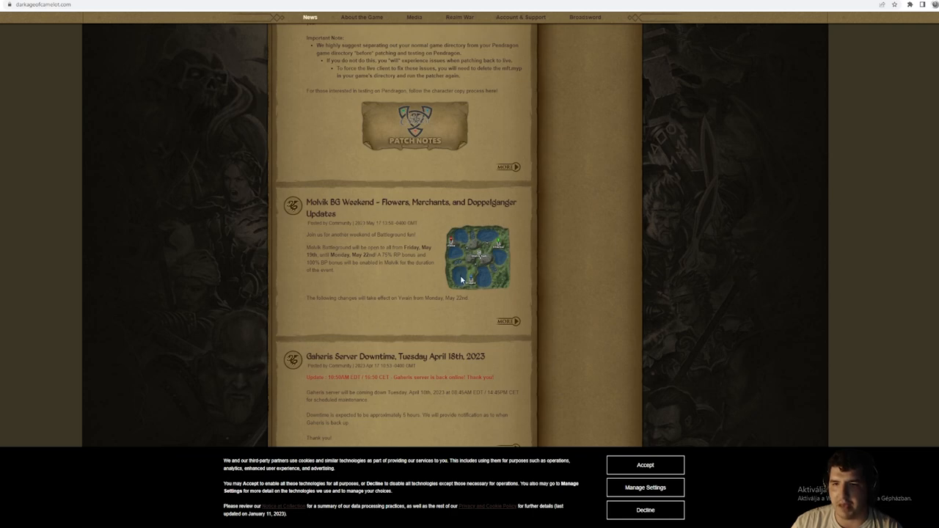
scroll(down, 3)
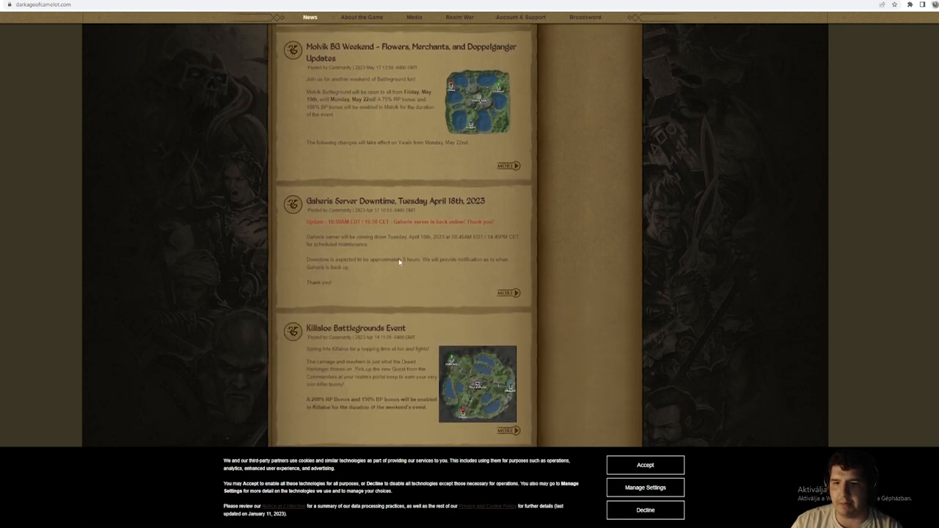
scroll(down, 3)
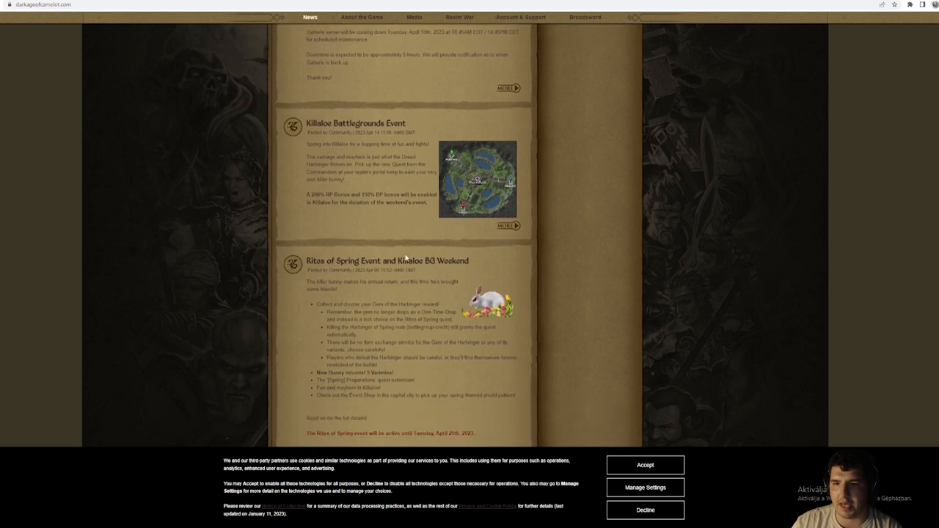
scroll(down, 3)
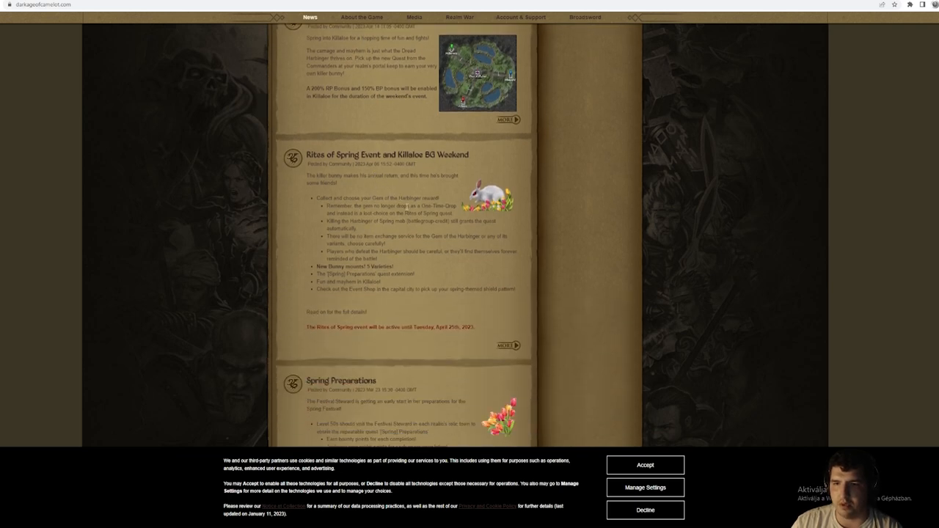
scroll(down, 3)
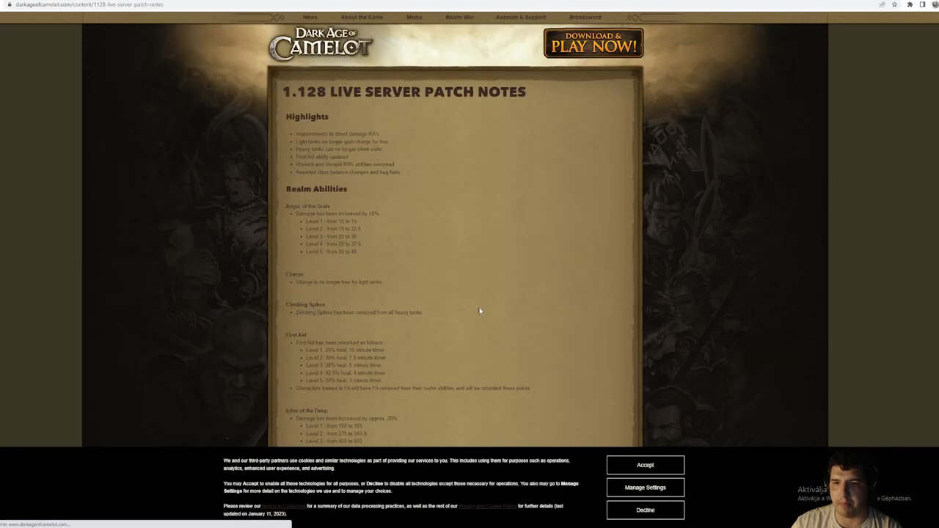
Skim the 1.128 patch notes, then switch to the Patch Notes news listing.
scroll(down, 3)
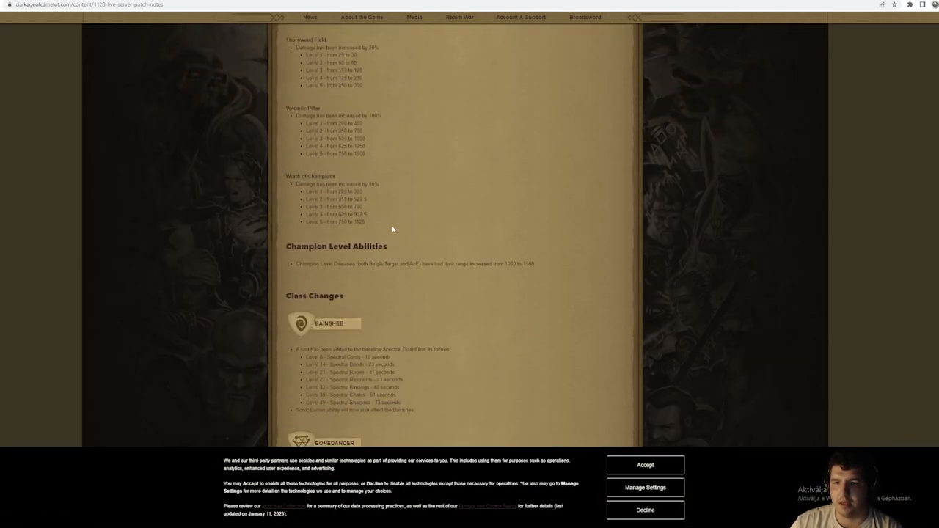
scroll(up, 3)
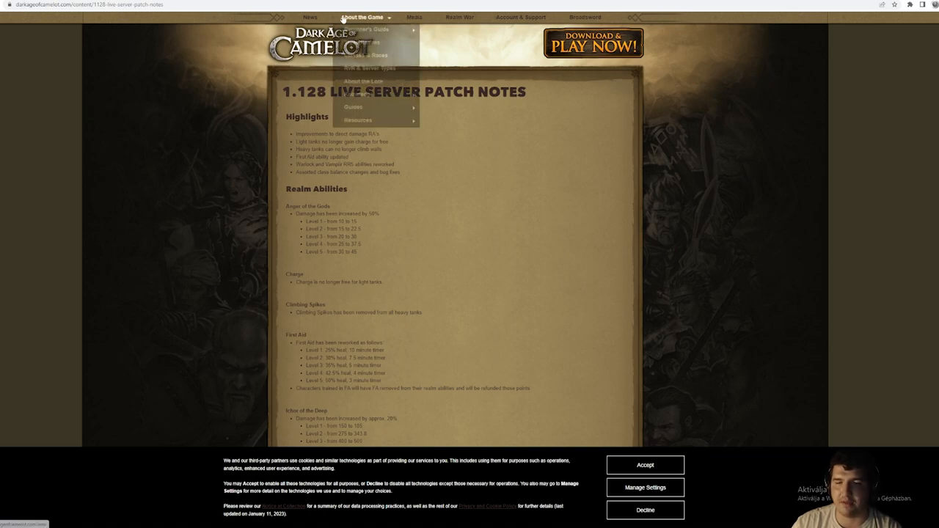
click(360, 18)
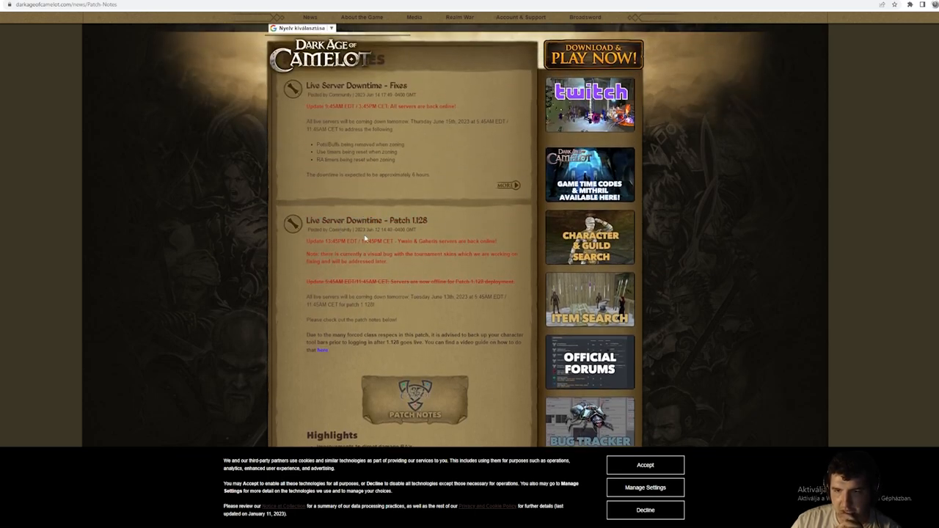
double_click(364, 232)
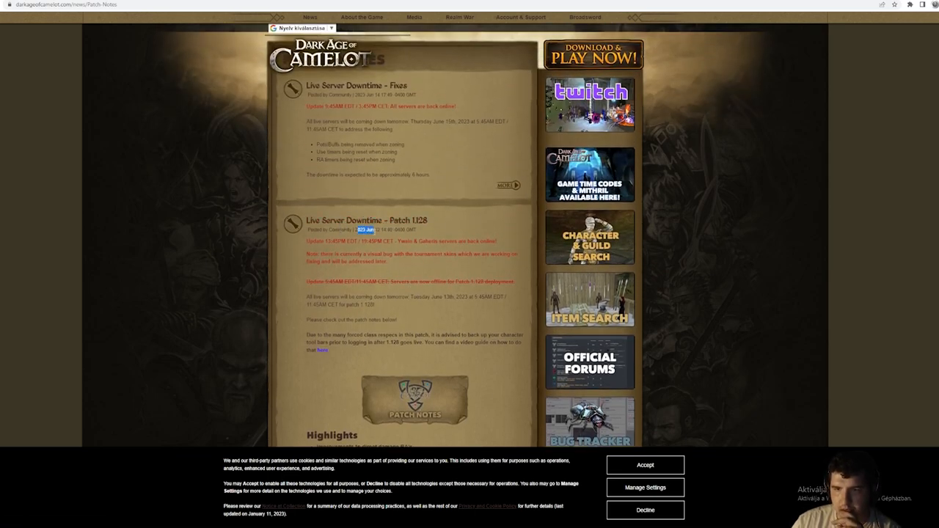
scroll(down, 3)
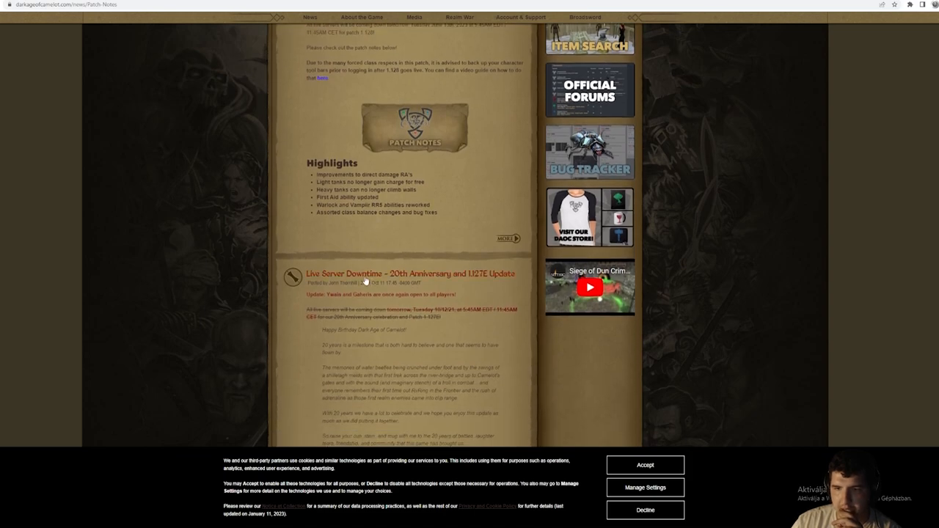
double_click(372, 282)
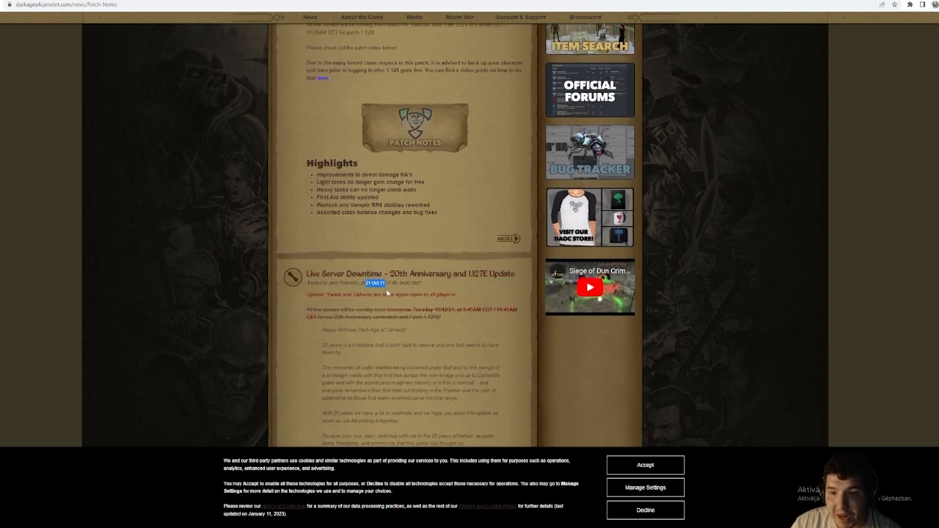
scroll(down, 3)
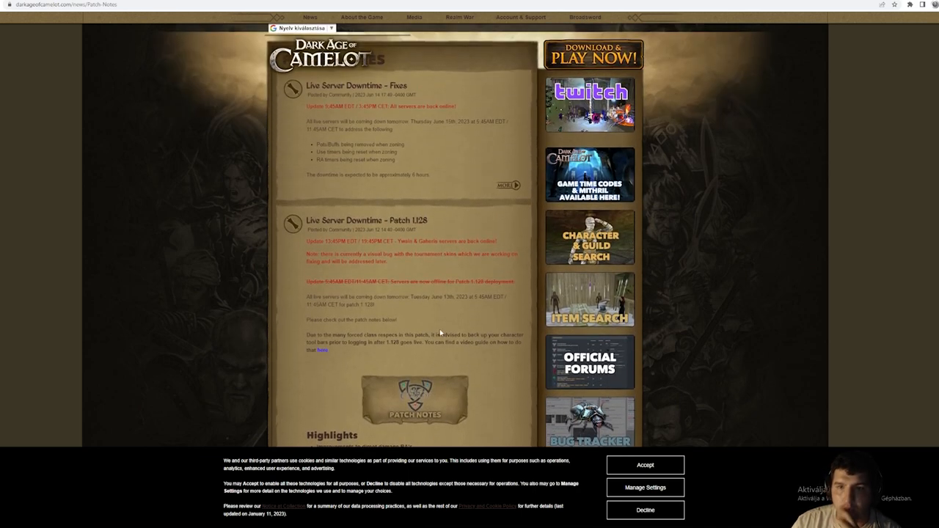
scroll(down, 3)
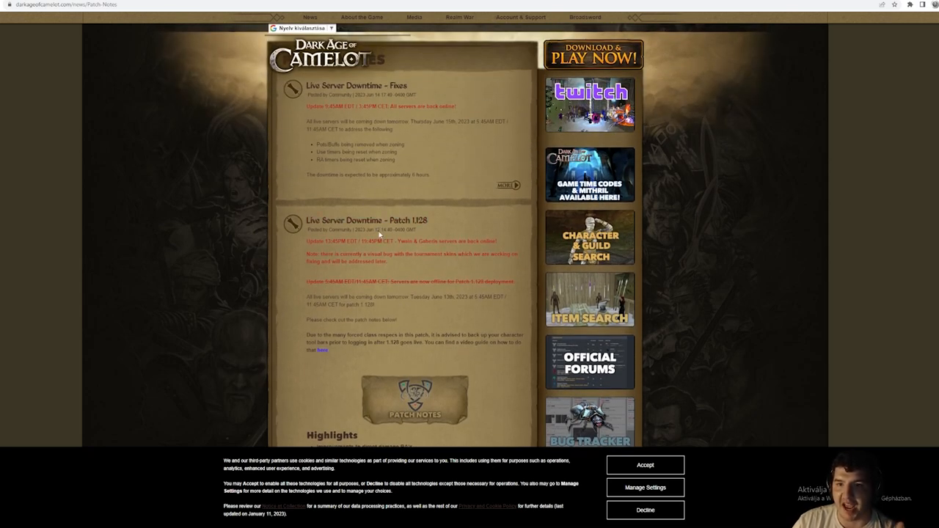
scroll(down, 3)
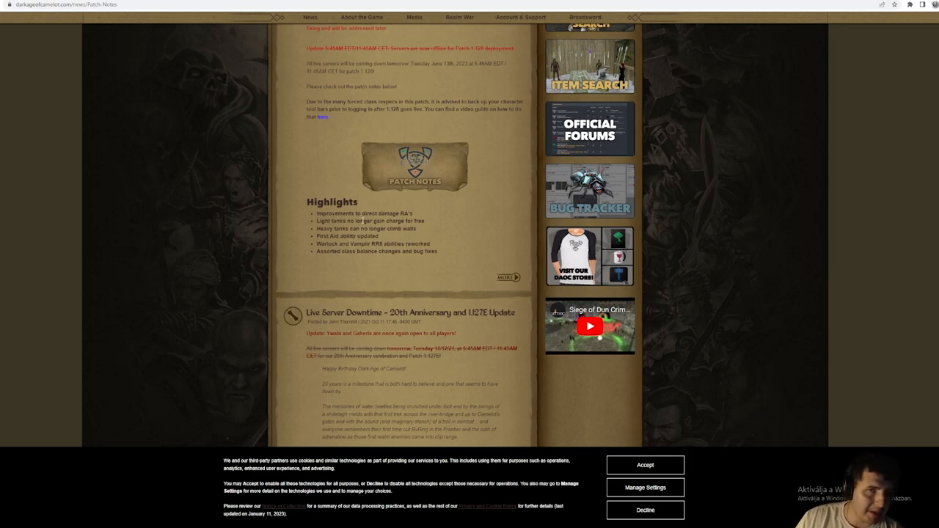
scroll(up, 3)
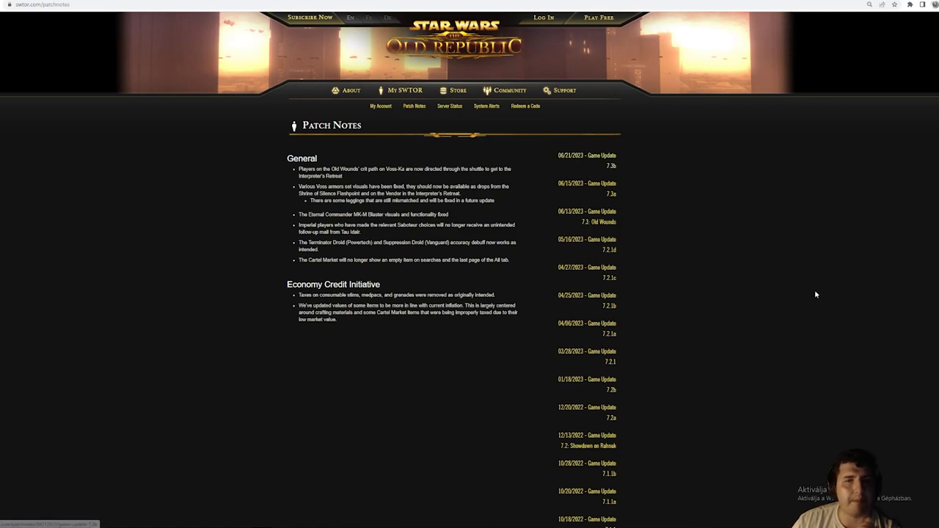
Scroll the swtor.com Game Update list back to 7.0 Legacy of the Sith and 6.x.
scroll(down, 3)
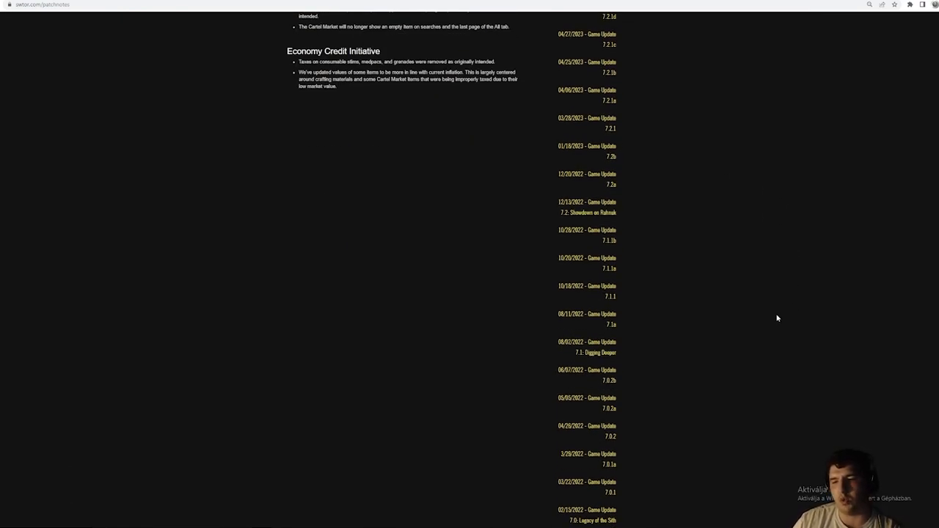
scroll(up, 3)
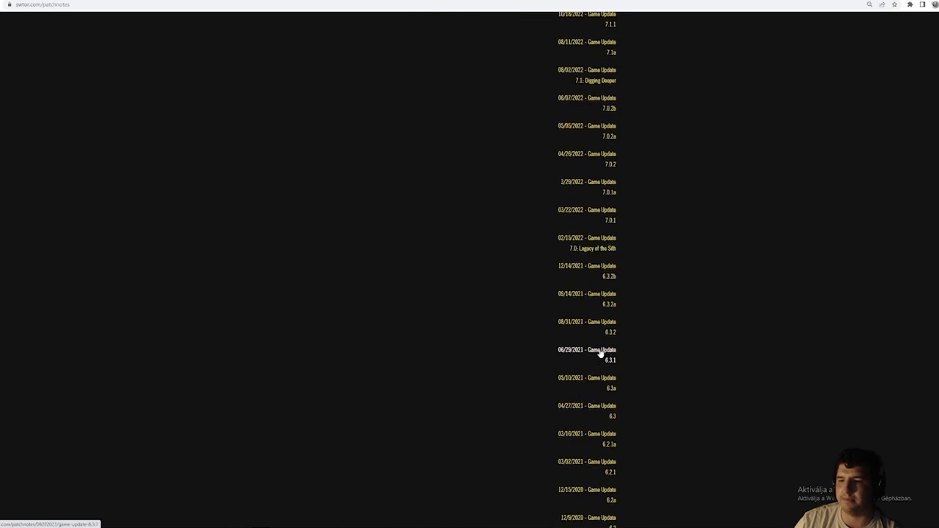
scroll(up, 3)
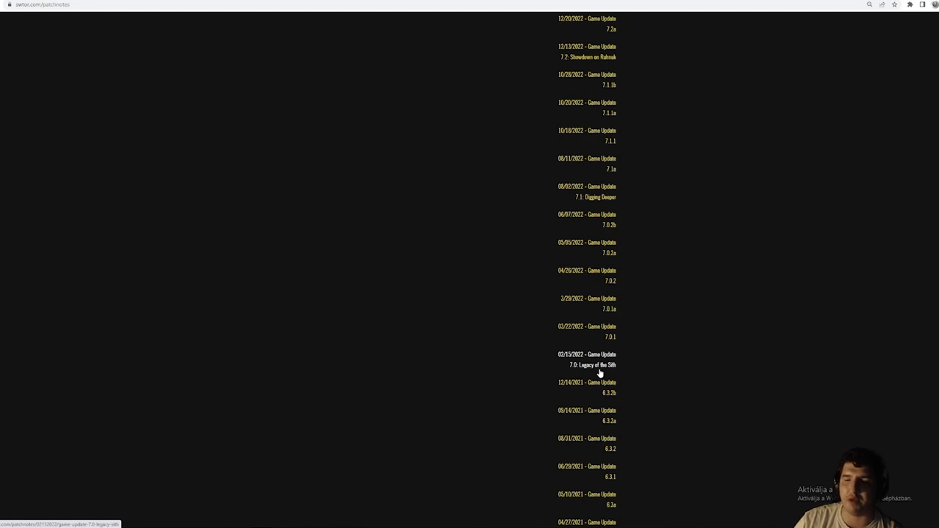
mouse_move(631, 365)
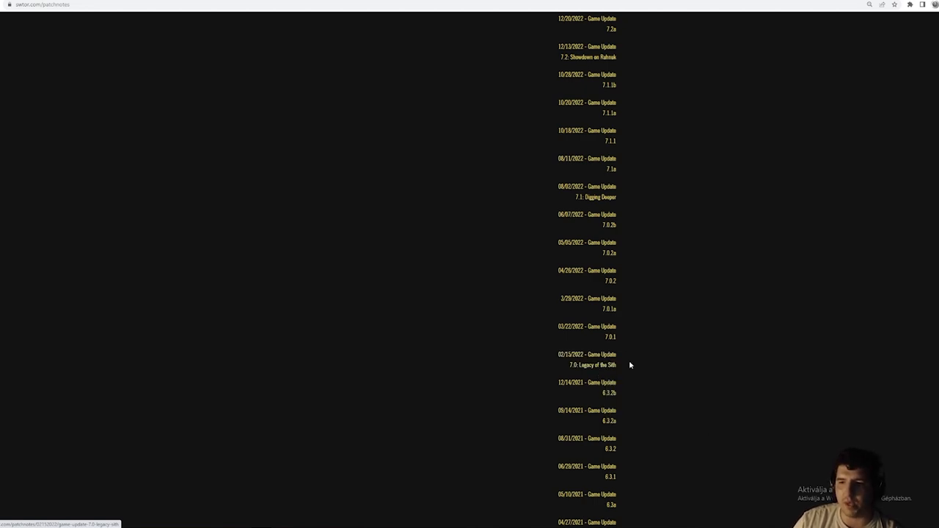
Open the Game Update 7.0: Legacy of the Sith notes and read the General changes.
click(585, 365)
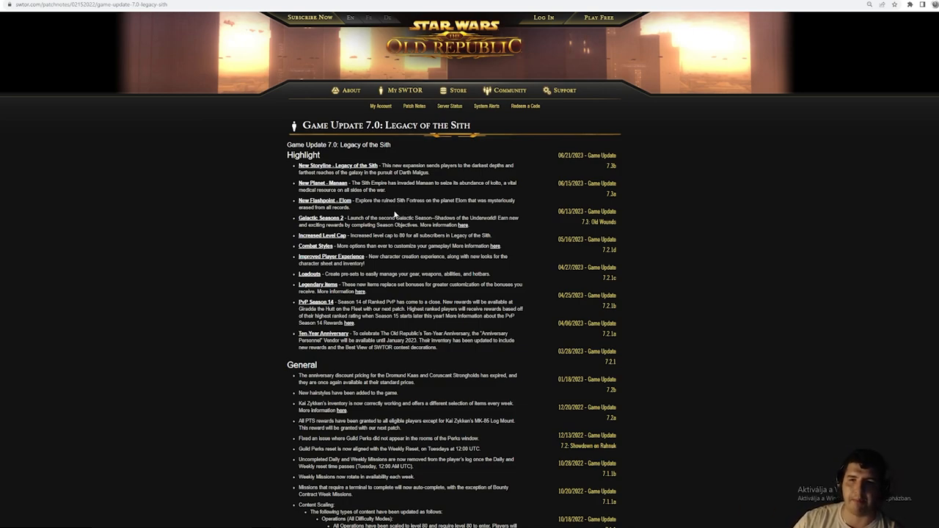
mouse_move(348, 199)
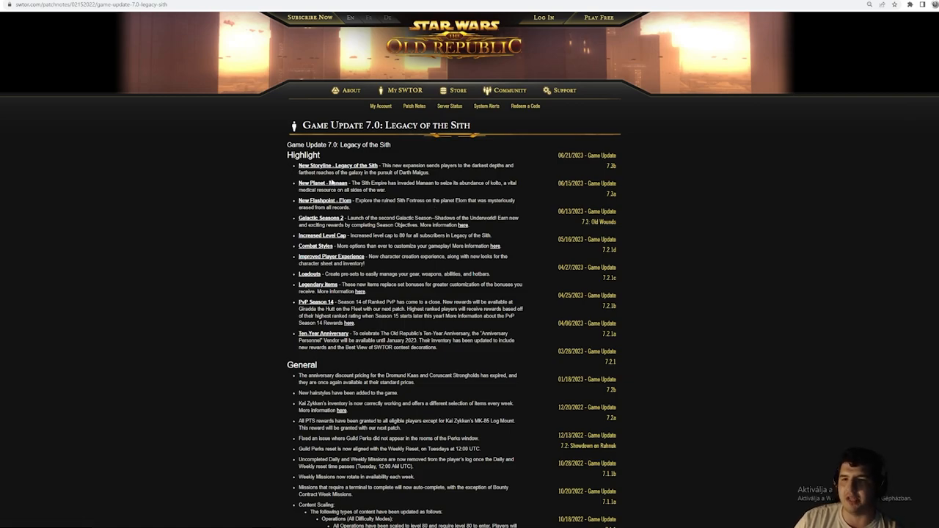
scroll(down, 3)
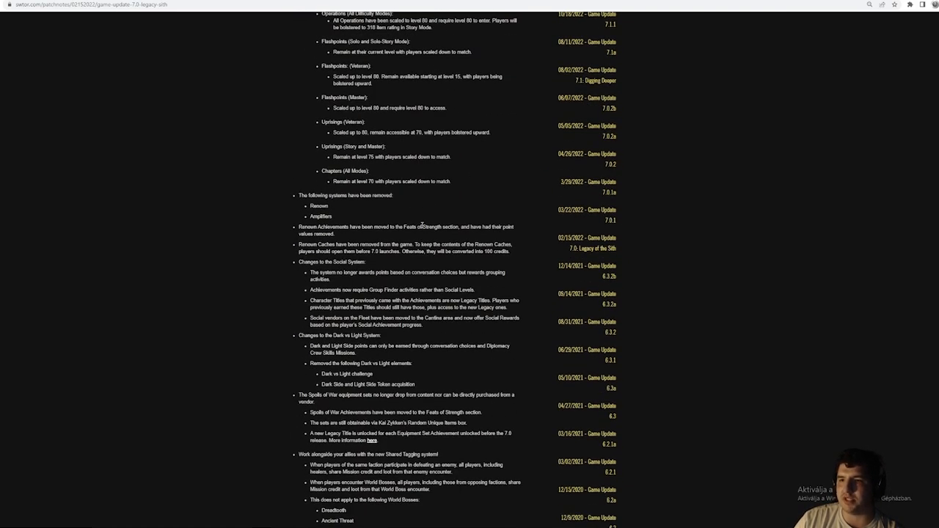
mouse_move(572, 250)
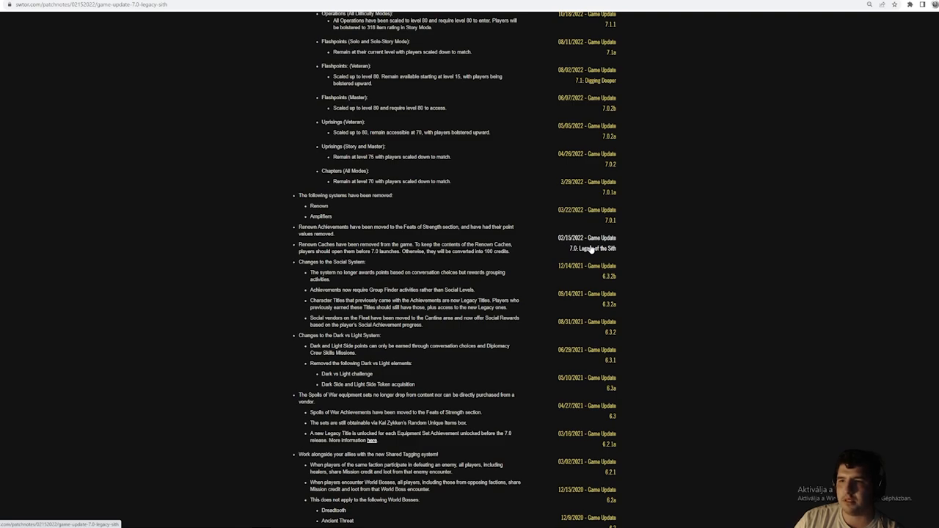
mouse_move(609, 159)
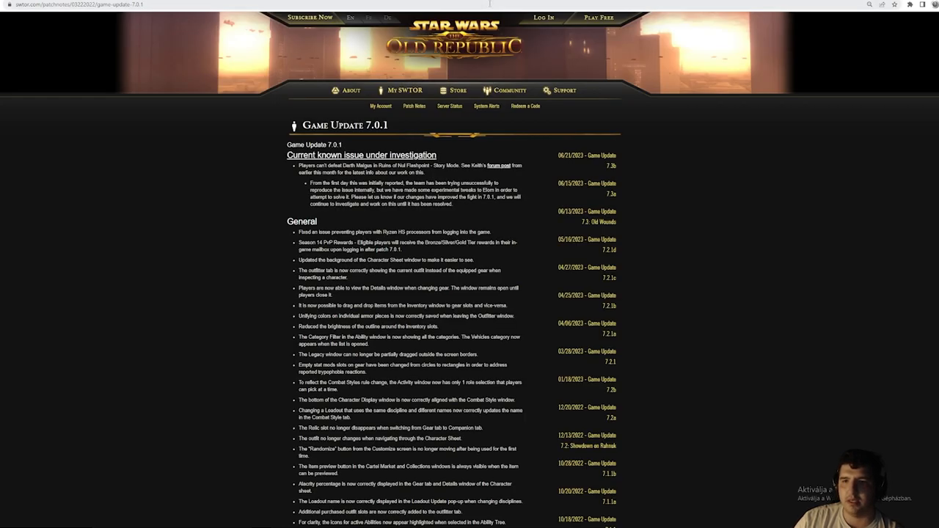
drag(299, 165, 415, 183)
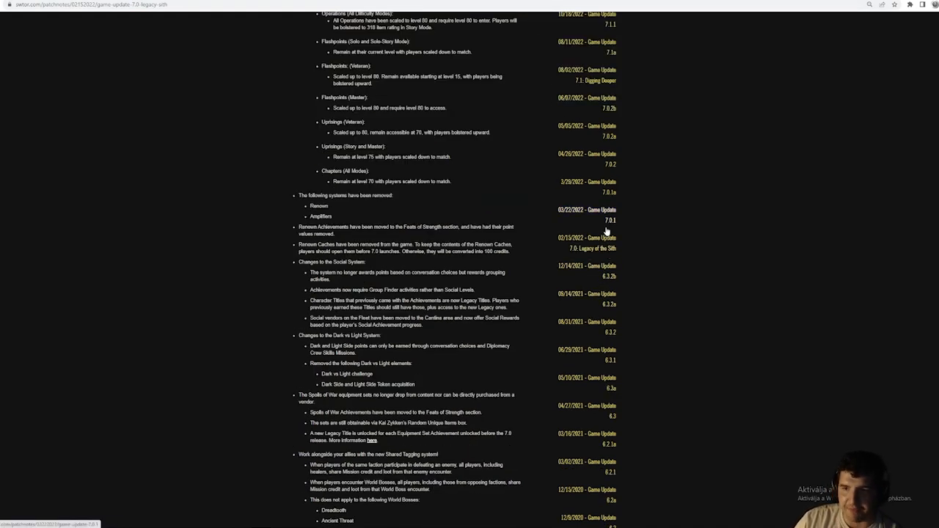
mouse_move(591, 216)
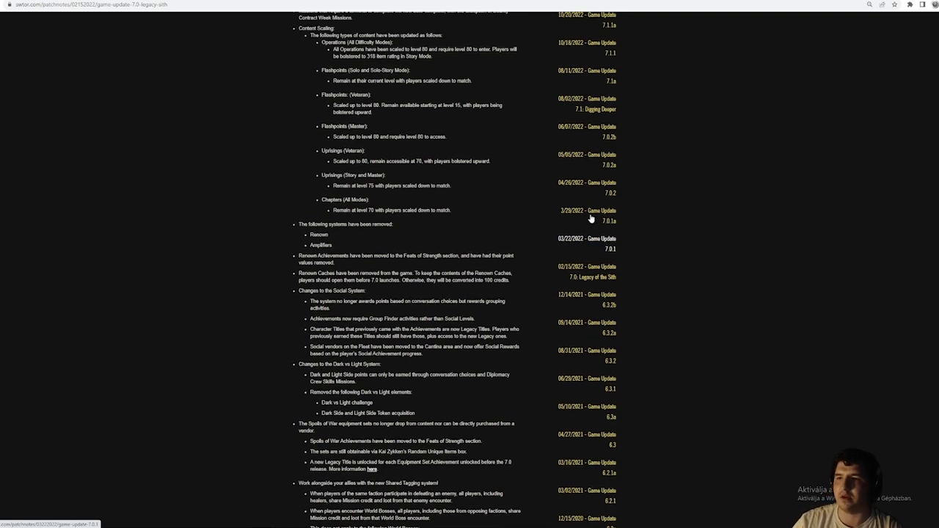
scroll(up, 3)
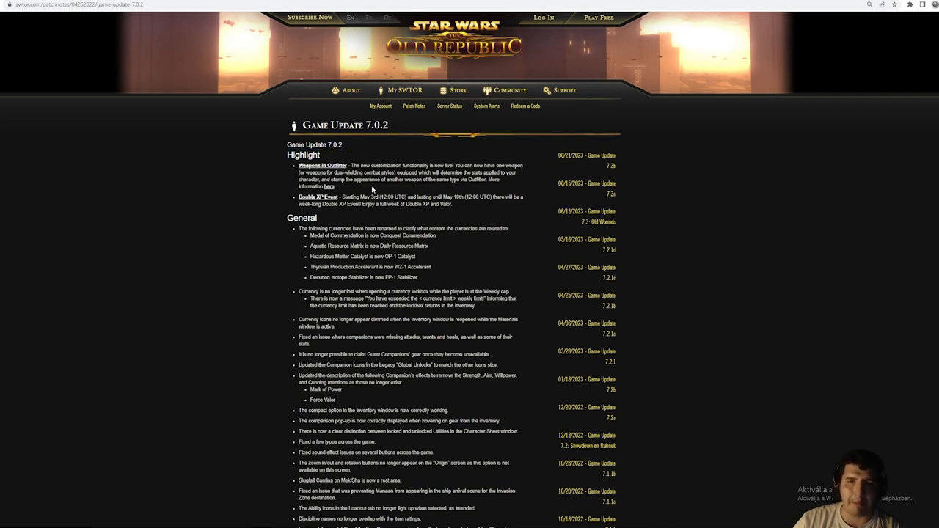
mouse_move(321, 180)
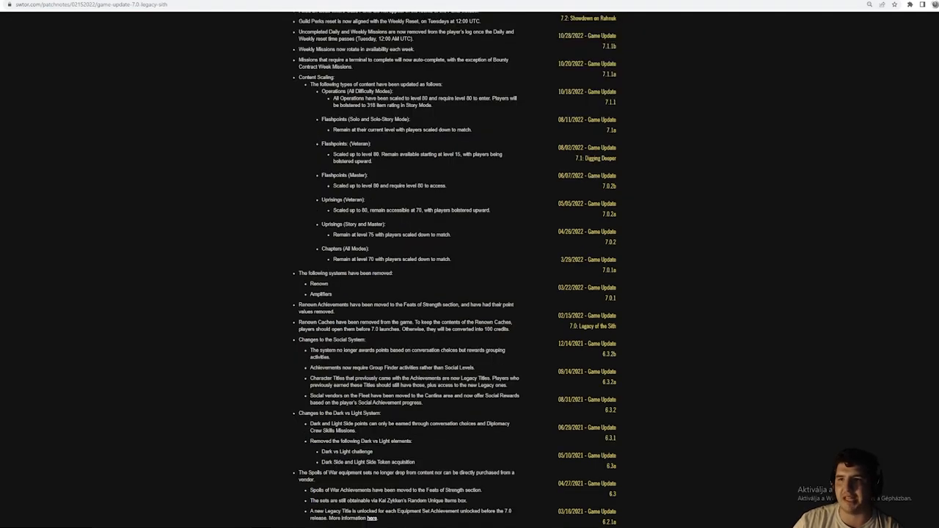
mouse_move(611, 241)
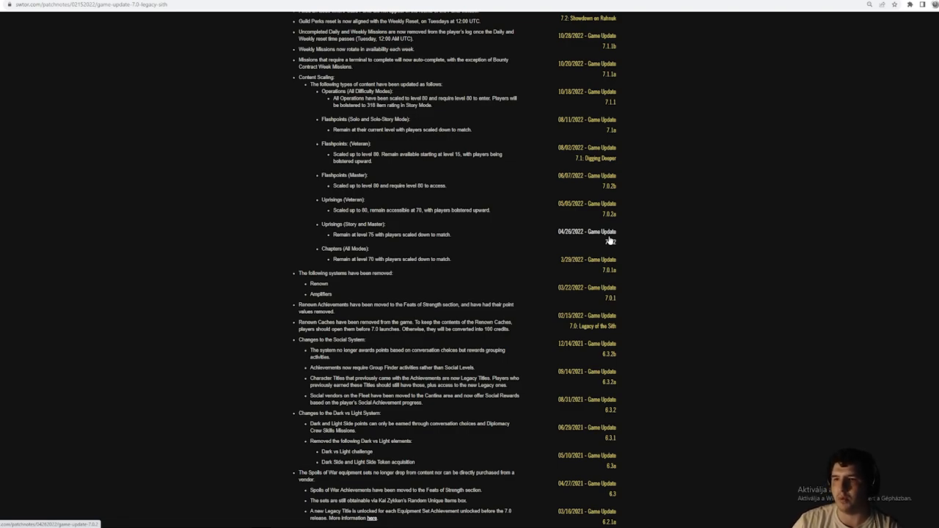
mouse_move(609, 233)
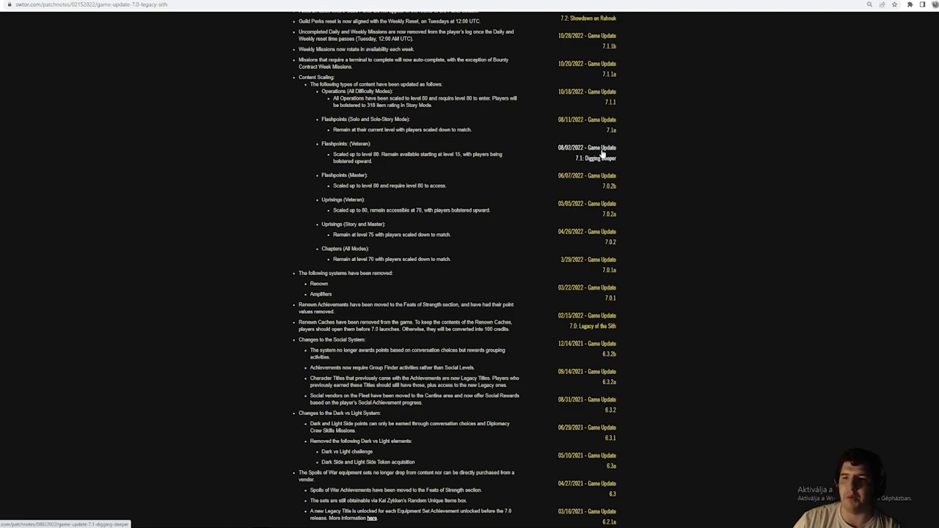
mouse_move(600, 324)
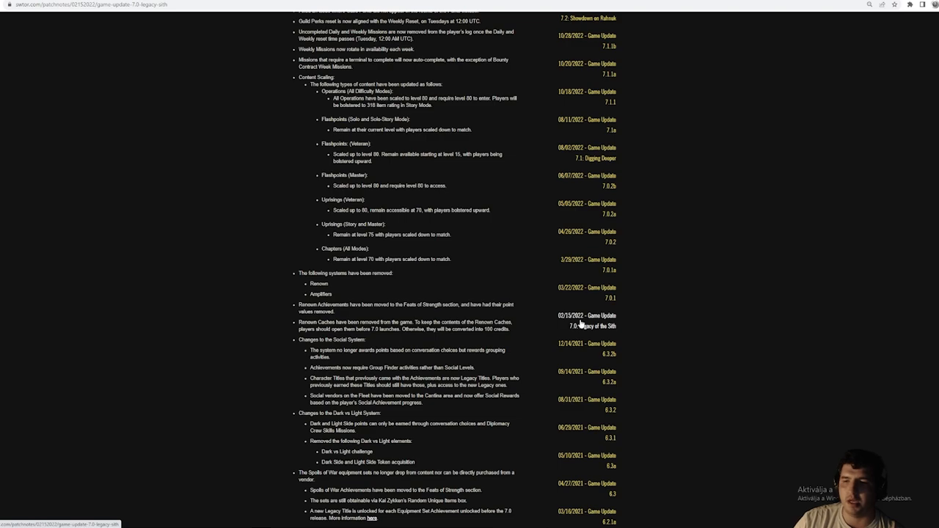
mouse_move(623, 157)
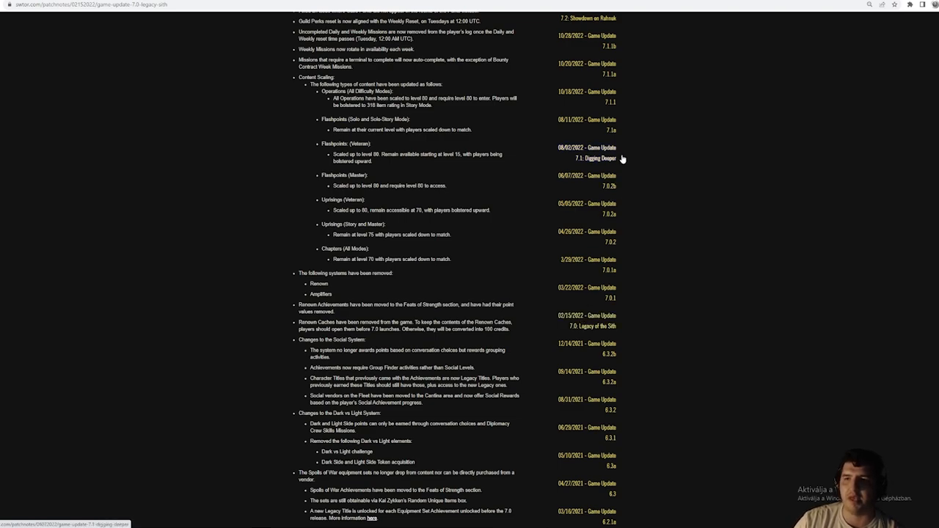
mouse_move(600, 160)
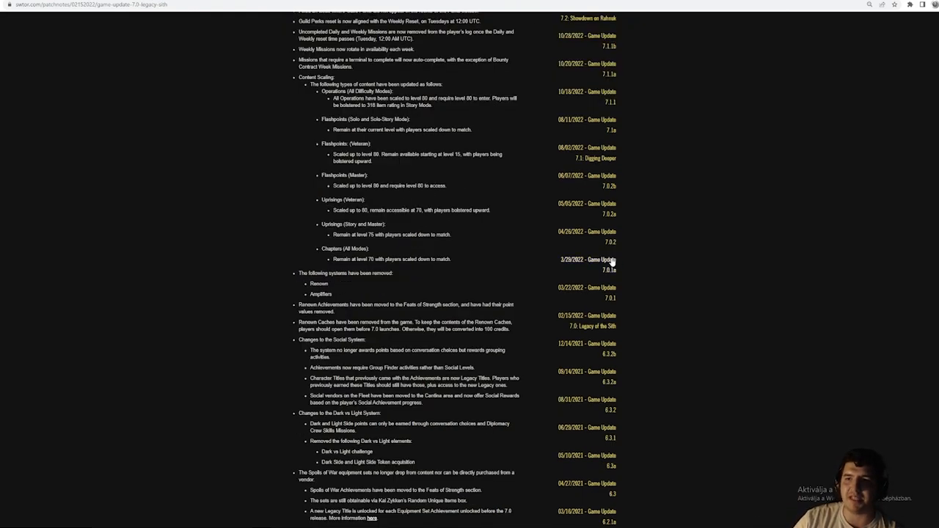
mouse_move(574, 159)
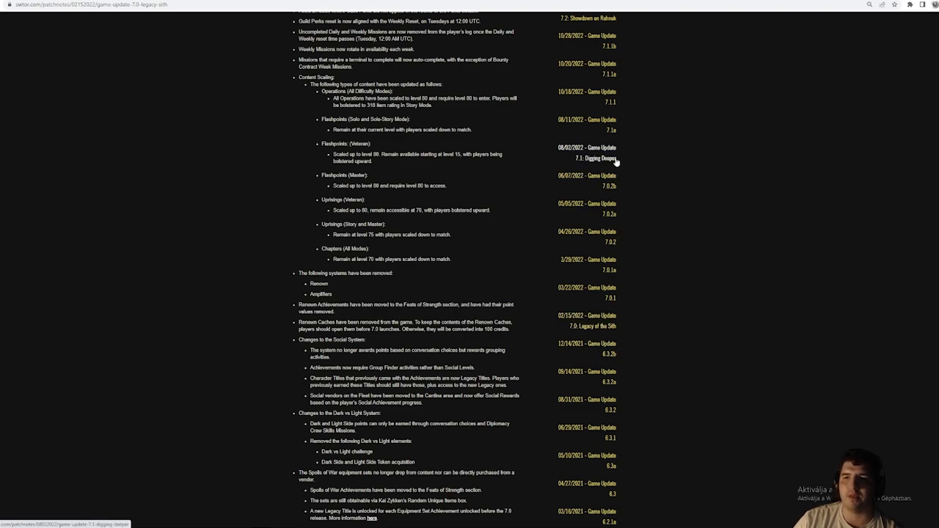
scroll(up, 3)
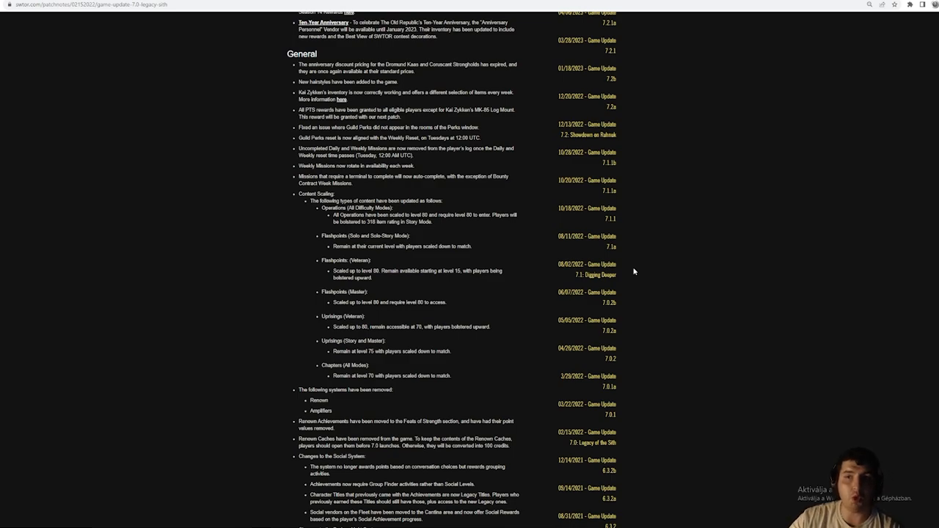
mouse_move(629, 271)
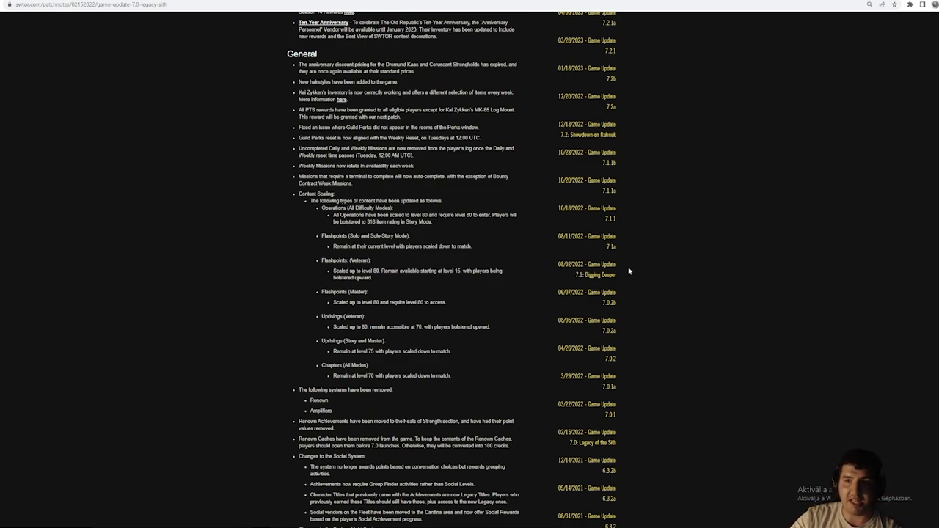
mouse_move(559, 268)
text(sw)
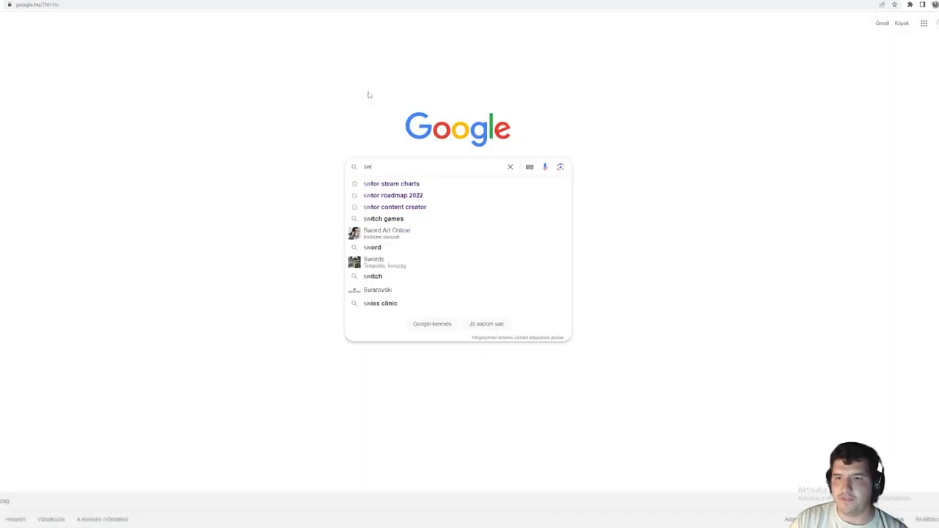
Search Google for 'swtor steam charts' and open the steamcharts.com result.
click(391, 183)
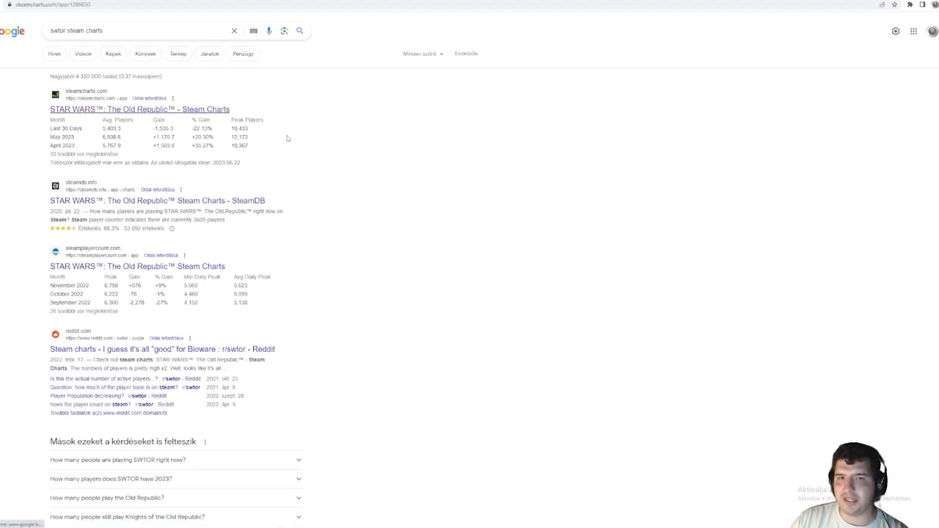
click(138, 109)
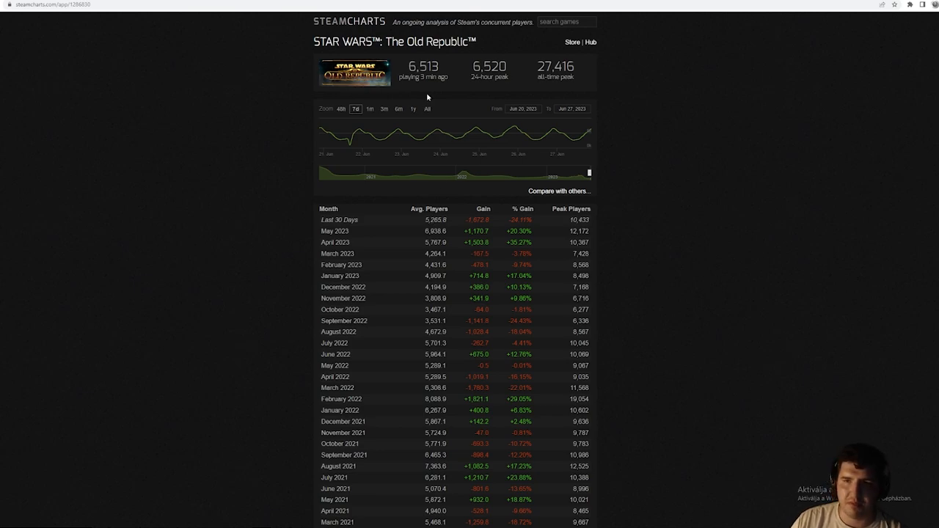
mouse_move(442, 138)
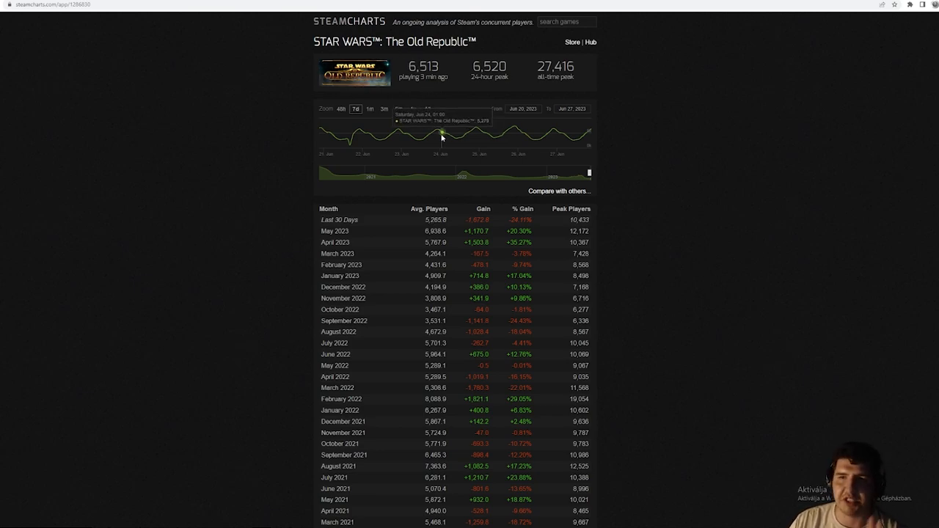
Scroll the SWTOR monthly player table and highlight average and peak counts, including 27,416.
scroll(down, 3)
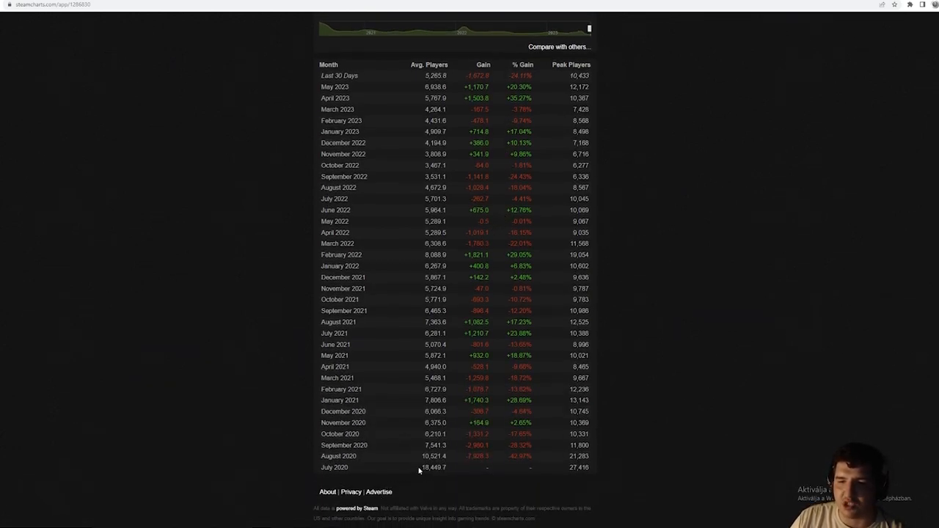
mouse_move(467, 475)
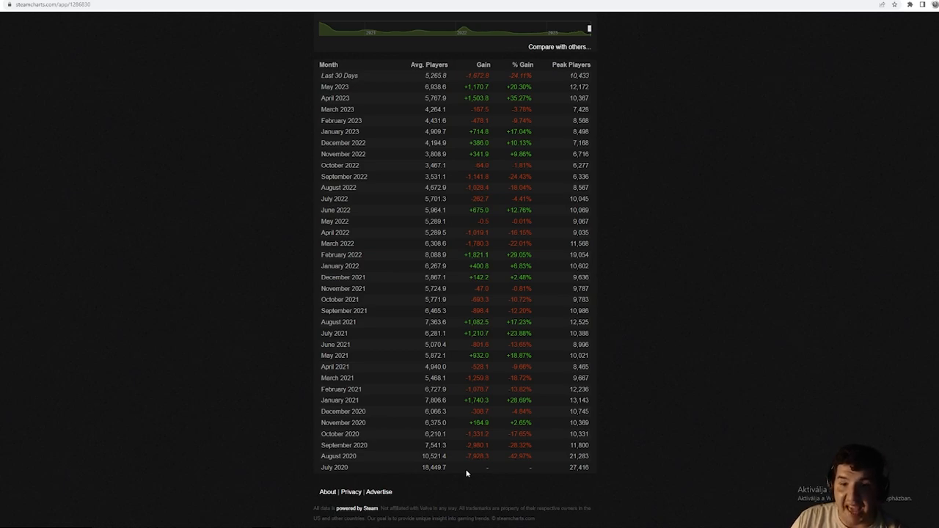
mouse_move(423, 222)
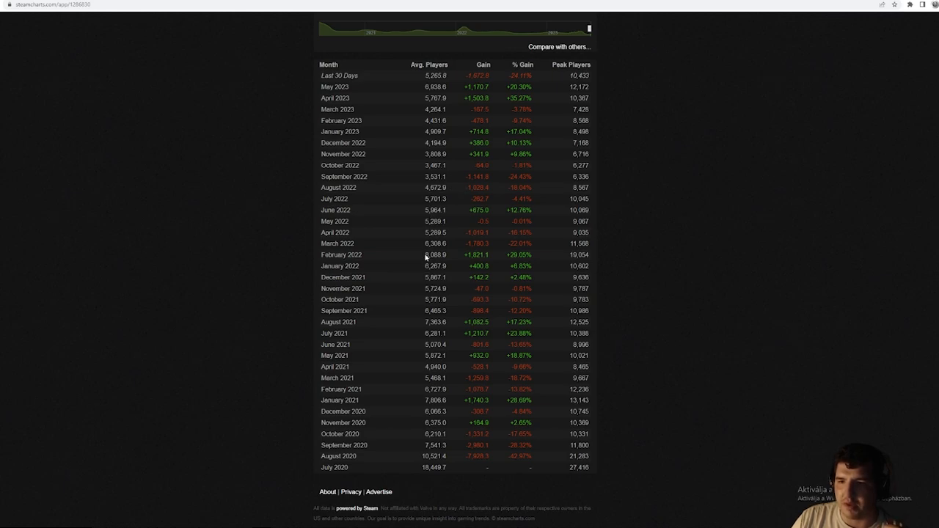
double_click(432, 255)
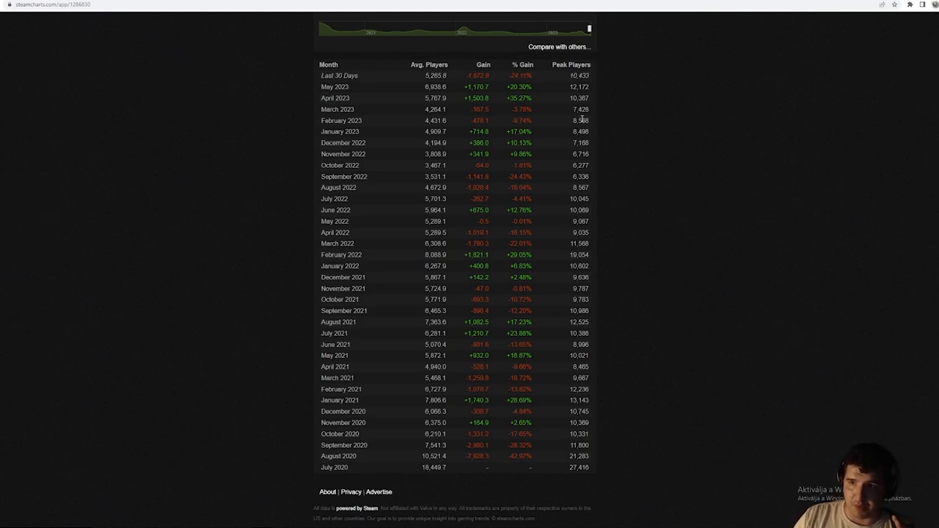
mouse_move(571, 219)
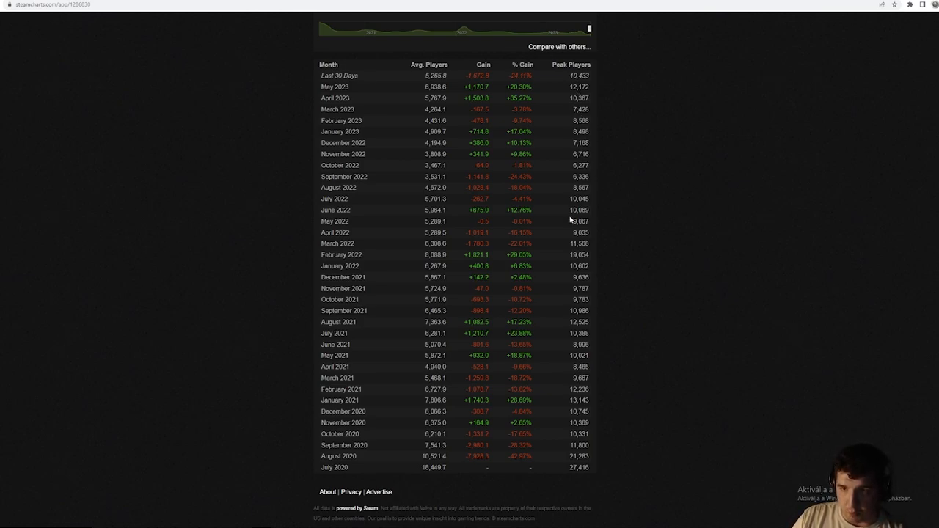
mouse_move(567, 255)
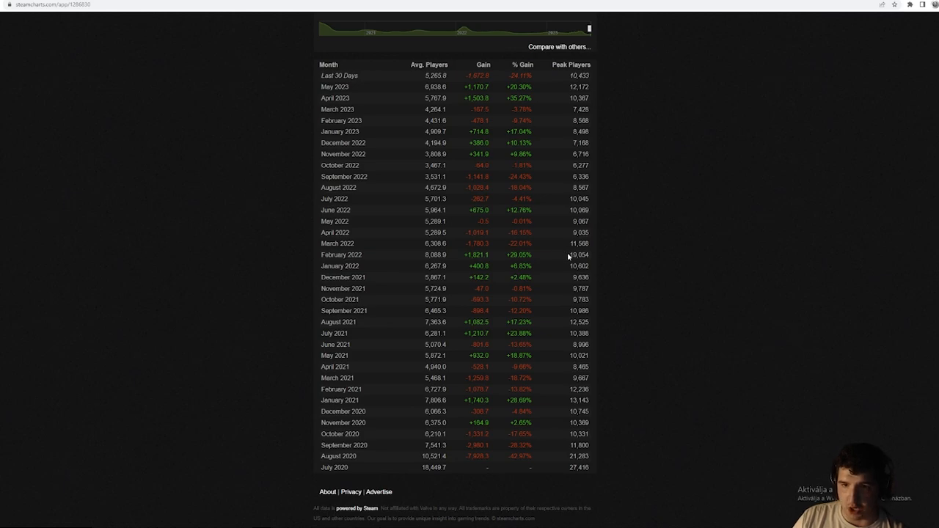
double_click(576, 255)
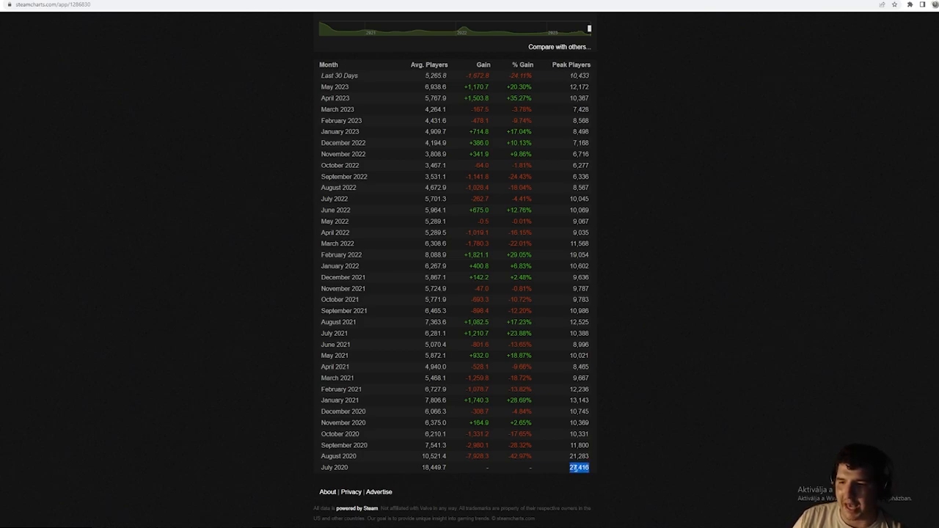
mouse_move(588, 417)
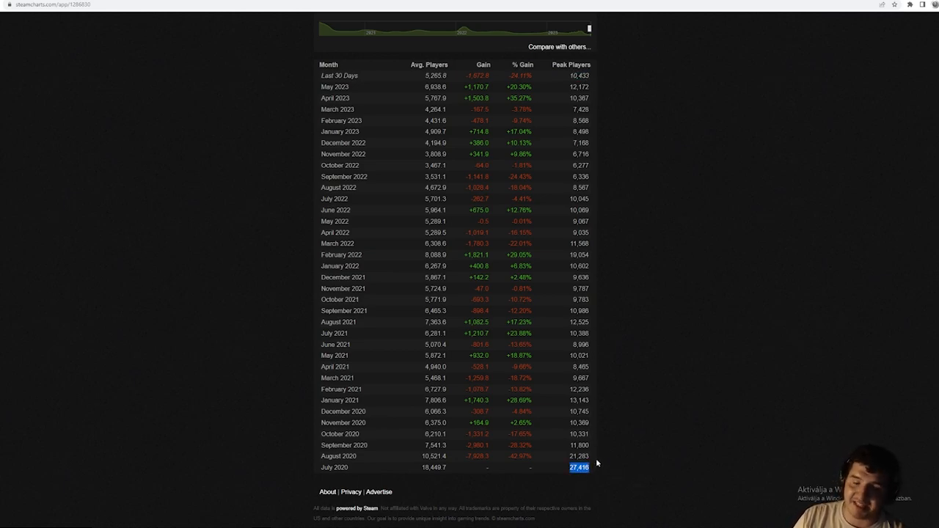
mouse_move(459, 300)
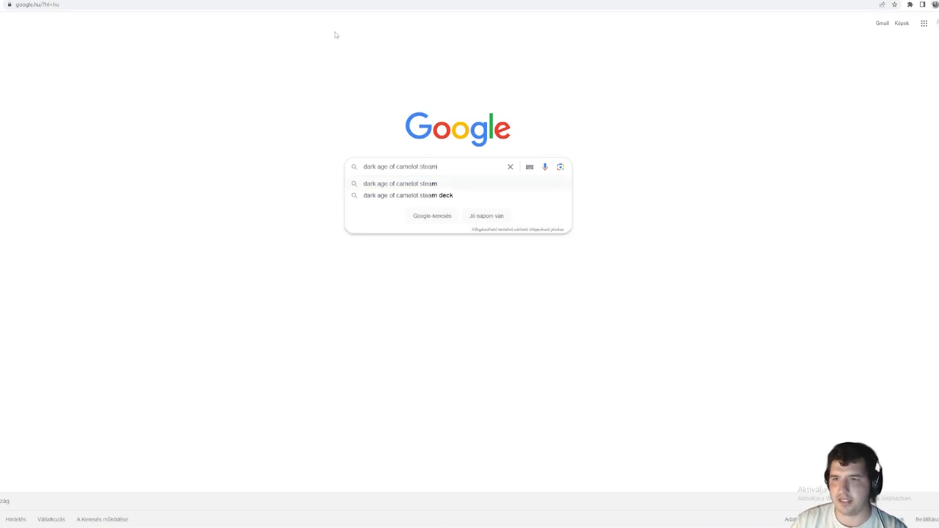
Search 'dark age of camelot steam' and reach MMO Populations' Dark Age of Camelot page.
key(Enter)
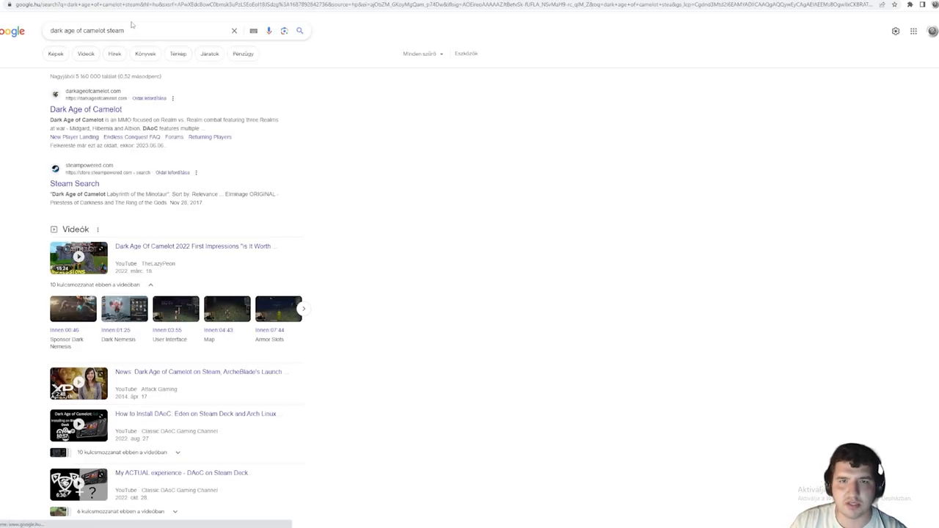
text(cha)
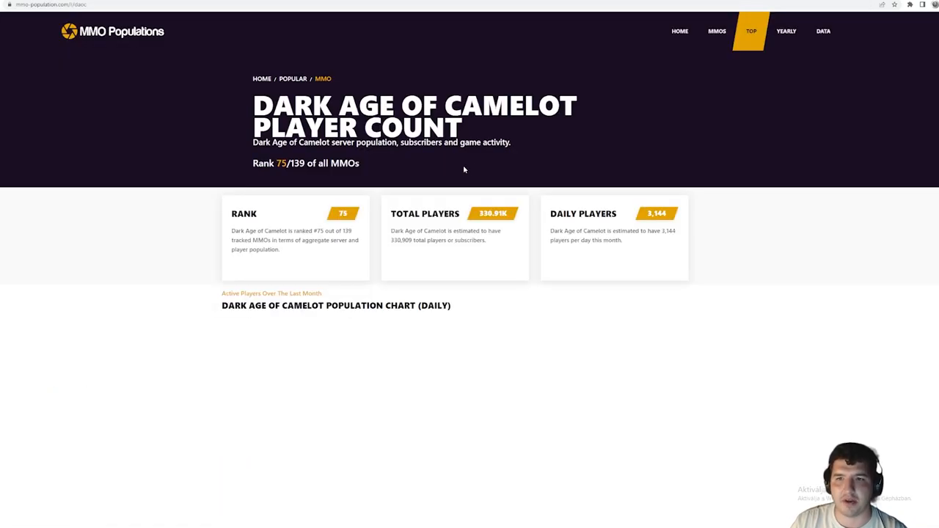
Leave the Dark Age of Camelot page for the MMO Populations homepage rankings.
scroll(down, 3)
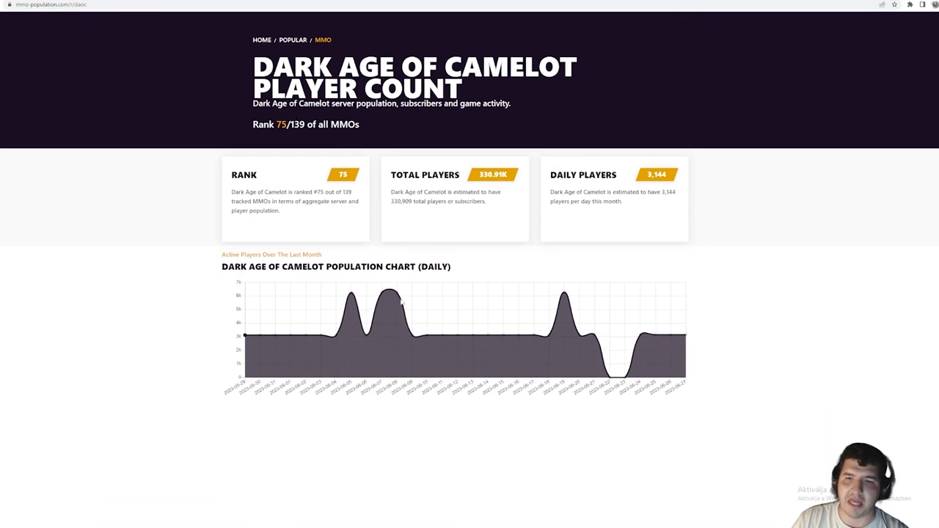
mouse_move(565, 297)
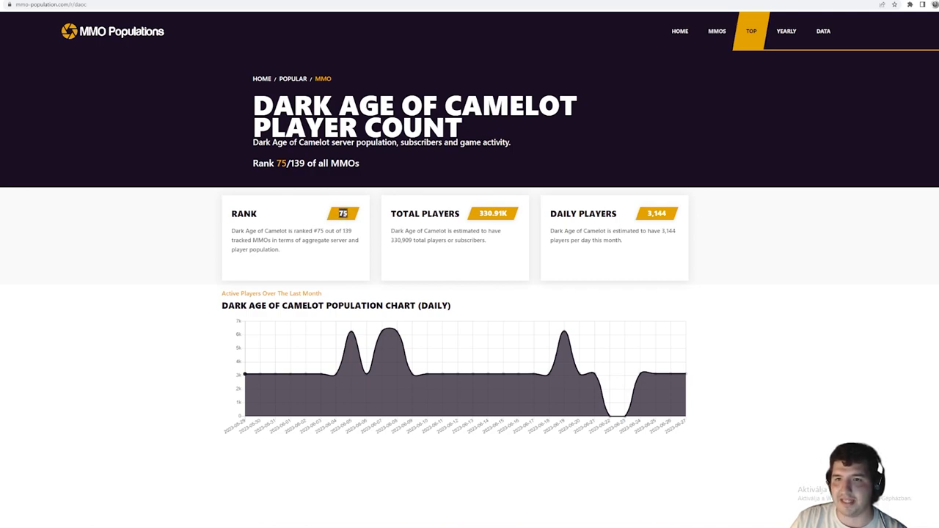
click(756, 31)
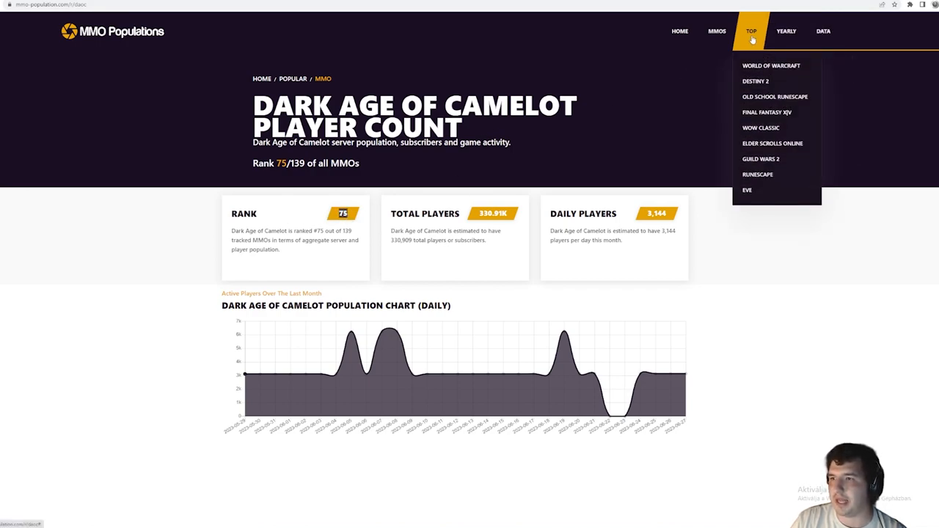
click(679, 31)
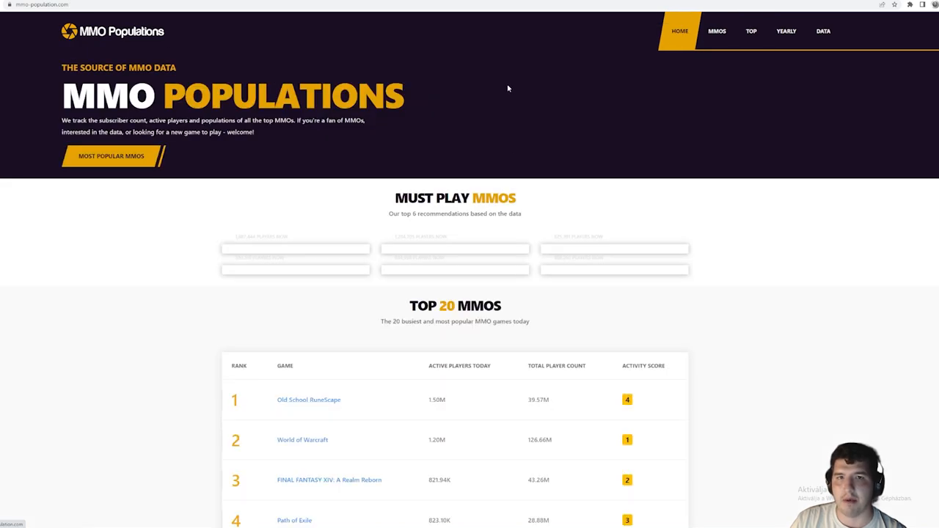
Scroll the Top 20 MMOs table down to Star Wars: The Old Republic at rank 17.
scroll(down, 3)
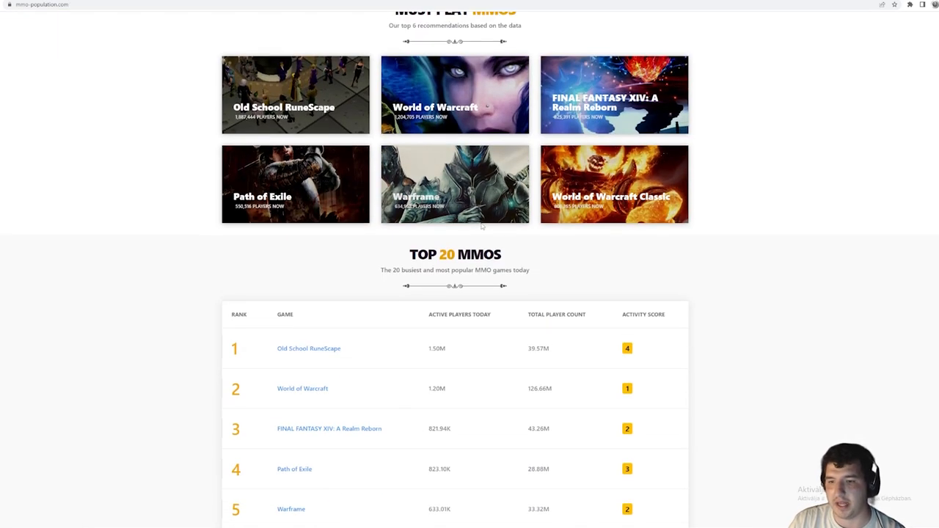
scroll(down, 3)
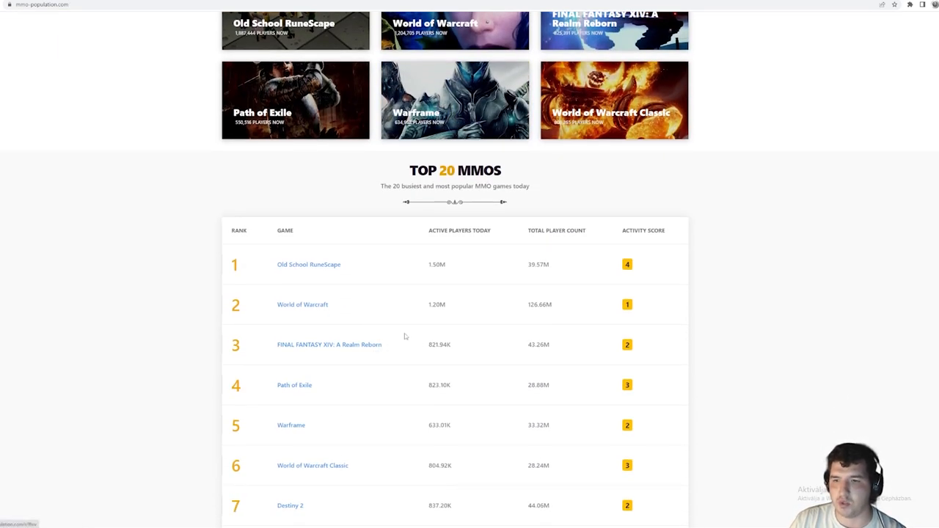
scroll(down, 3)
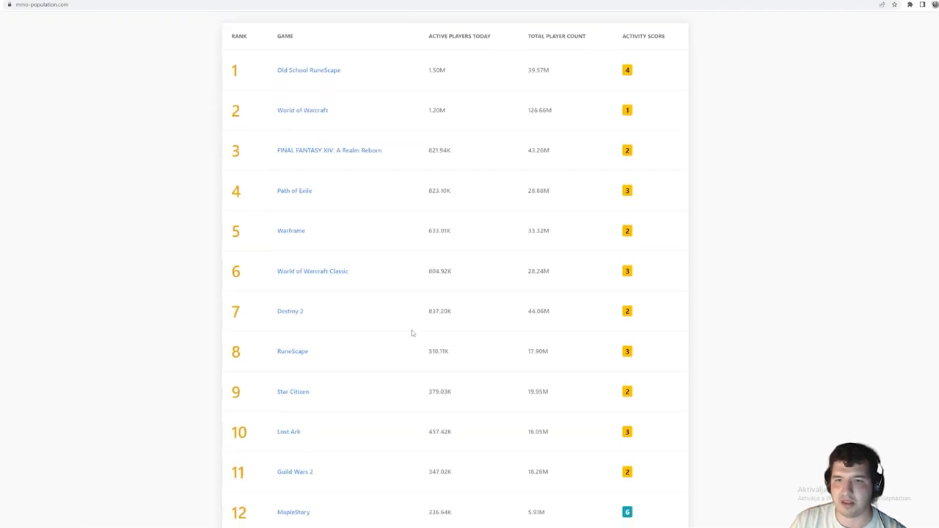
scroll(down, 3)
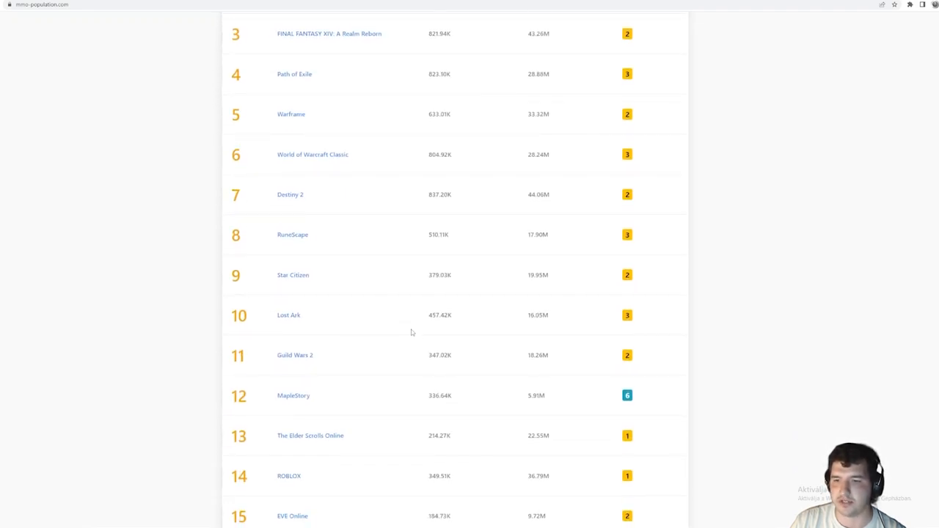
scroll(down, 3)
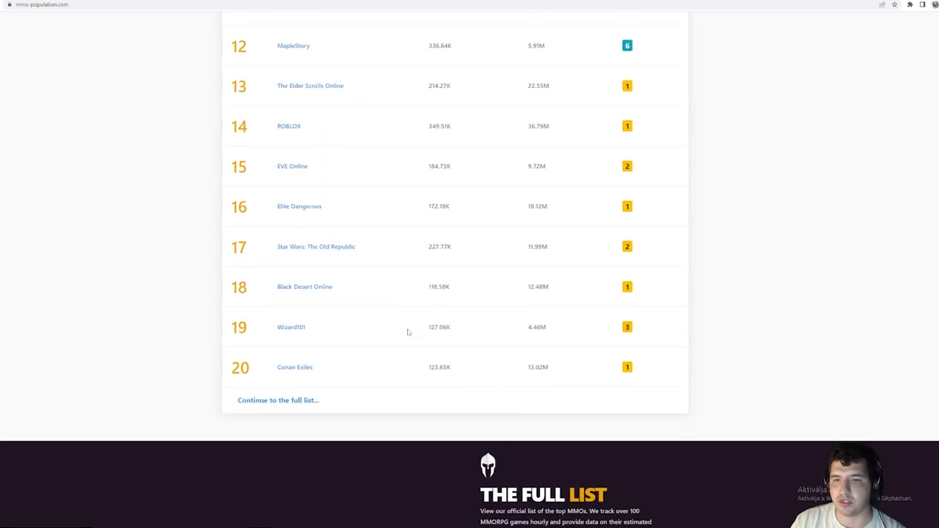
scroll(up, 3)
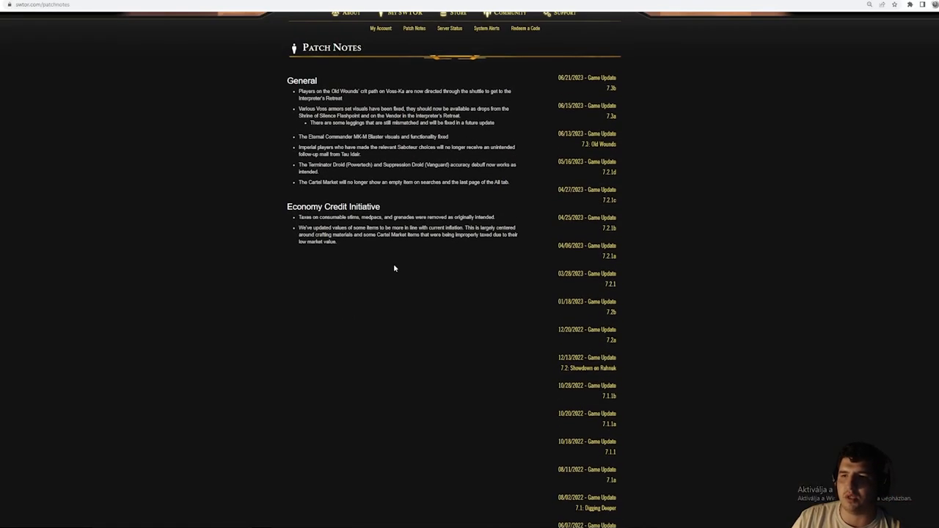
Scroll through the SWTOR Patch Notes update list and back to the top.
scroll(down, 3)
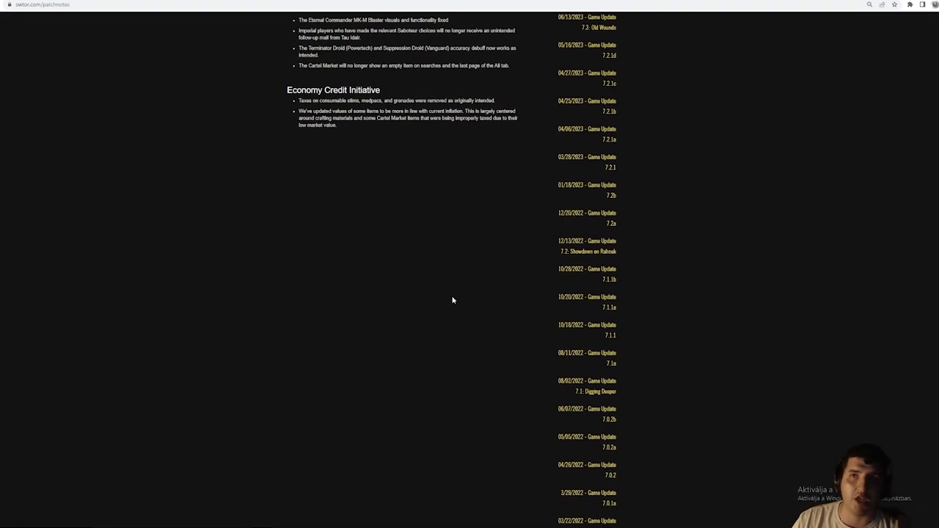
mouse_move(632, 289)
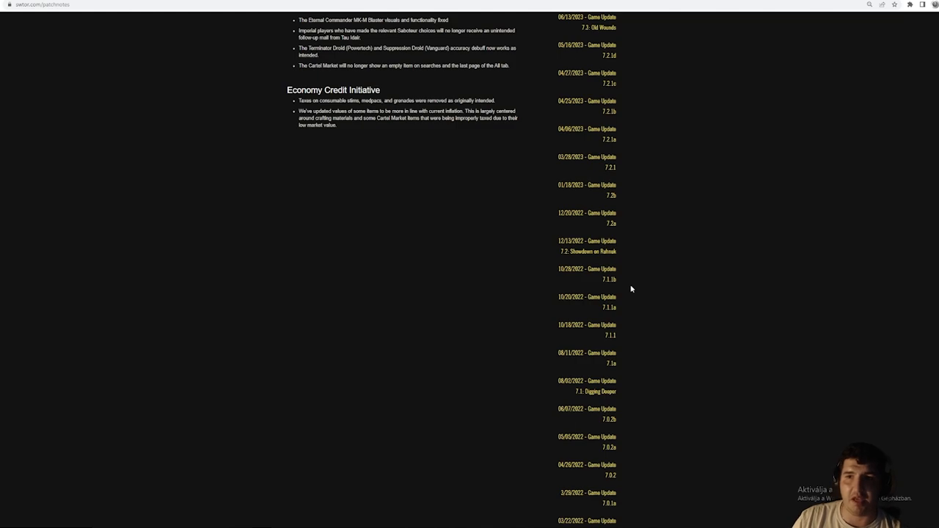
scroll(up, 3)
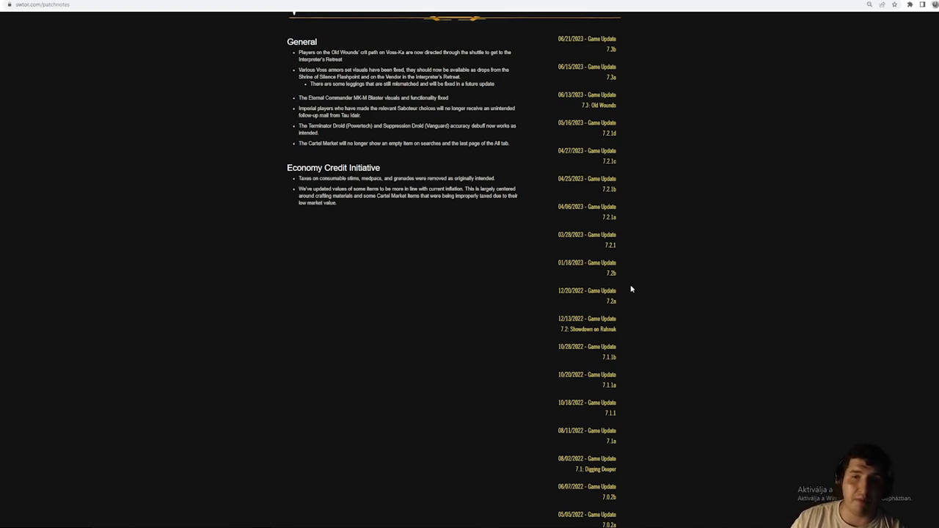
scroll(up, 3)
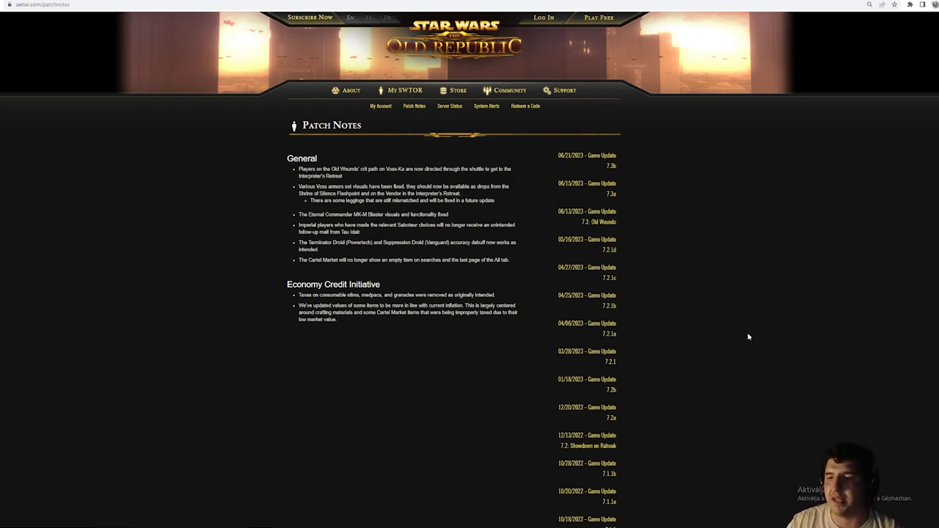
scroll(down, 3)
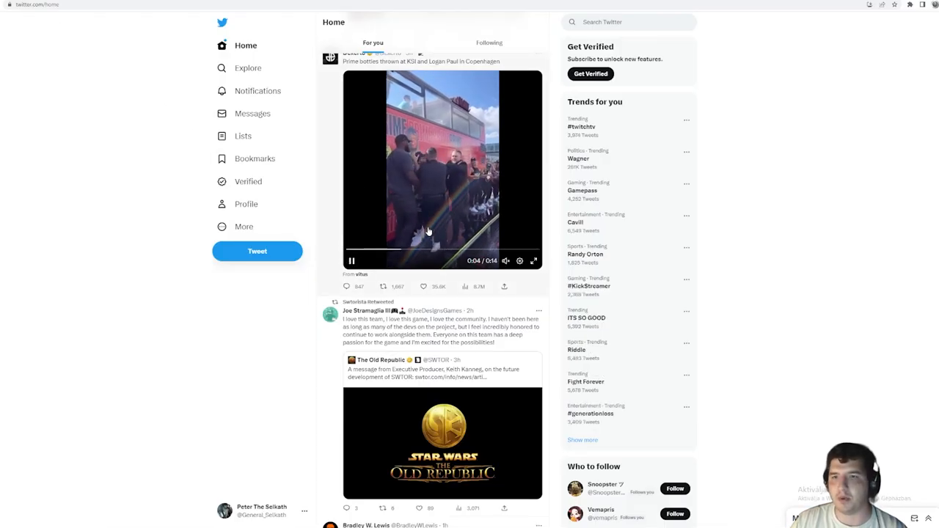
scroll(down, 3)
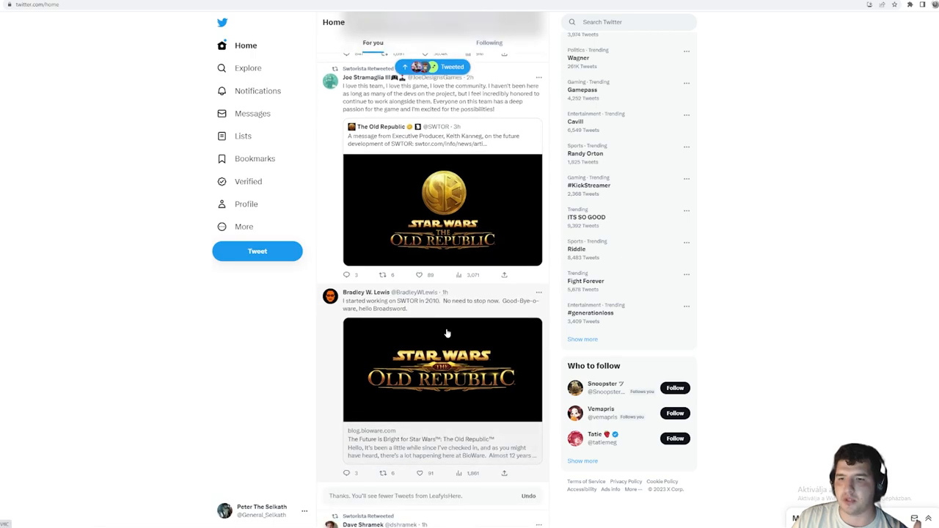
scroll(down, 3)
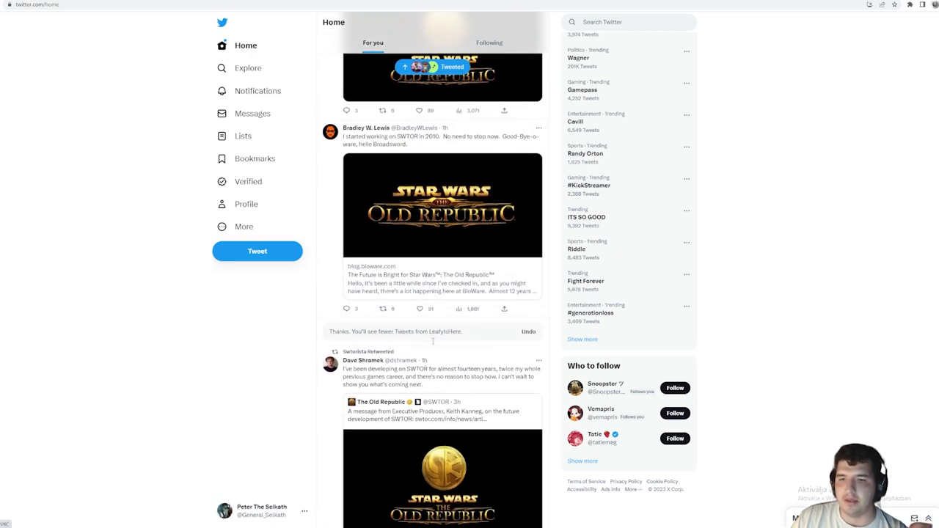
scroll(down, 3)
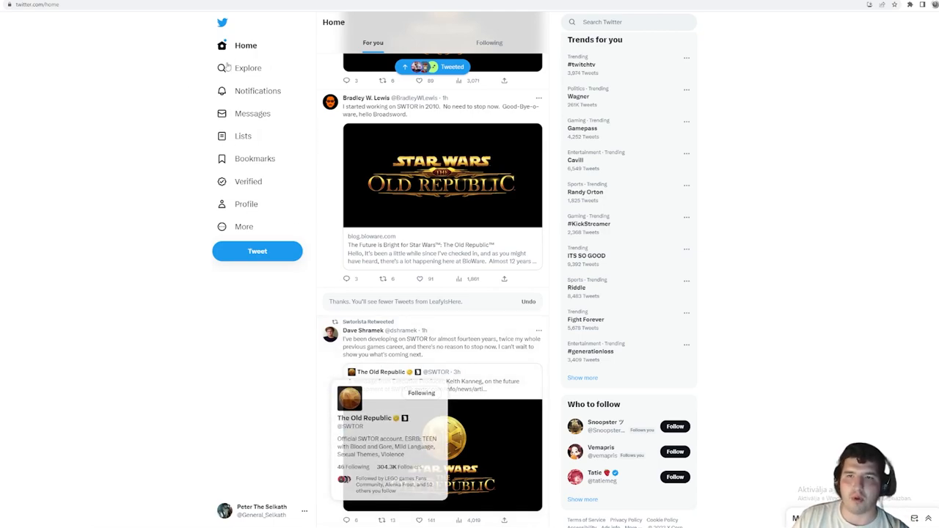
mouse_move(461, 8)
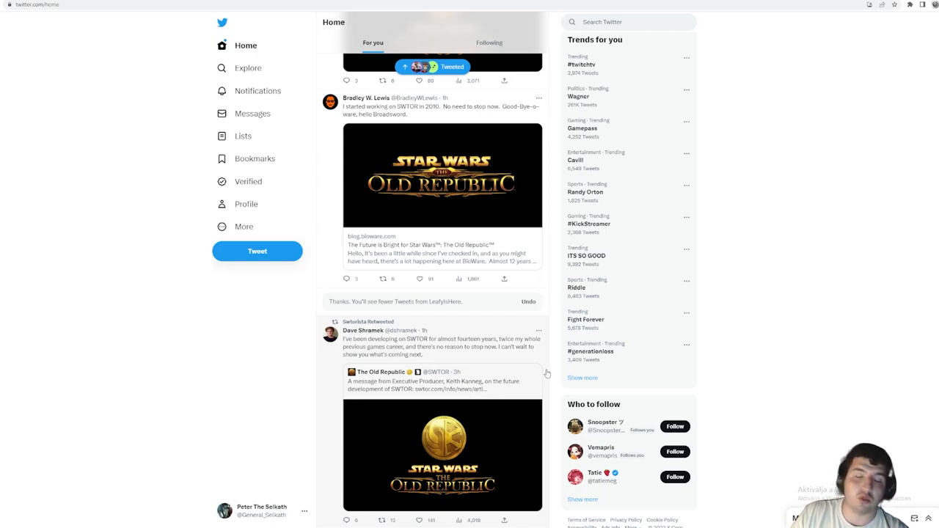
mouse_move(418, 164)
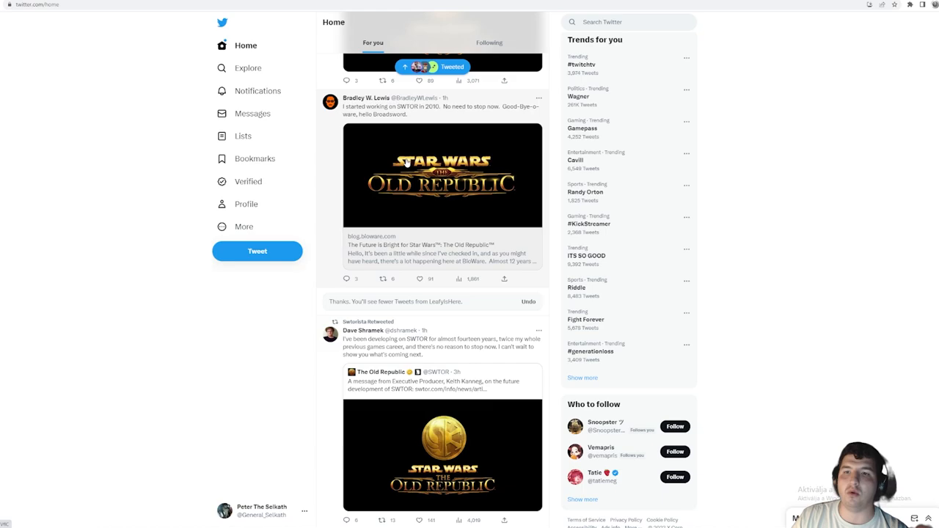
mouse_move(502, 357)
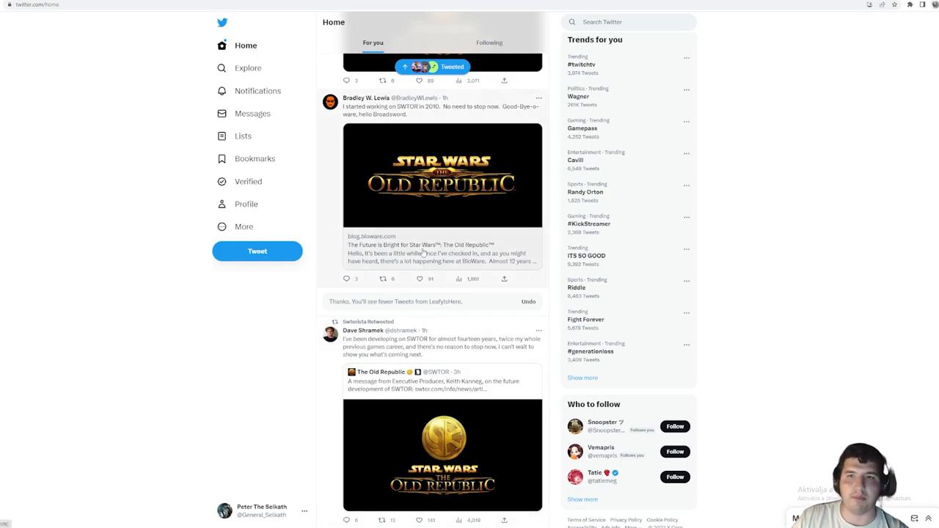
mouse_move(346, 81)
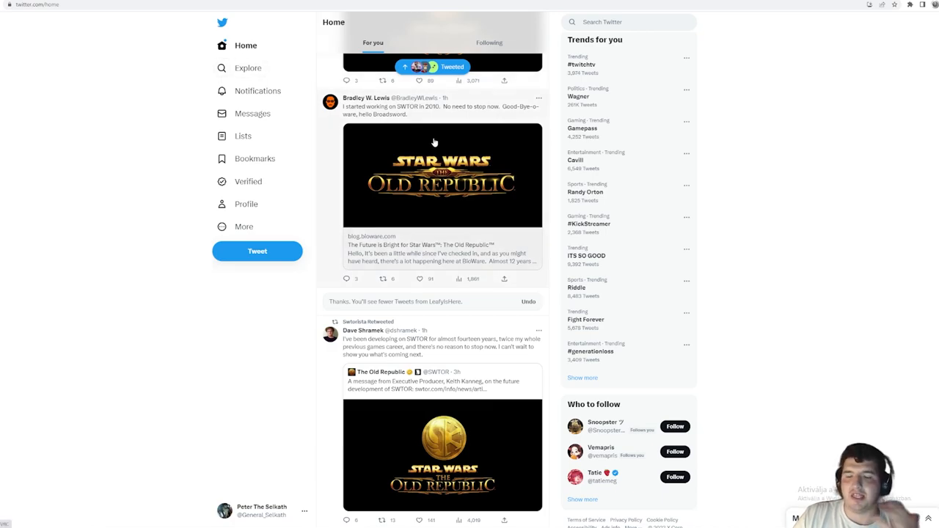
mouse_move(425, 141)
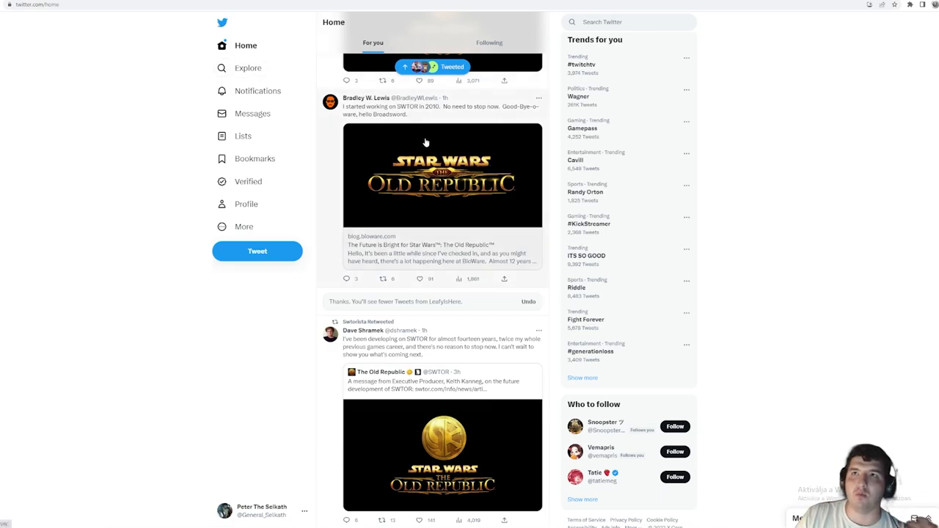
mouse_move(299, 89)
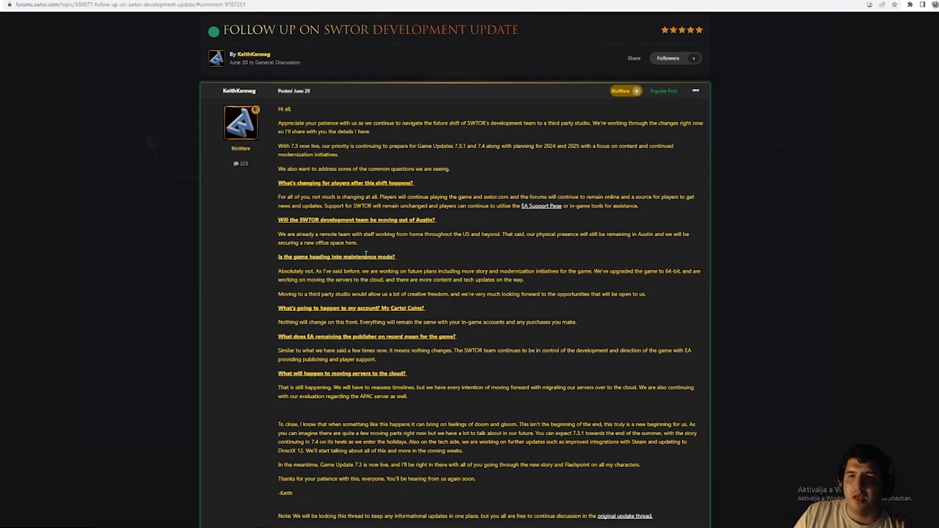
Highlight the sentence about working on future plans, then clear the highlight.
drag(295, 271, 447, 270)
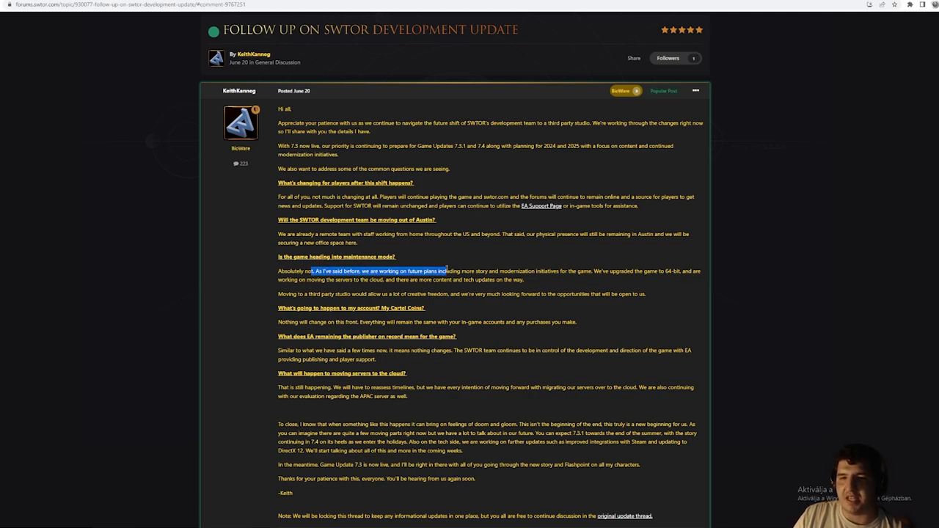
click(498, 303)
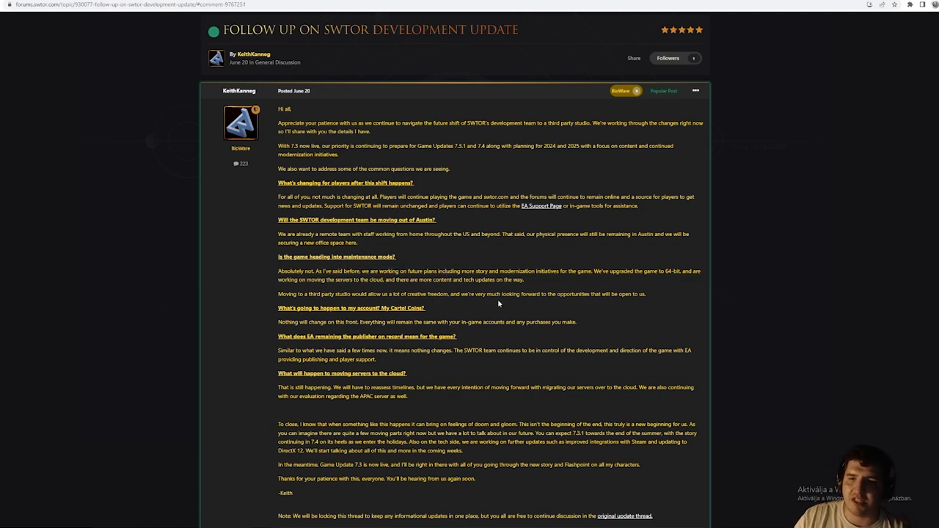
mouse_move(470, 177)
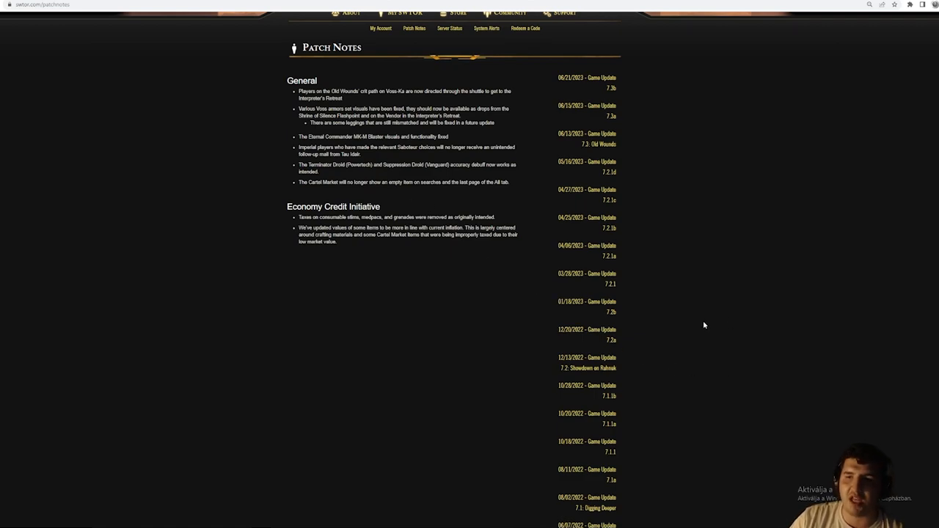
Scroll down through the SWTOR patch notes' list of game updates.
scroll(down, 3)
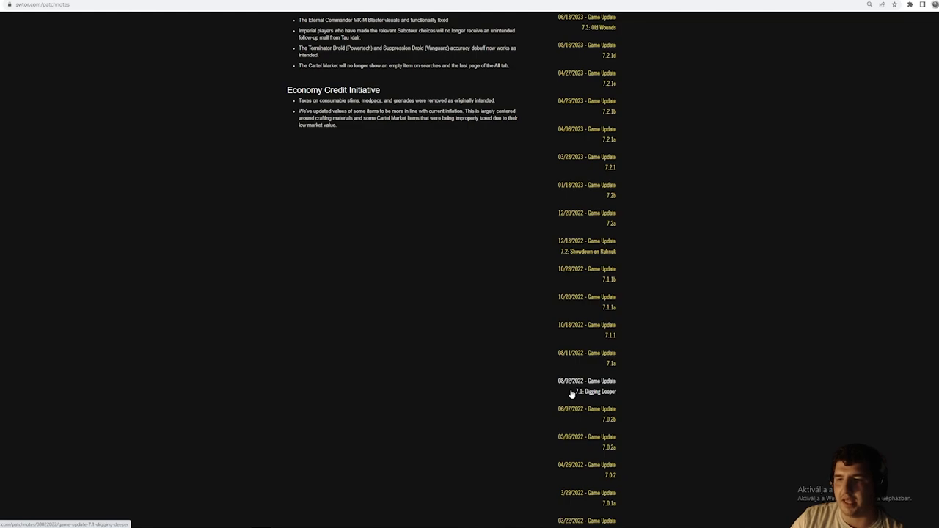
mouse_move(604, 252)
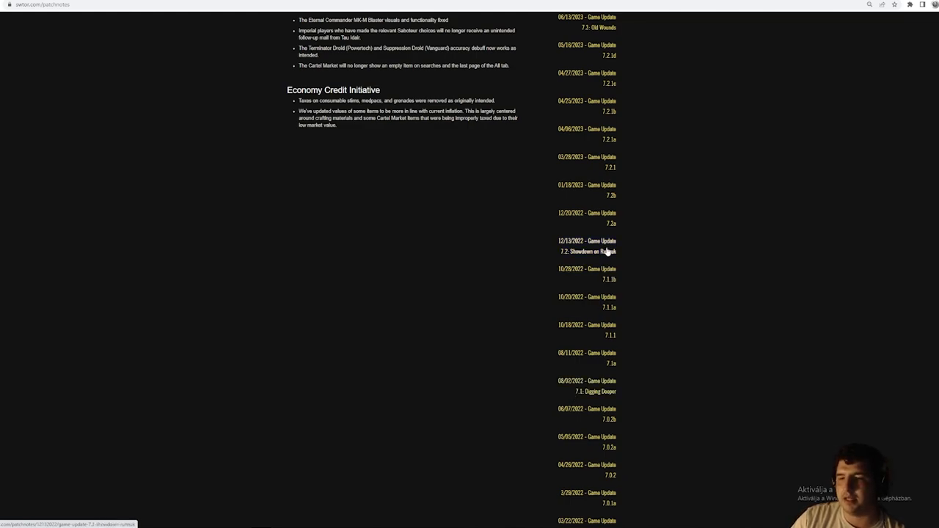
mouse_move(598, 255)
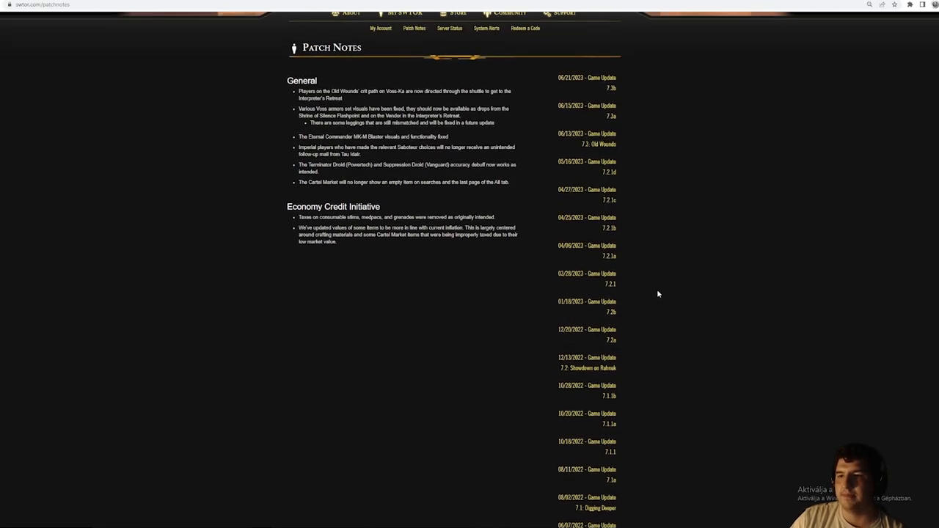
mouse_move(612, 360)
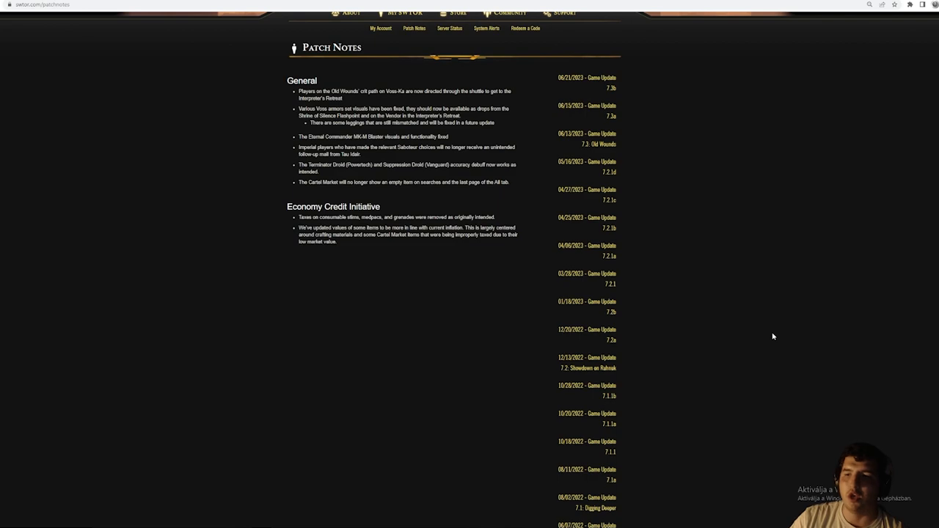
scroll(down, 3)
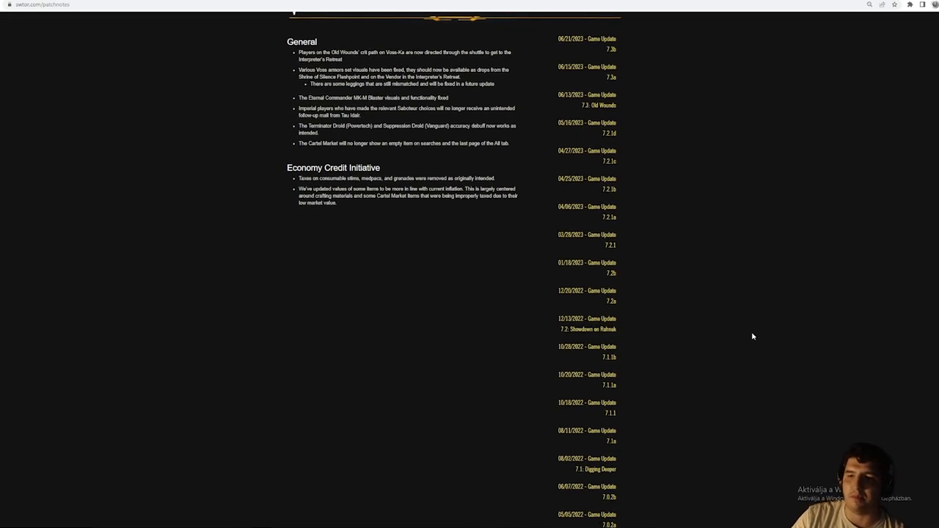
mouse_move(764, 337)
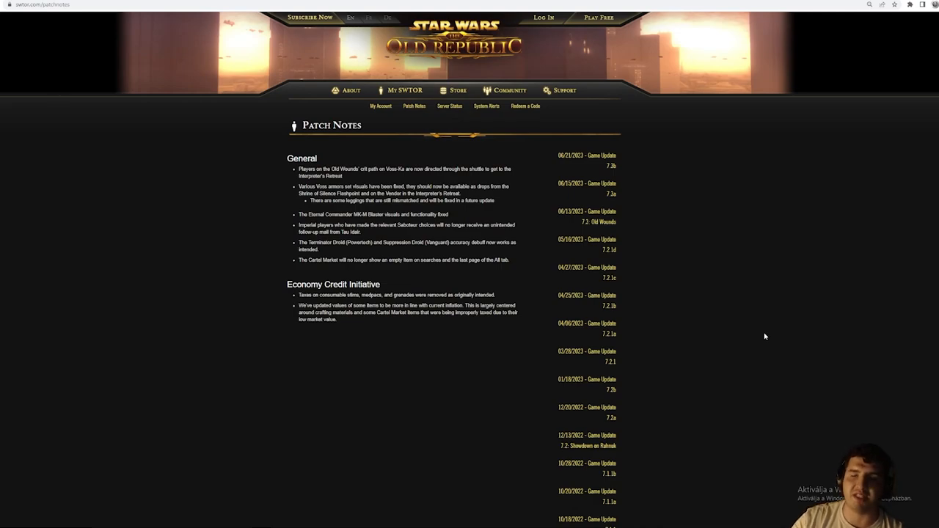
mouse_move(740, 295)
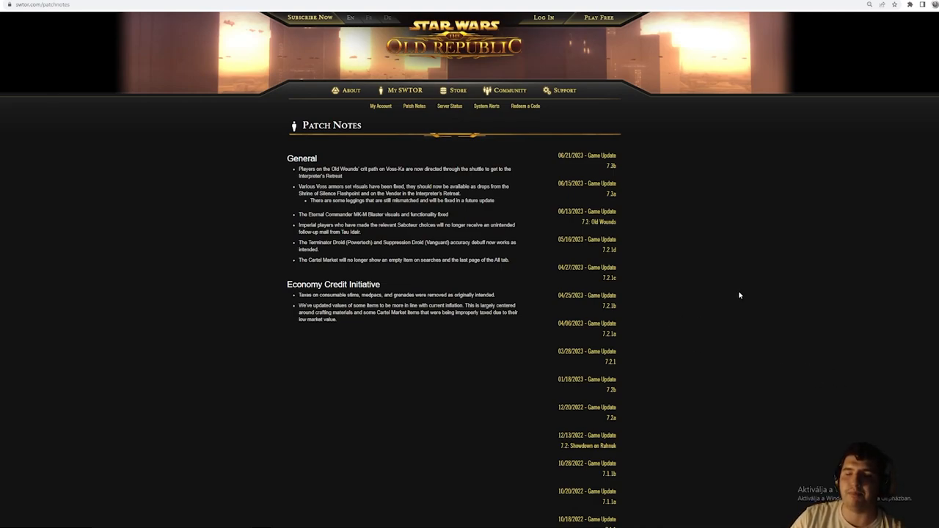
mouse_move(750, 281)
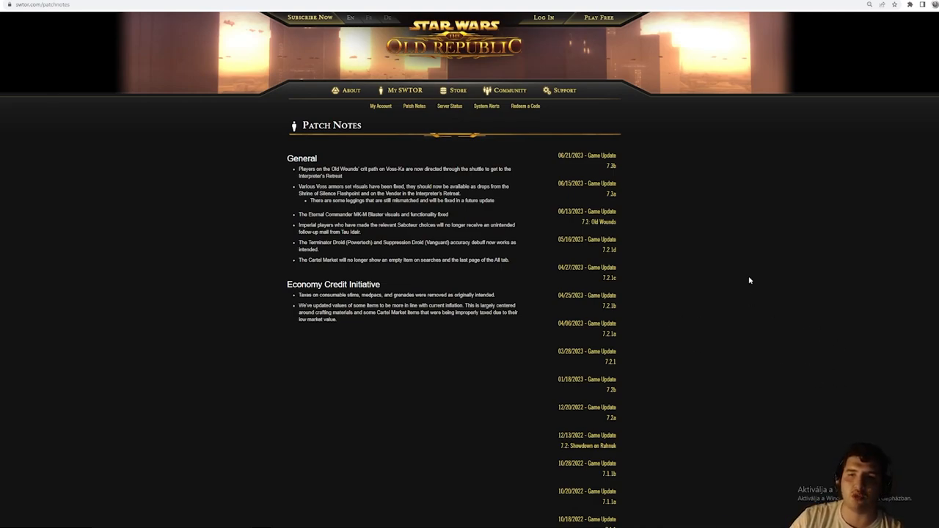
mouse_move(826, 338)
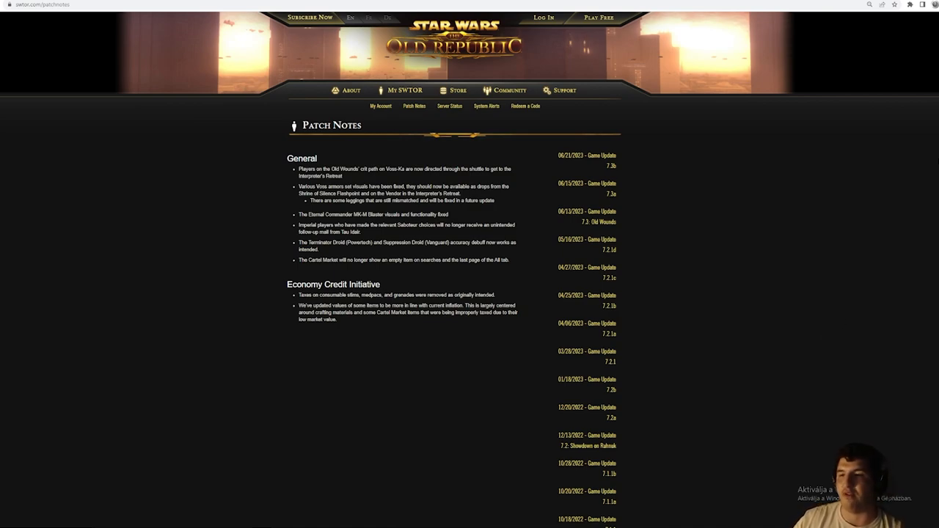
mouse_move(867, 164)
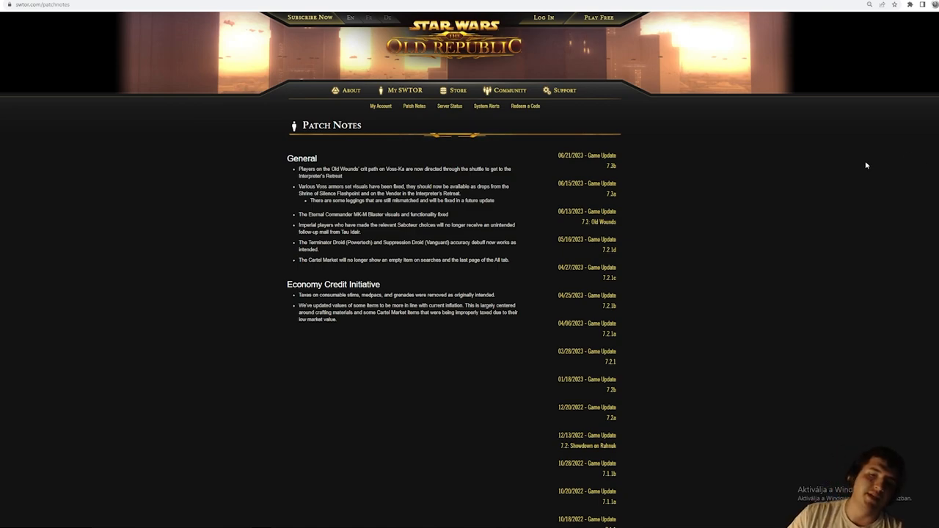
mouse_move(832, 176)
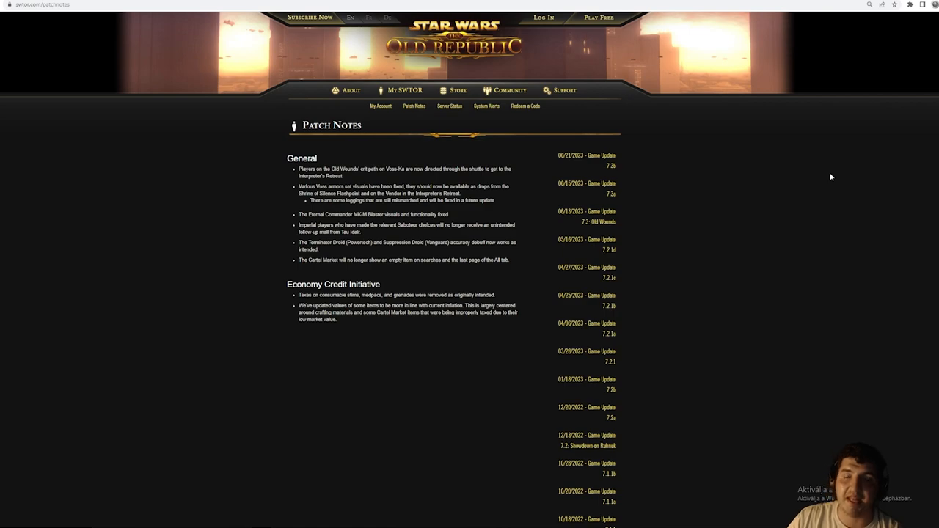
mouse_move(643, 190)
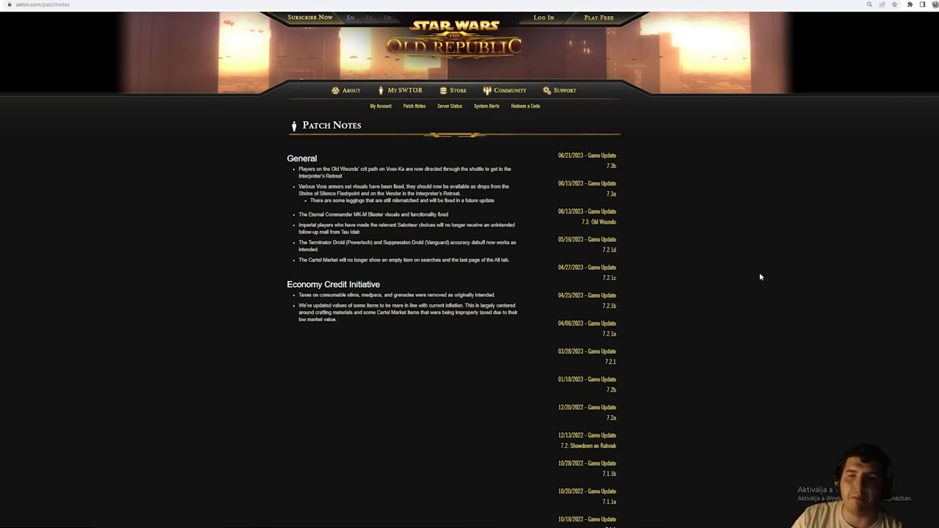
mouse_move(750, 283)
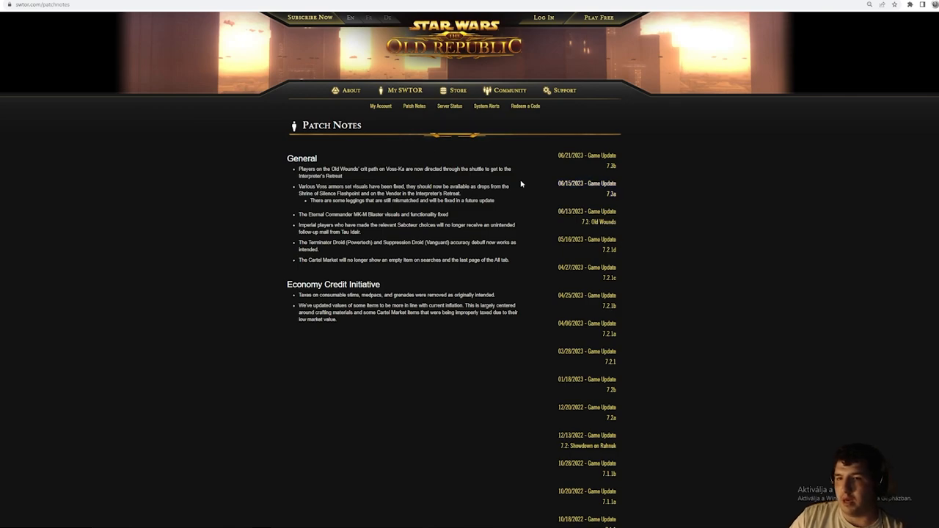
mouse_move(421, 135)
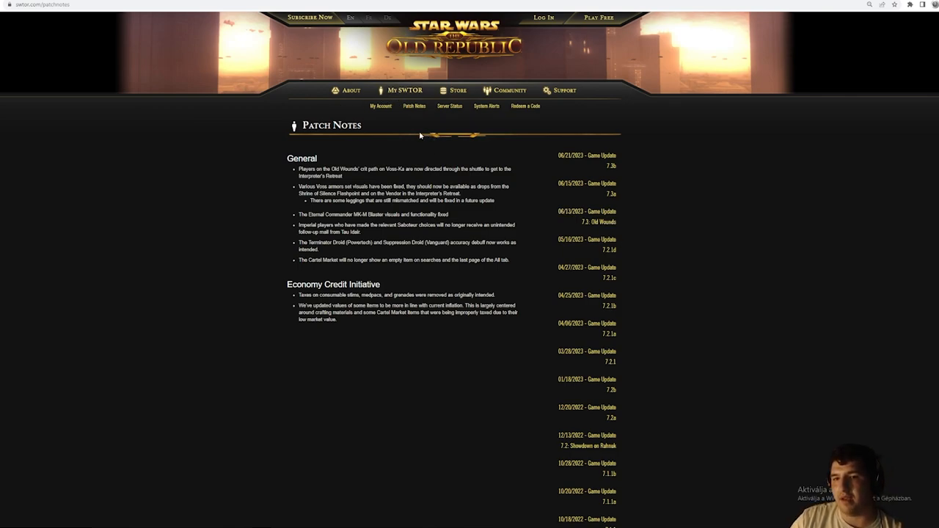
mouse_move(444, 146)
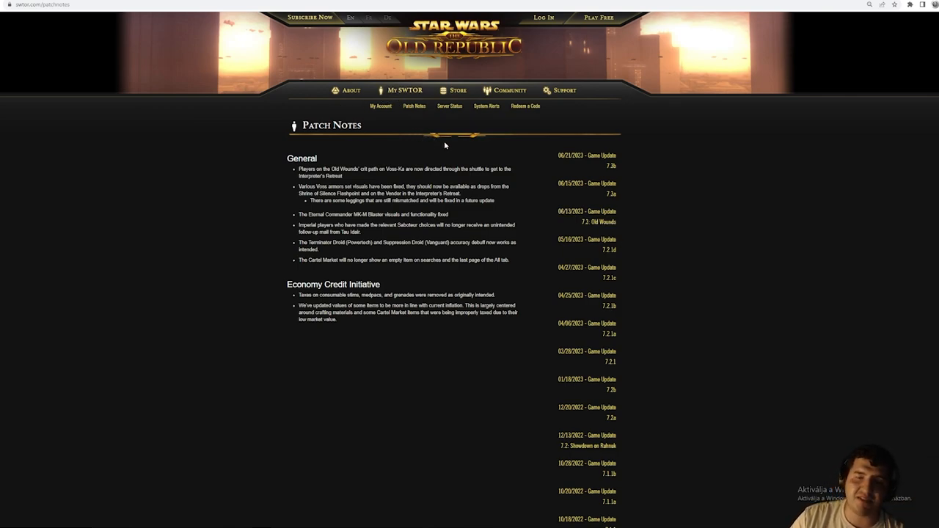
mouse_move(427, 121)
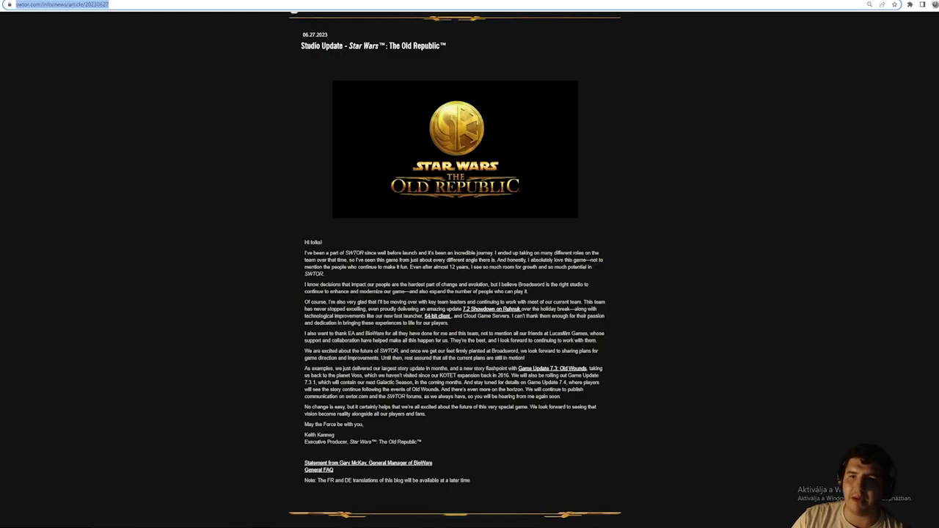
Scroll the Studio Update article, clear the examples-paragraph highlight and highlight further lines.
scroll(down, 3)
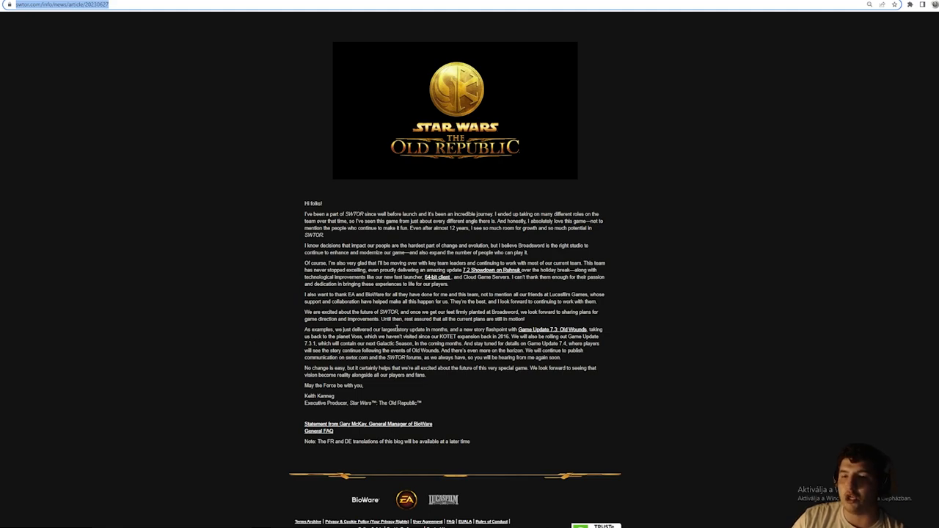
mouse_move(526, 358)
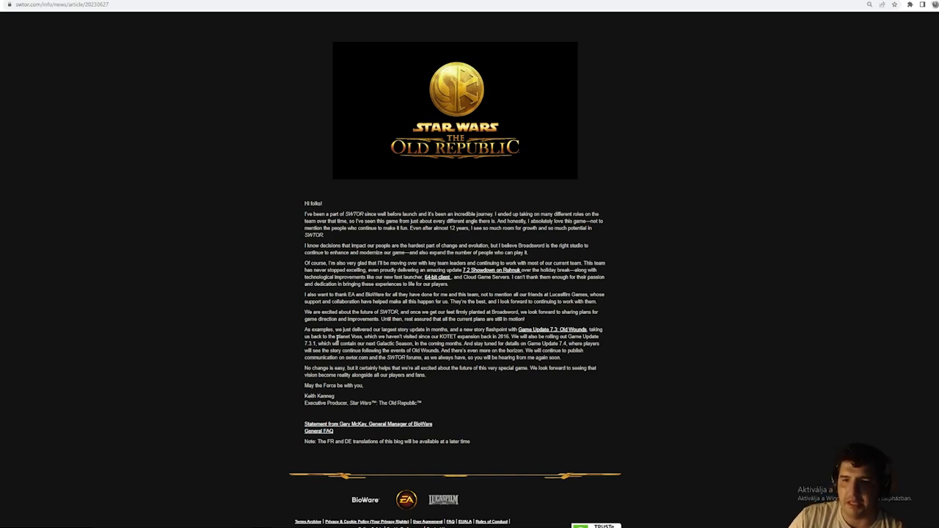
mouse_move(497, 377)
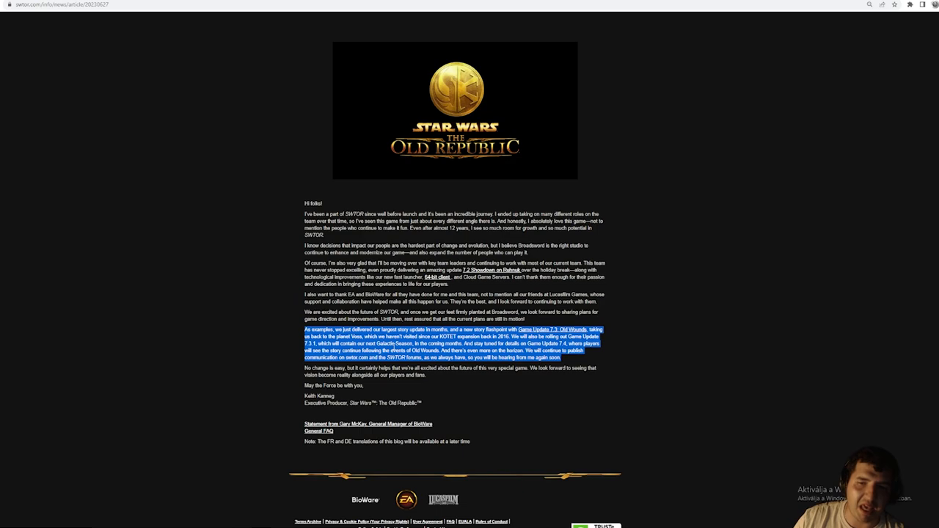
click(400, 343)
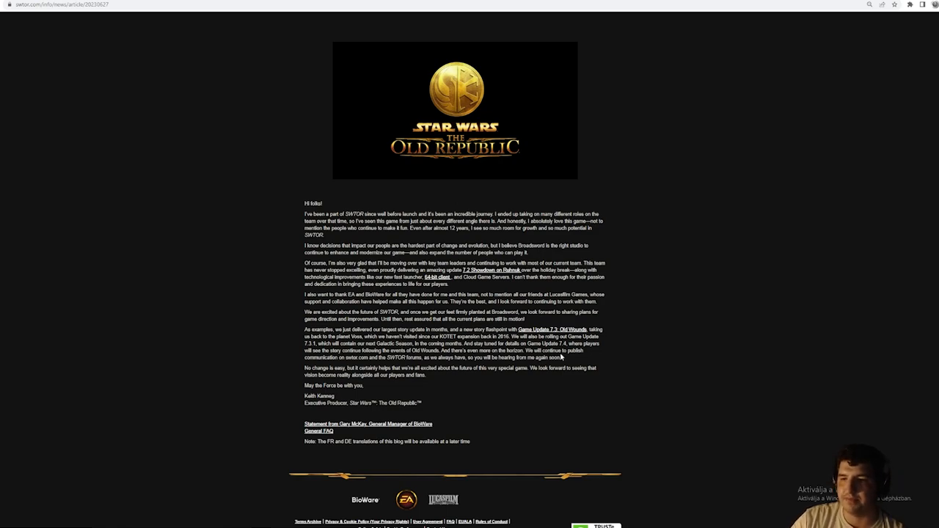
drag(499, 337, 587, 343)
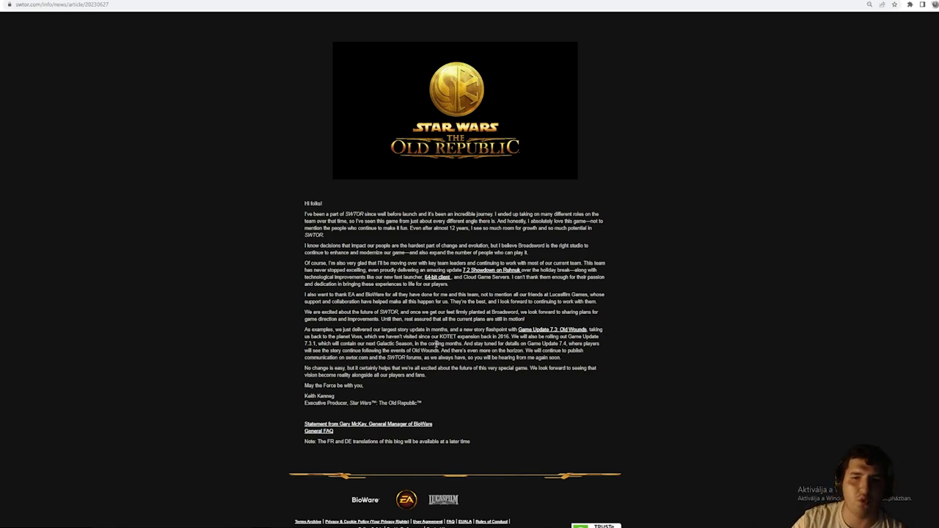
drag(444, 343, 583, 350)
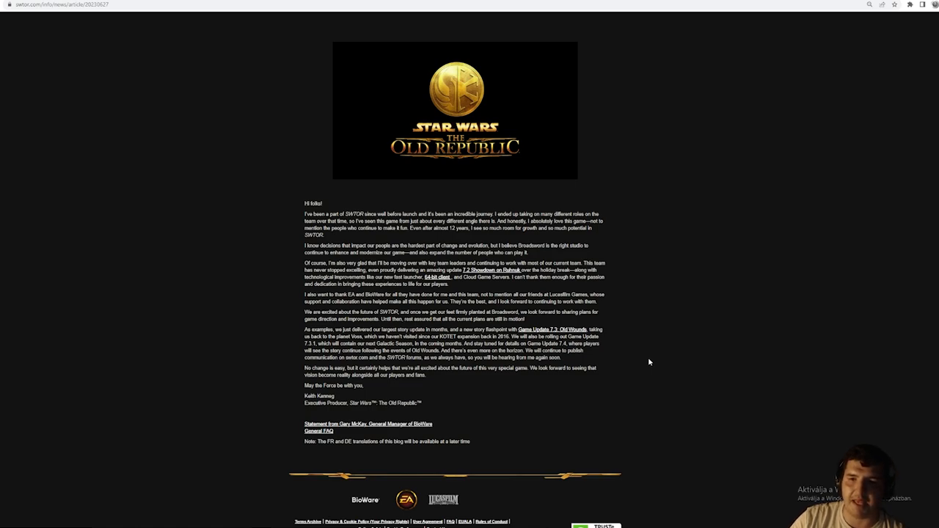
mouse_move(671, 373)
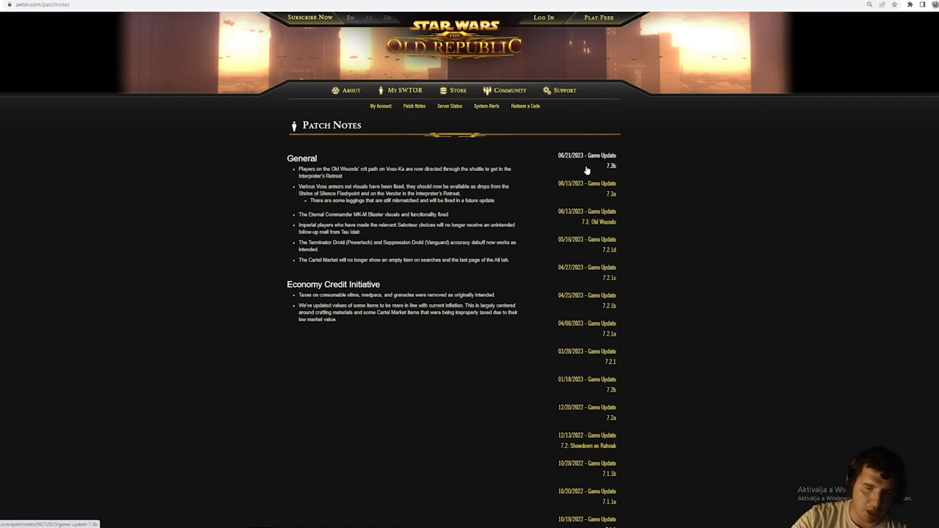
mouse_move(573, 166)
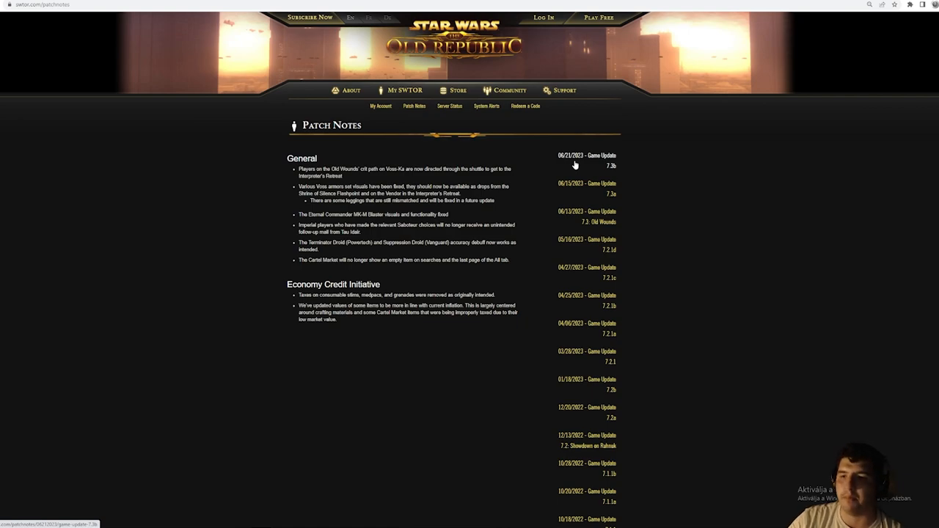
Scroll the SWTOR patch notes list and open the Game Update 6.2 notes.
scroll(down, 3)
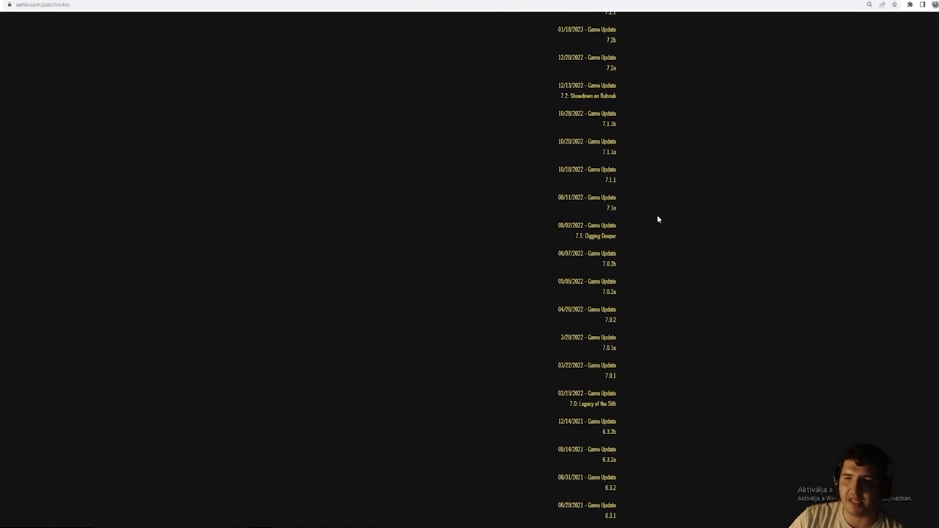
scroll(down, 3)
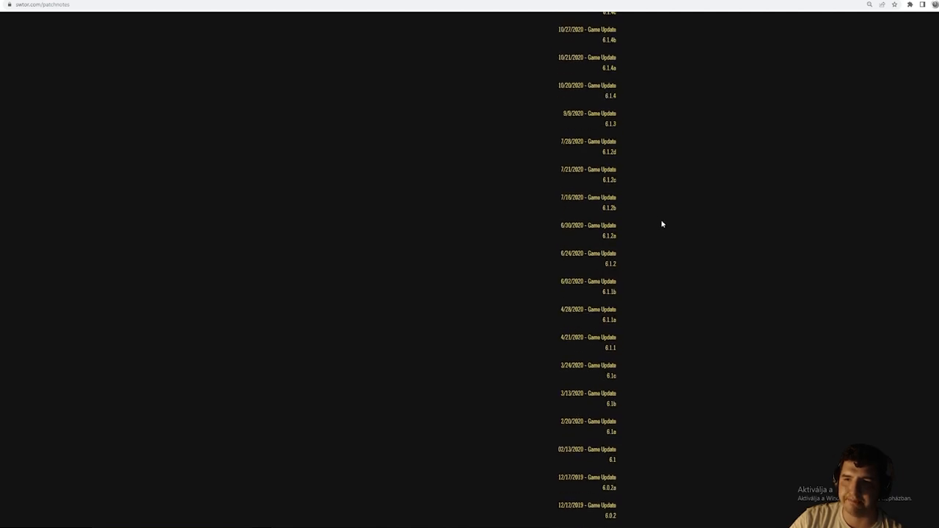
scroll(down, 3)
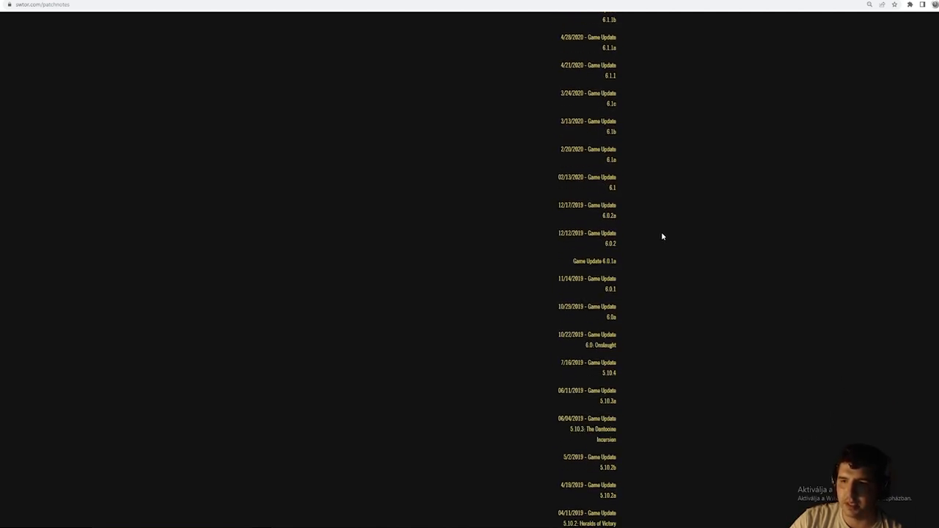
scroll(down, 3)
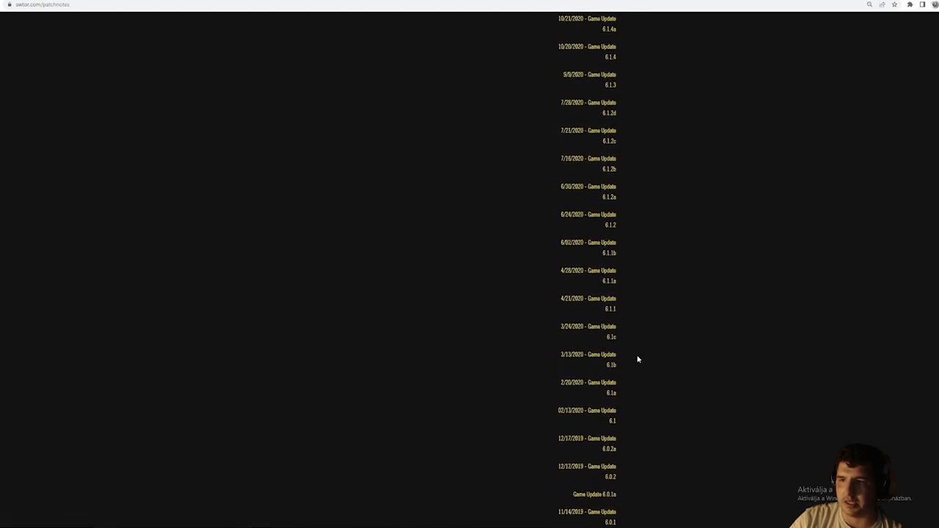
scroll(up, 3)
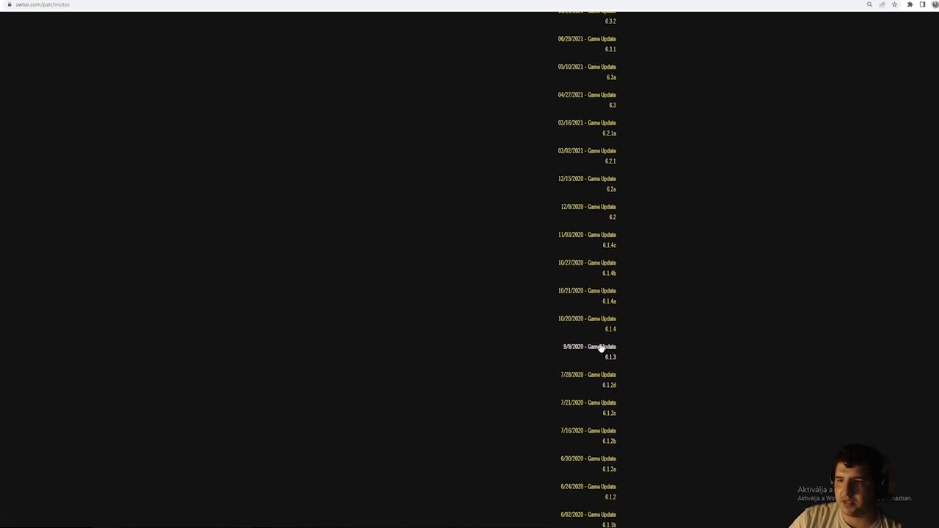
scroll(up, 3)
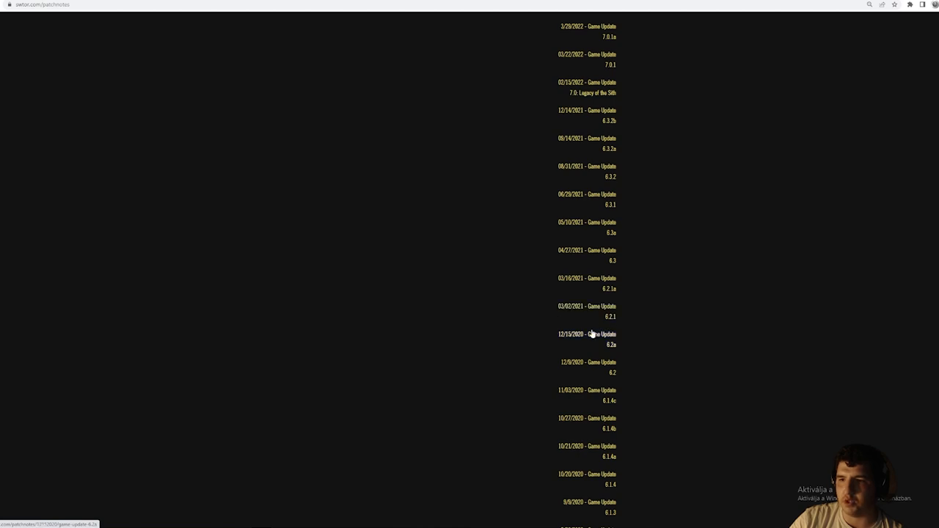
scroll(down, 3)
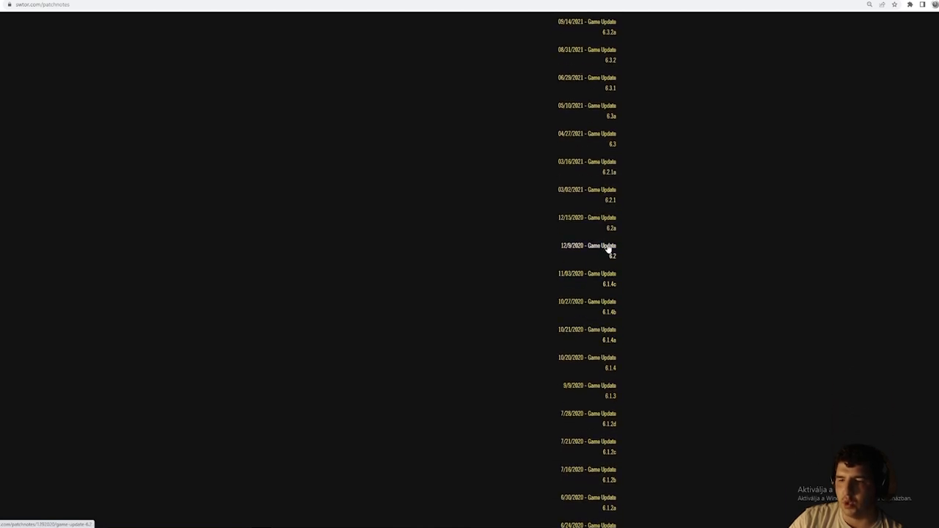
click(589, 246)
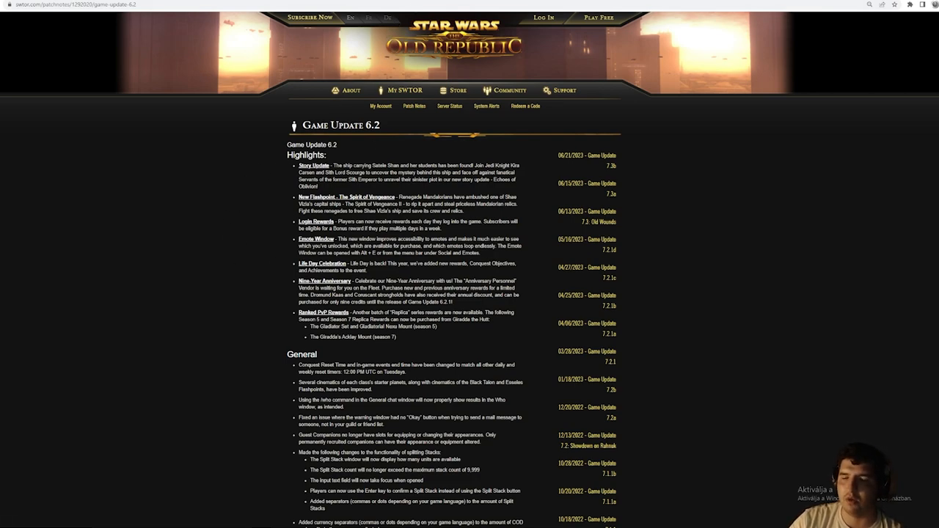
mouse_move(352, 172)
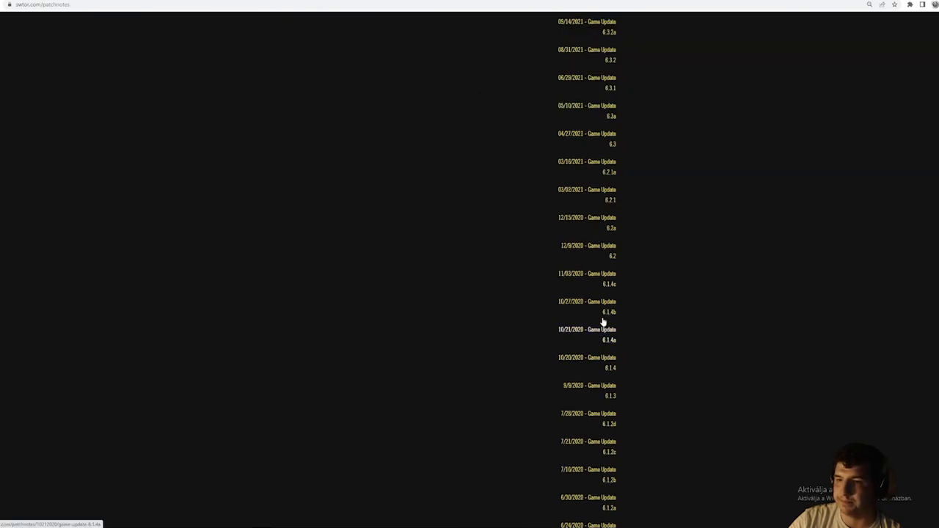
Read through the 6.2 notes, then open the Game Update 6.3 notes.
scroll(down, 3)
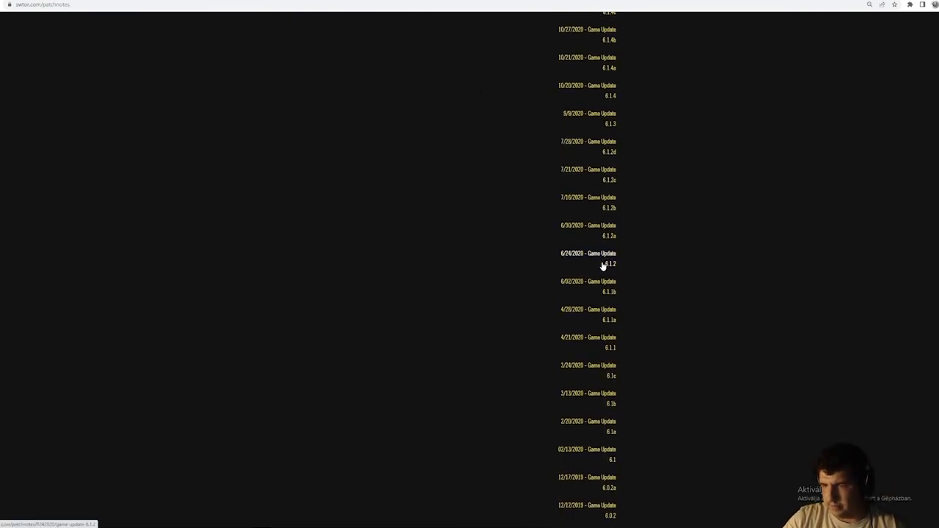
scroll(down, 3)
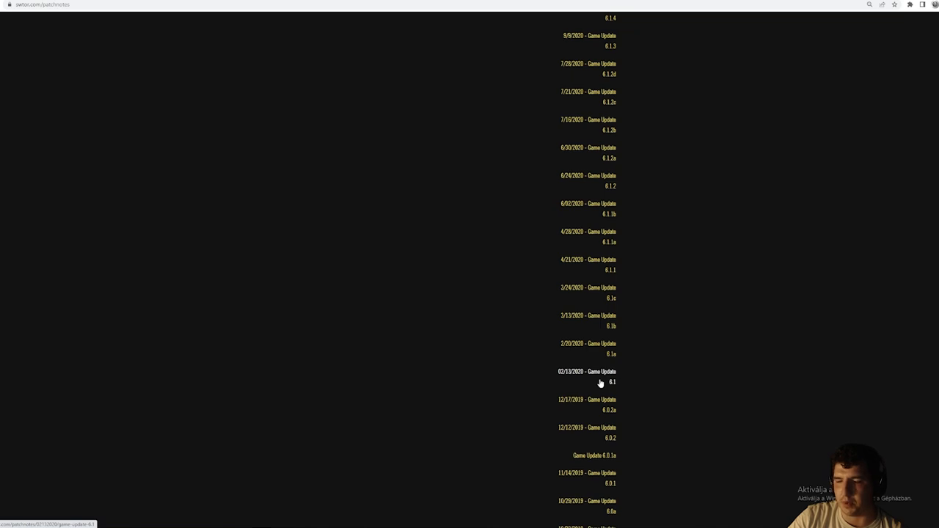
scroll(up, 3)
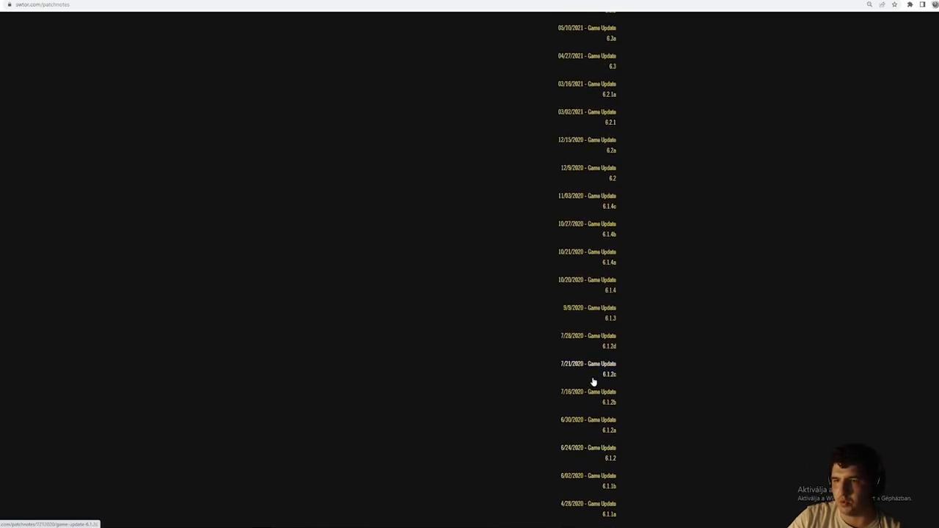
mouse_move(602, 191)
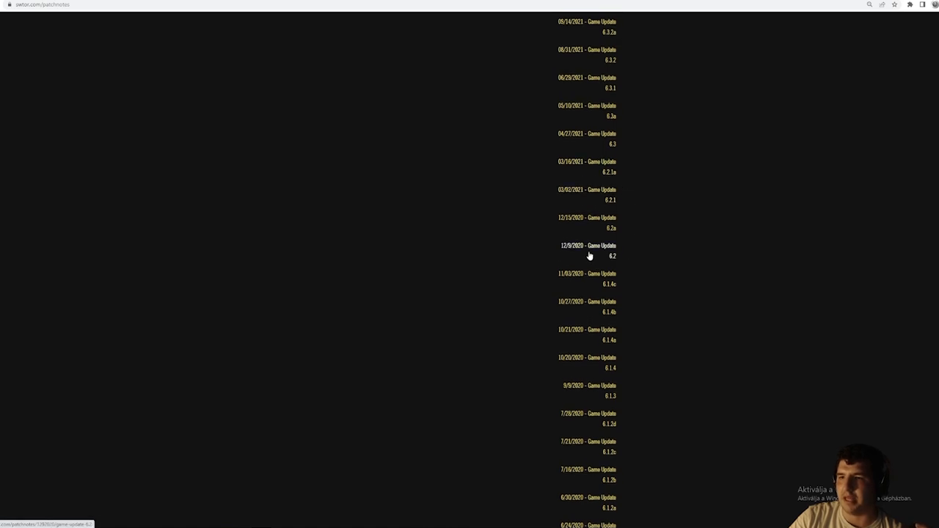
scroll(up, 3)
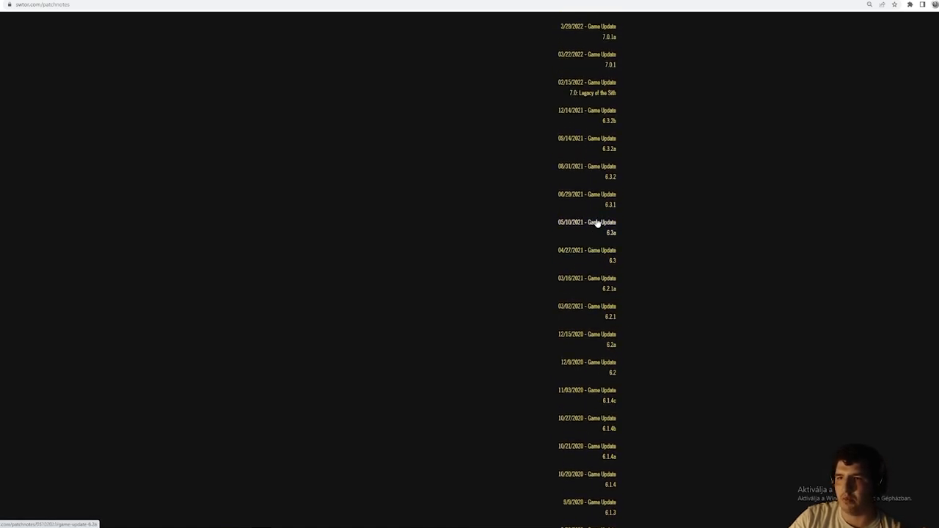
mouse_move(592, 262)
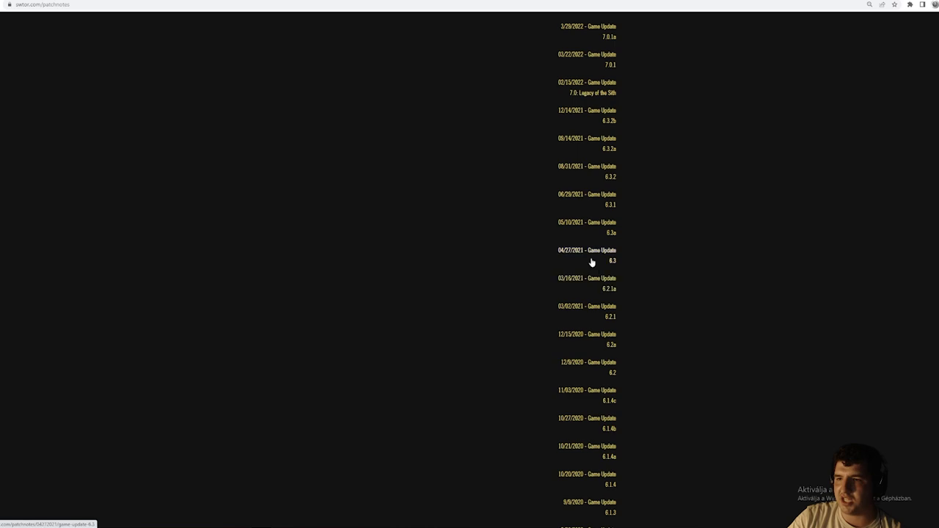
mouse_move(560, 256)
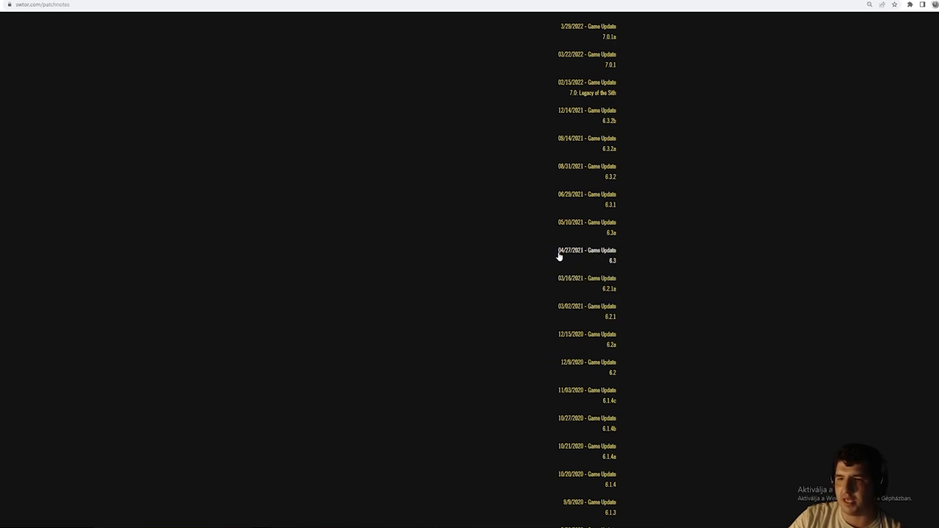
click(585, 255)
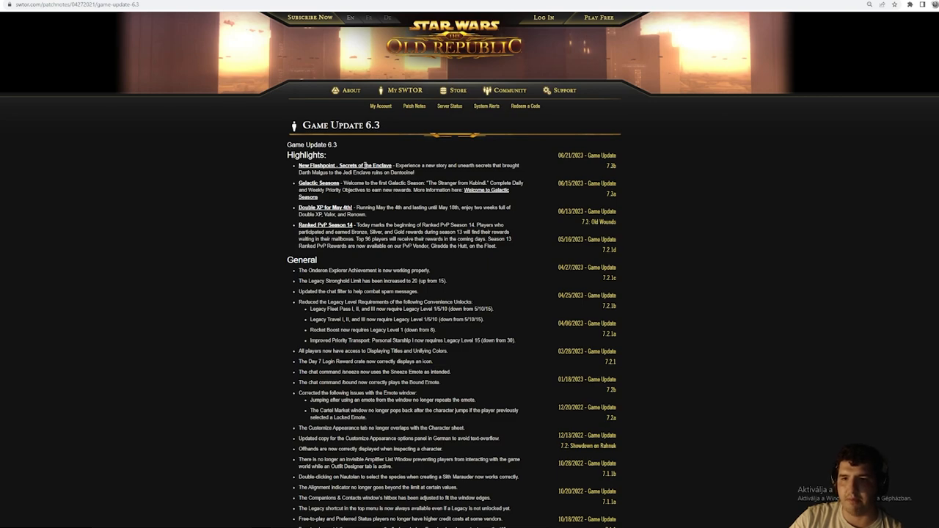
Skim the 6.3 notes and open Game Update 7.0: Legacy of the Sith.
scroll(down, 3)
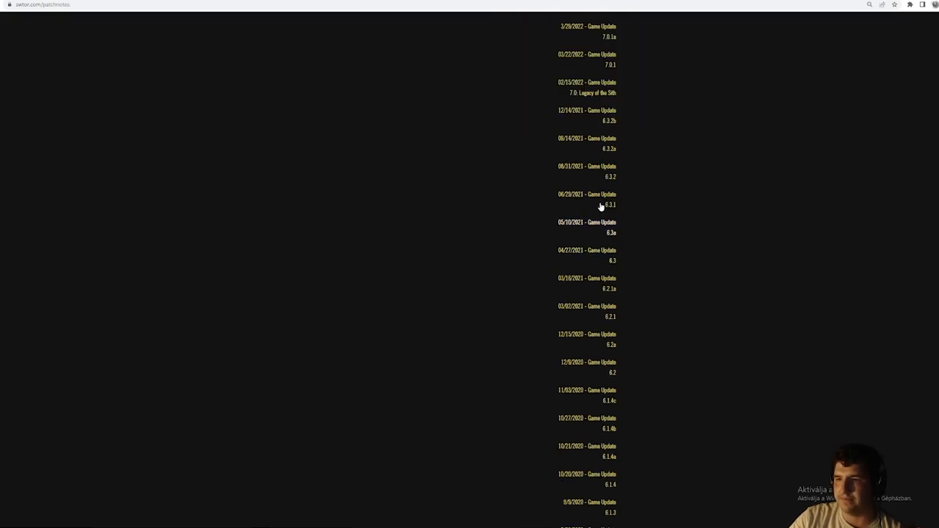
scroll(up, 3)
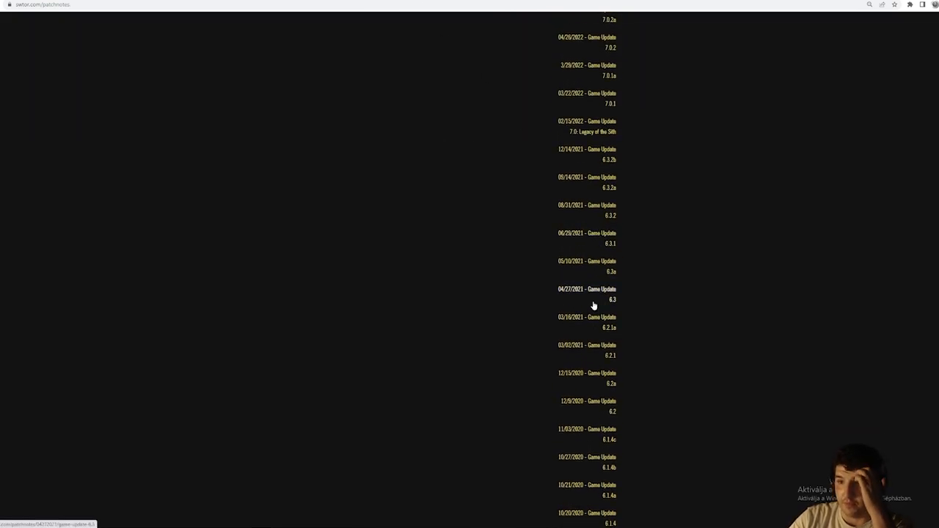
mouse_move(601, 274)
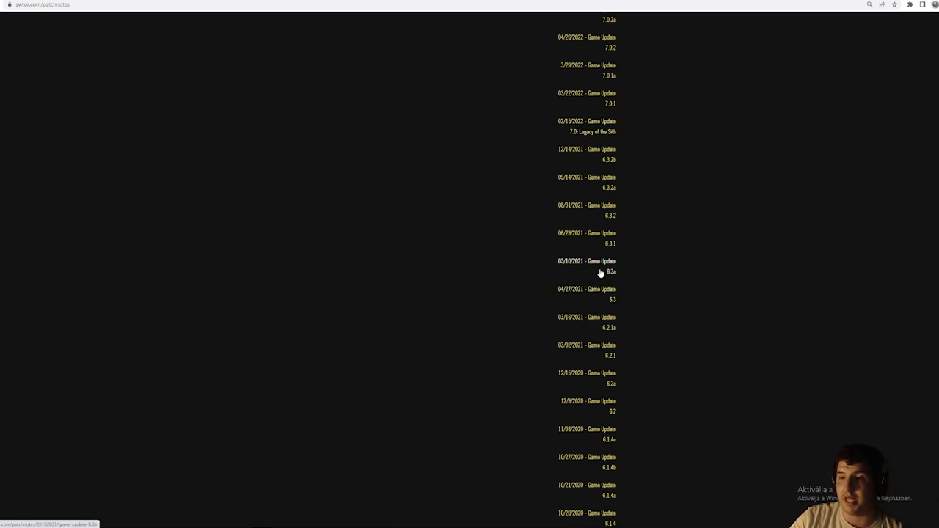
mouse_move(587, 129)
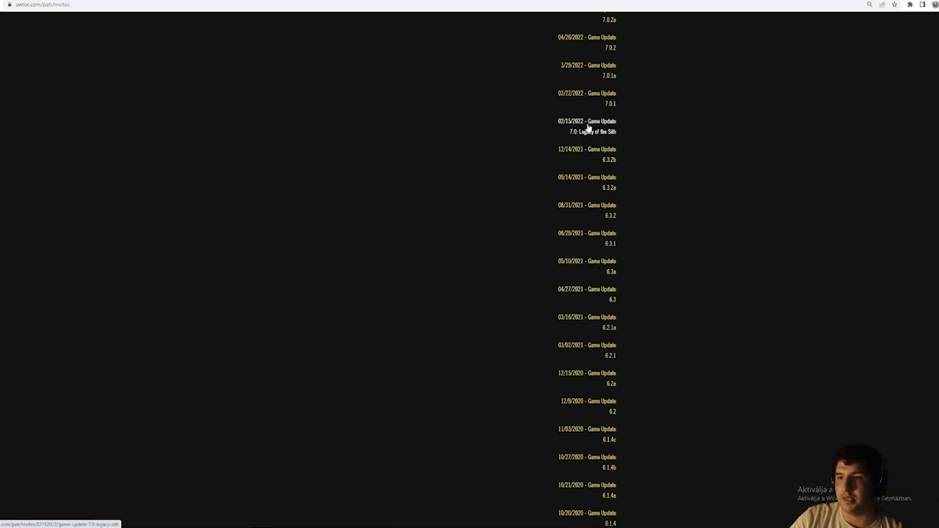
mouse_move(882, 308)
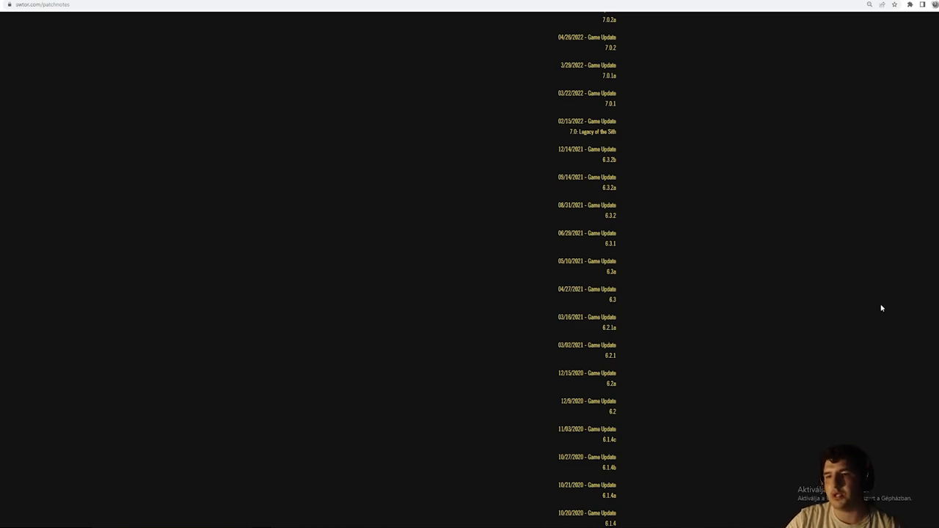
mouse_move(851, 311)
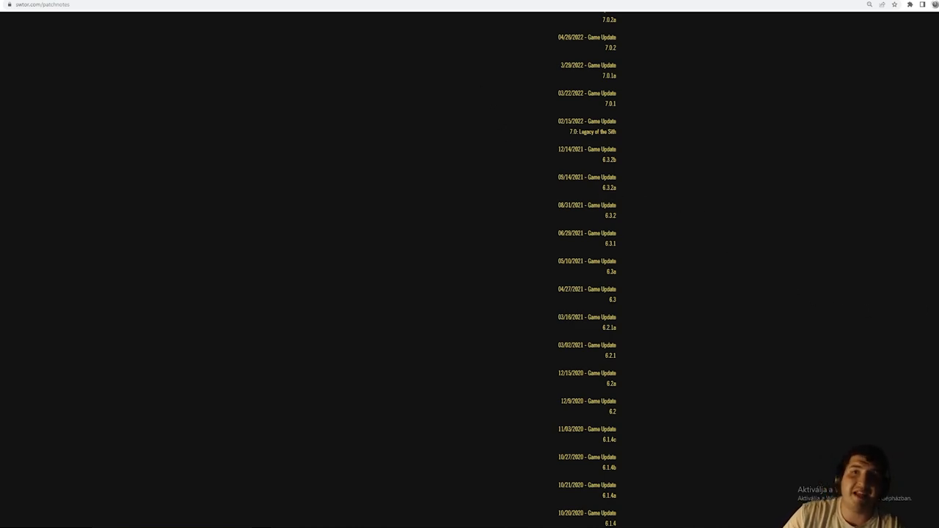
click(590, 131)
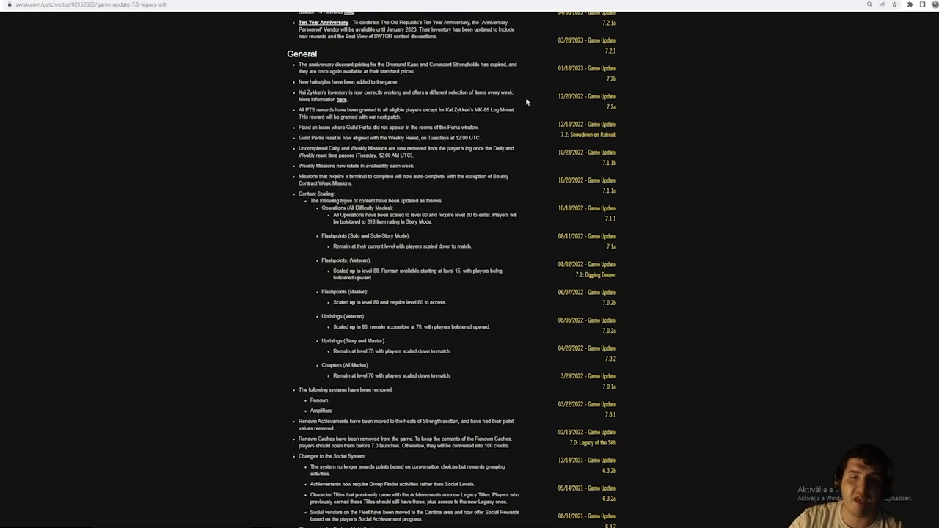
mouse_move(452, 54)
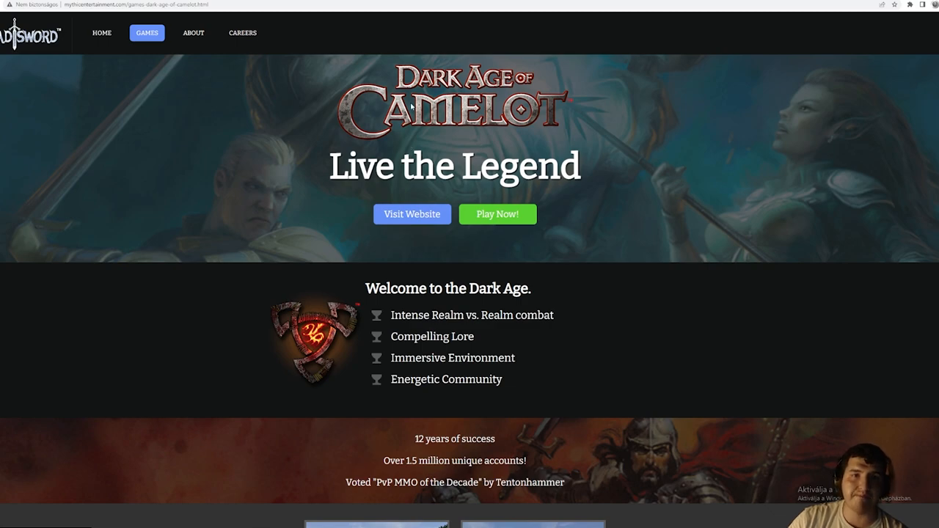
mouse_move(329, 91)
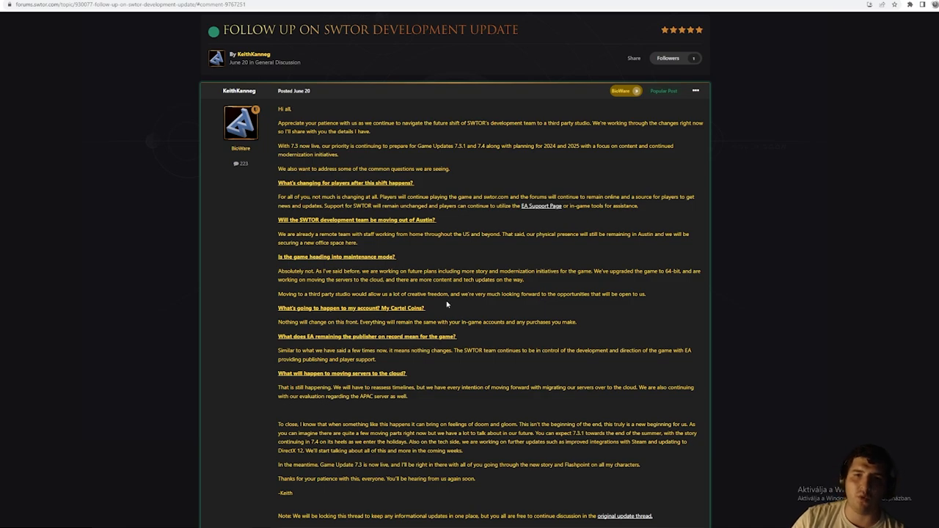
mouse_move(442, 79)
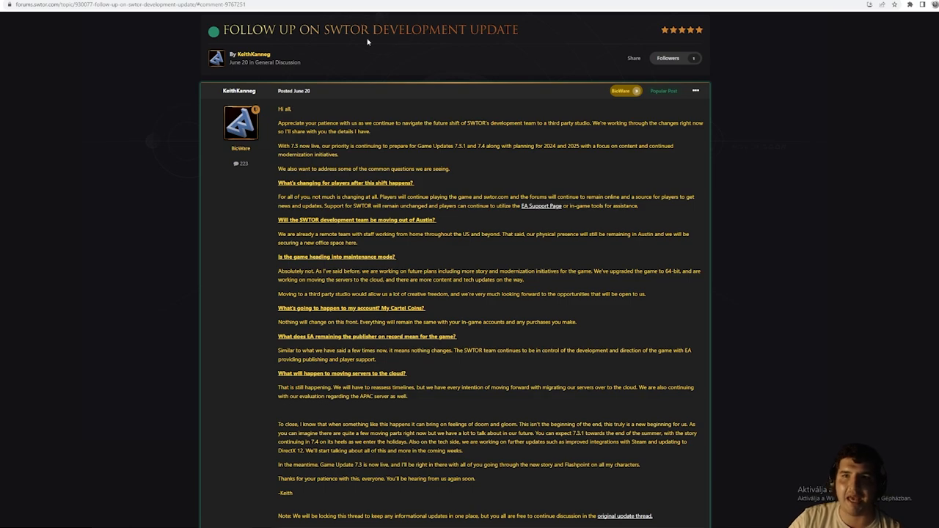
mouse_move(373, 45)
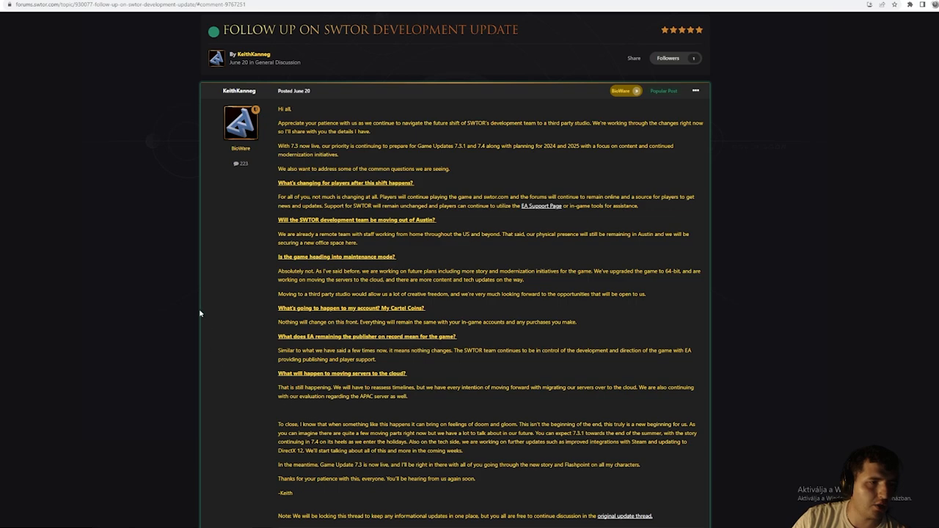
mouse_move(470, 268)
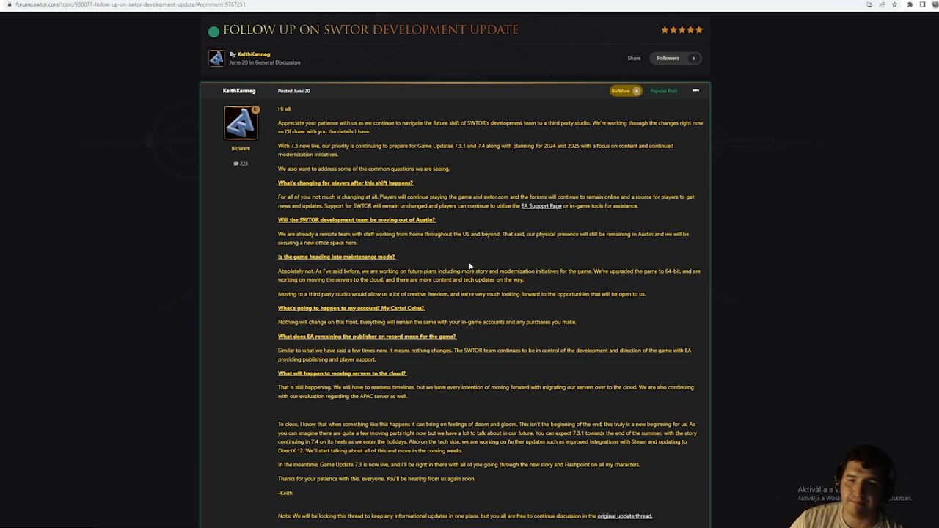